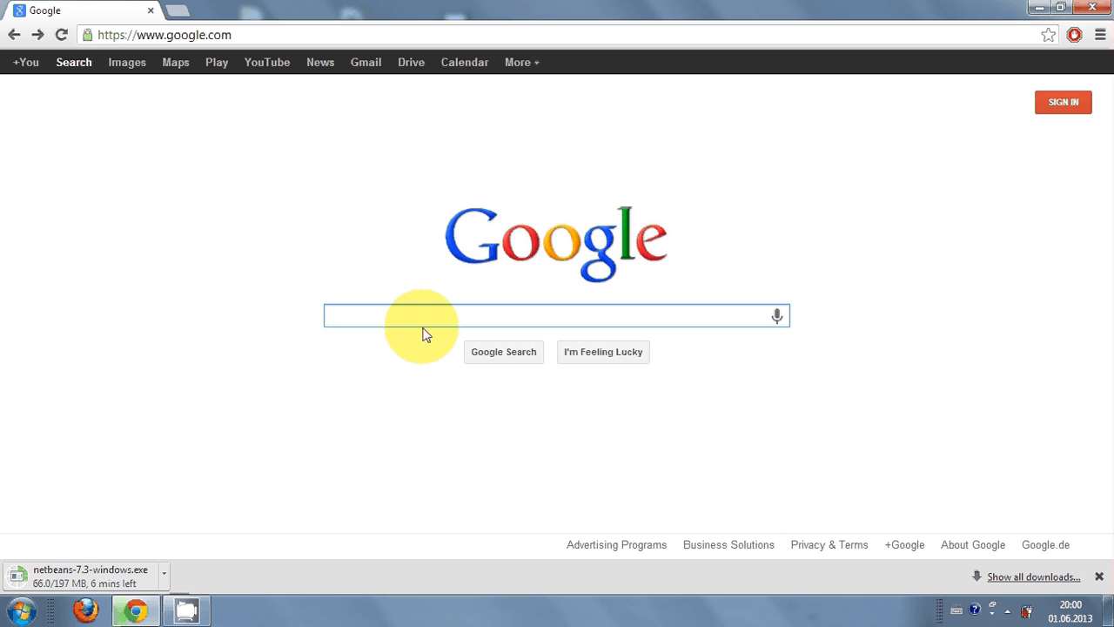
Search Google for 'netbeans' via the query suggestion.
left_click(435, 316)
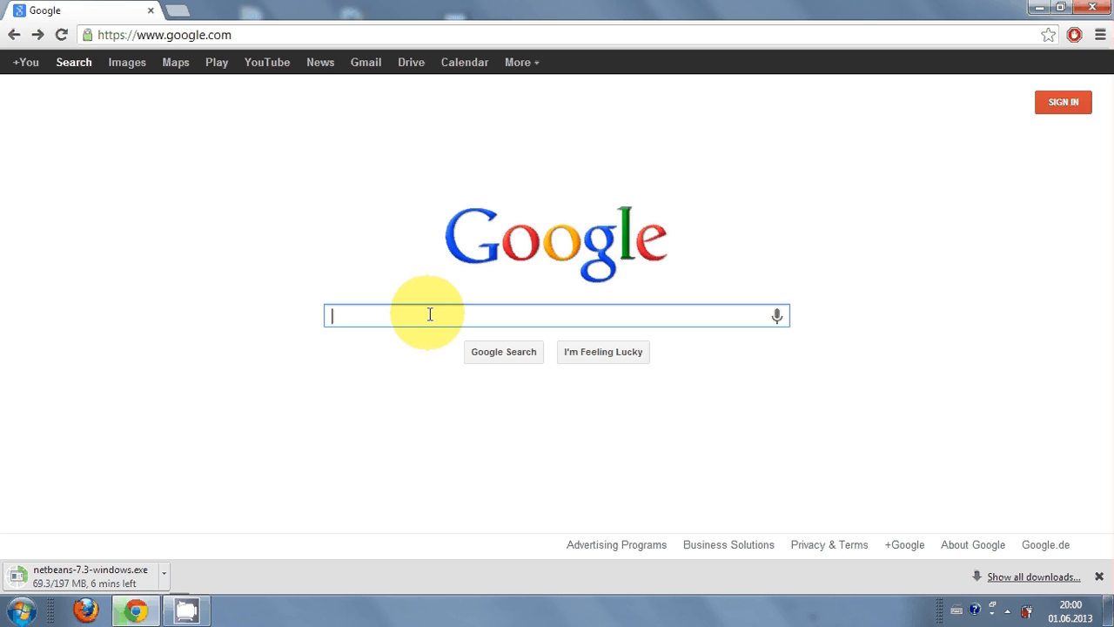
type("netbeans")
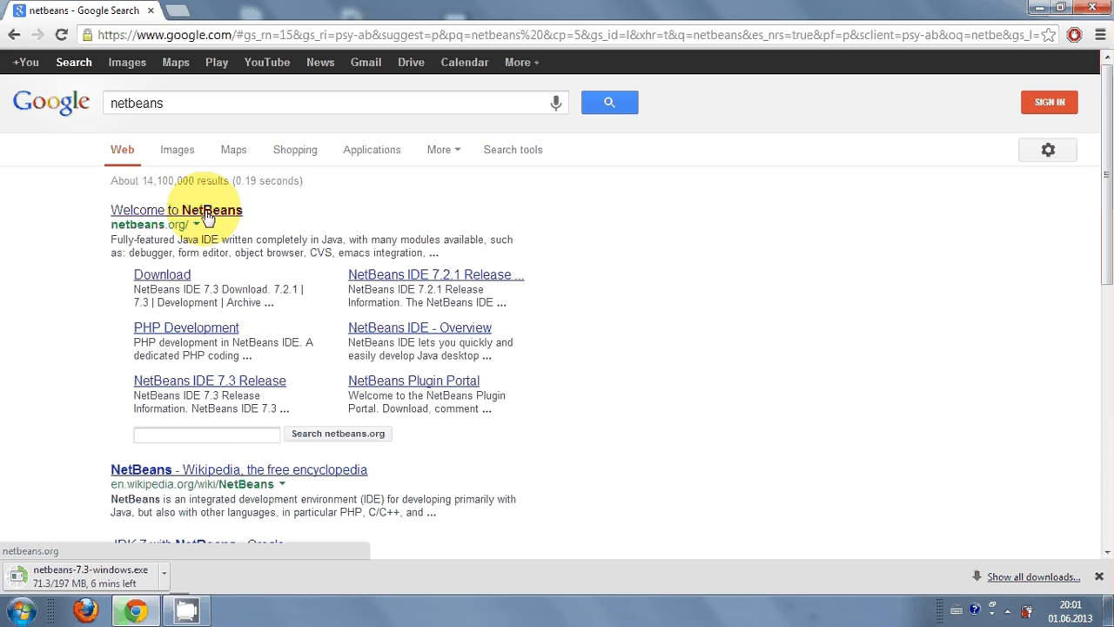
Open the netbeans.org home page featuring NetBeans IDE 7.3 from the top result.
left_click(176, 209)
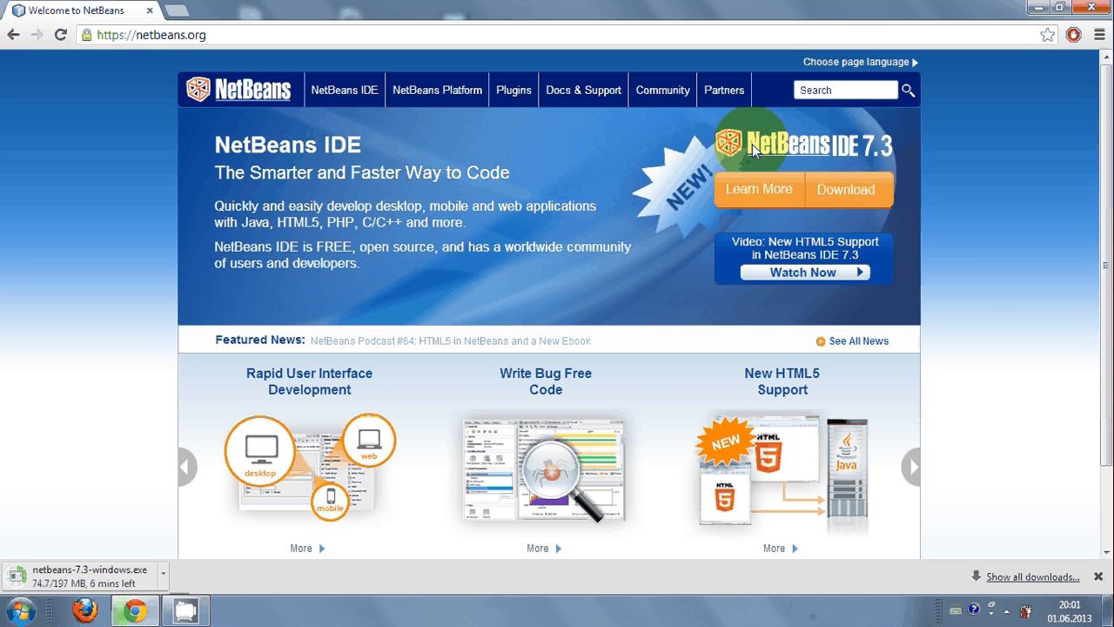
left_click(912, 467)
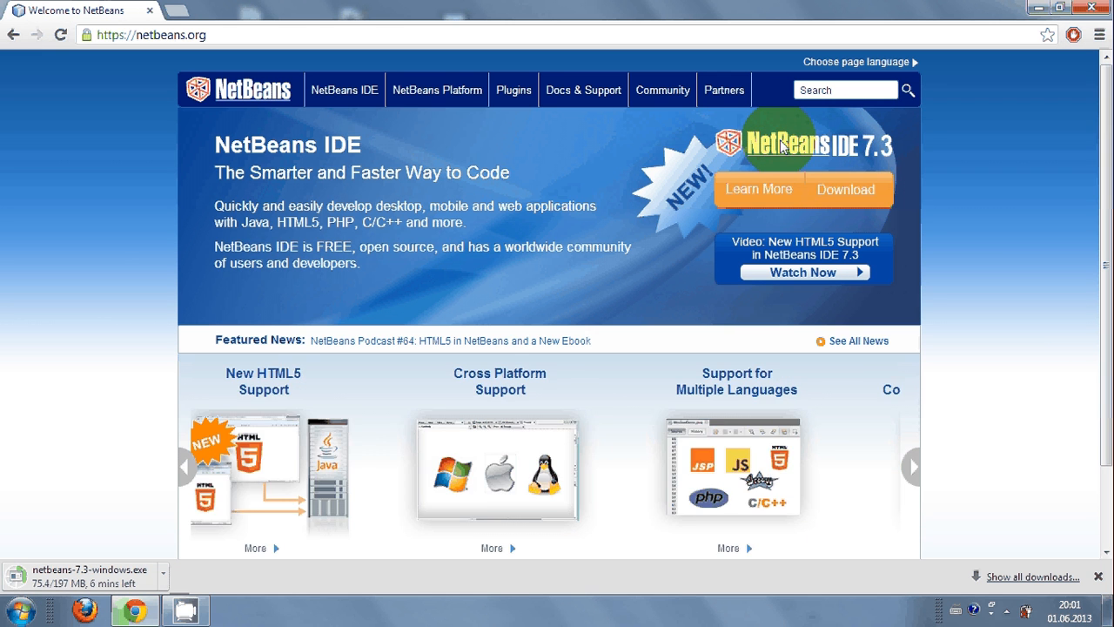
left_click(912, 466)
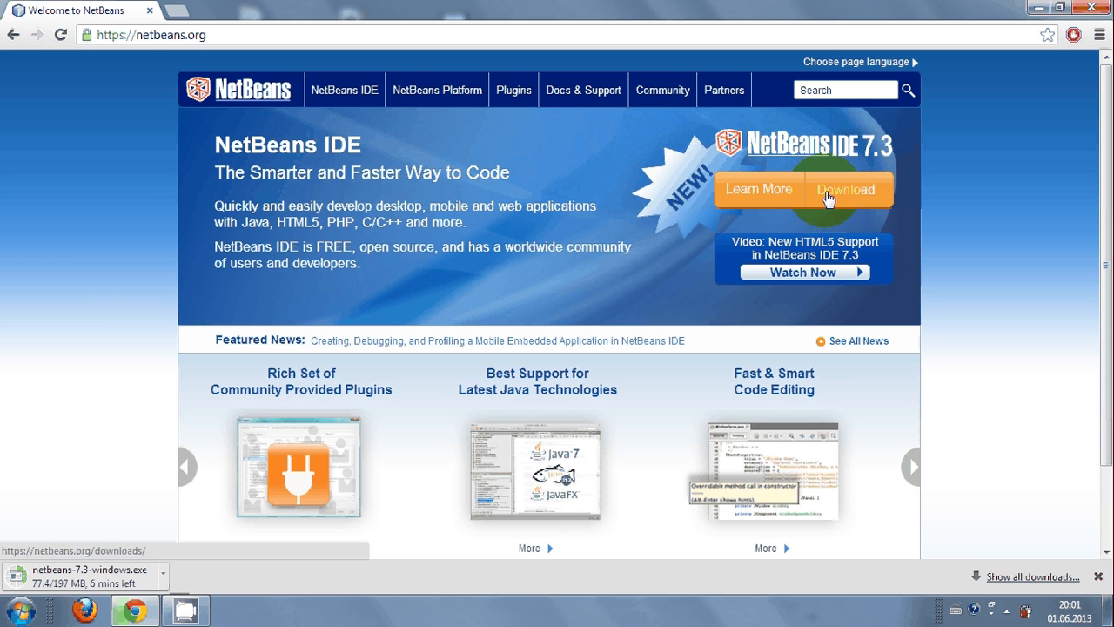
Go to the 7.3 download page and review the bundles table, noting the C/C++ column and the 198 MB All bundle.
left_click(850, 188)
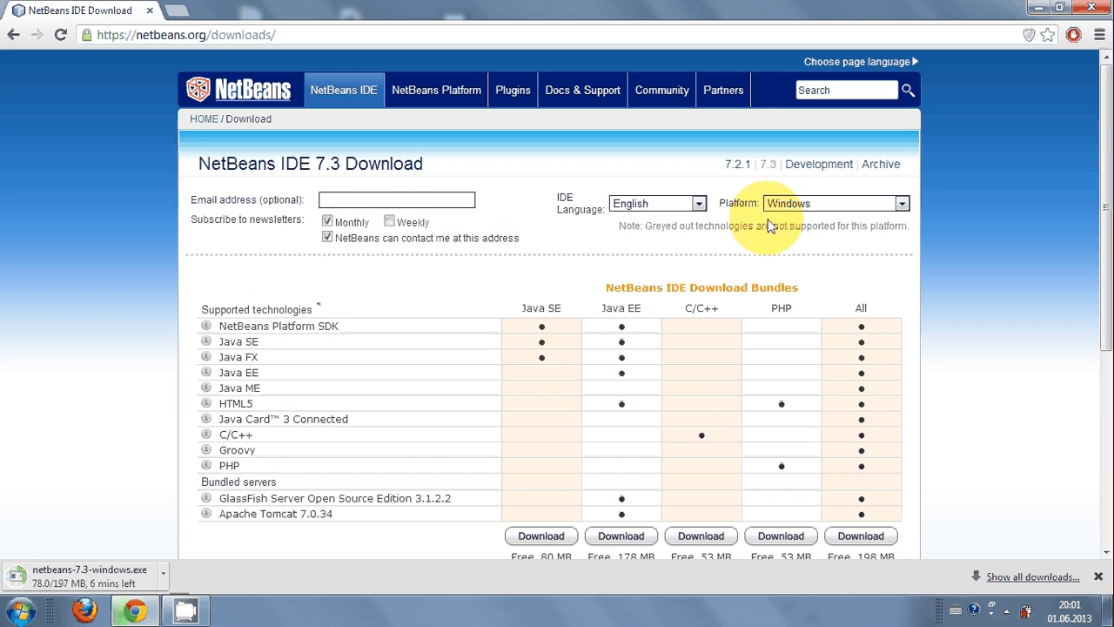
scroll("down", 3)
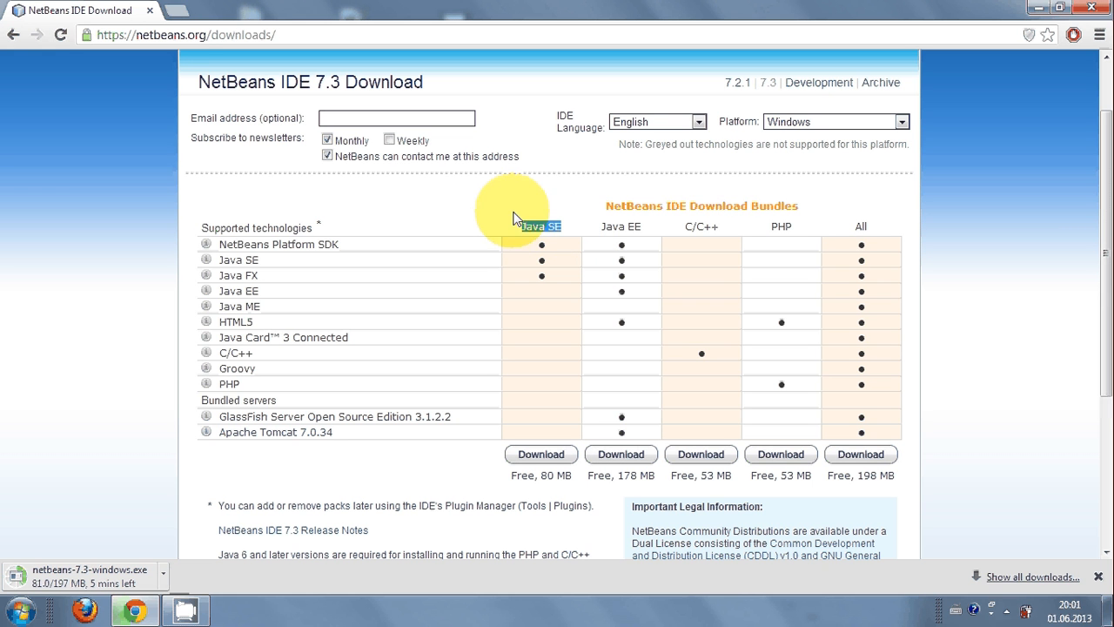
mouse_move(575, 230)
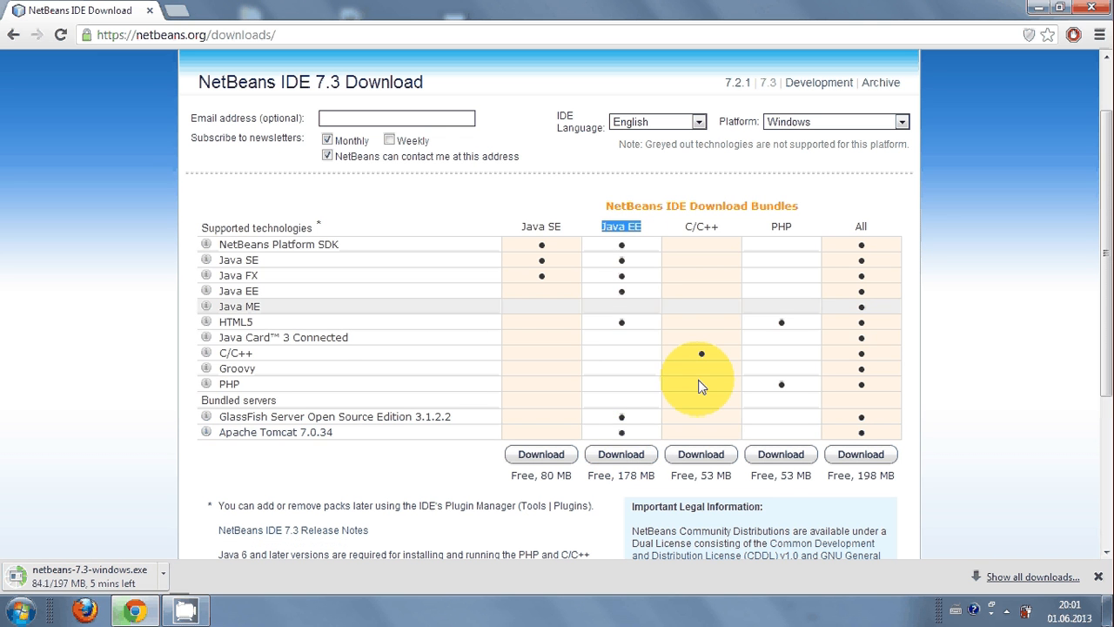
mouse_move(537, 199)
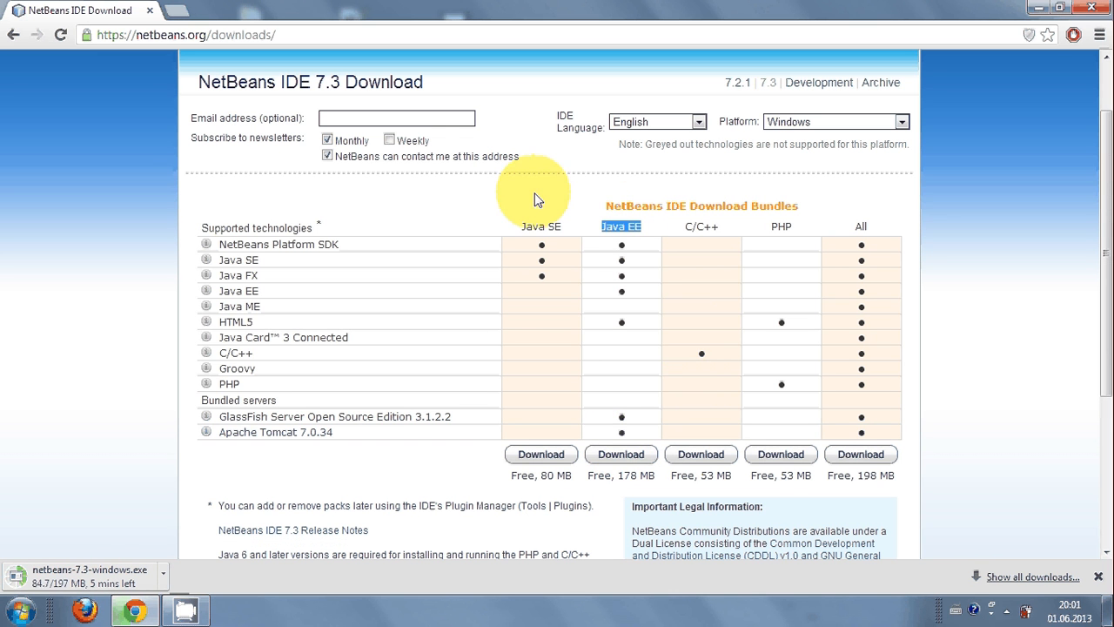
mouse_move(573, 229)
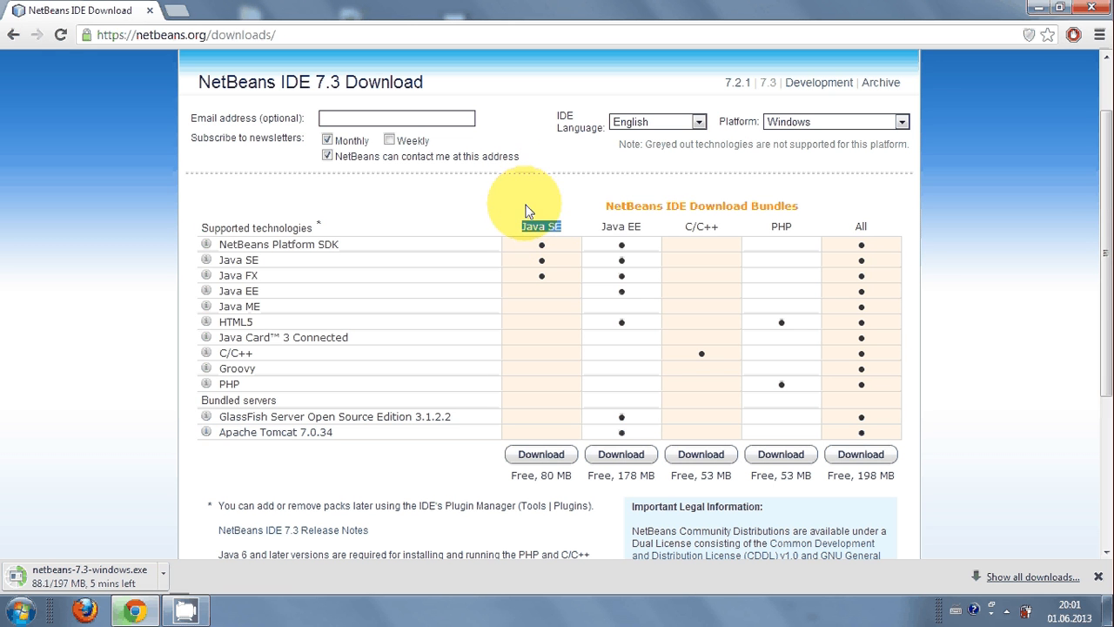
mouse_move(647, 235)
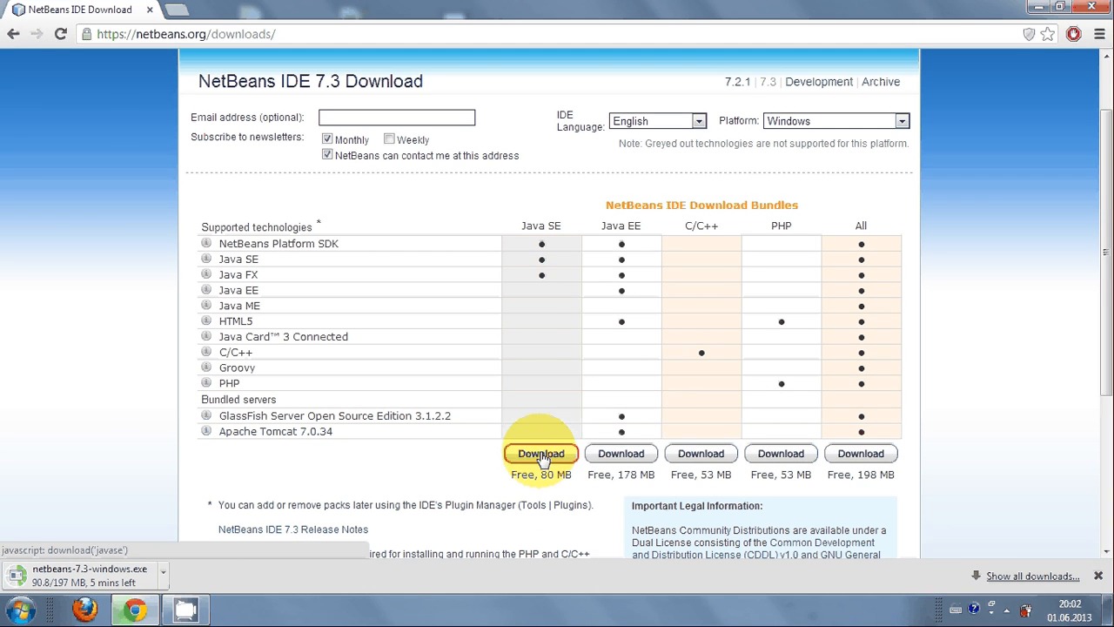
mouse_move(620, 453)
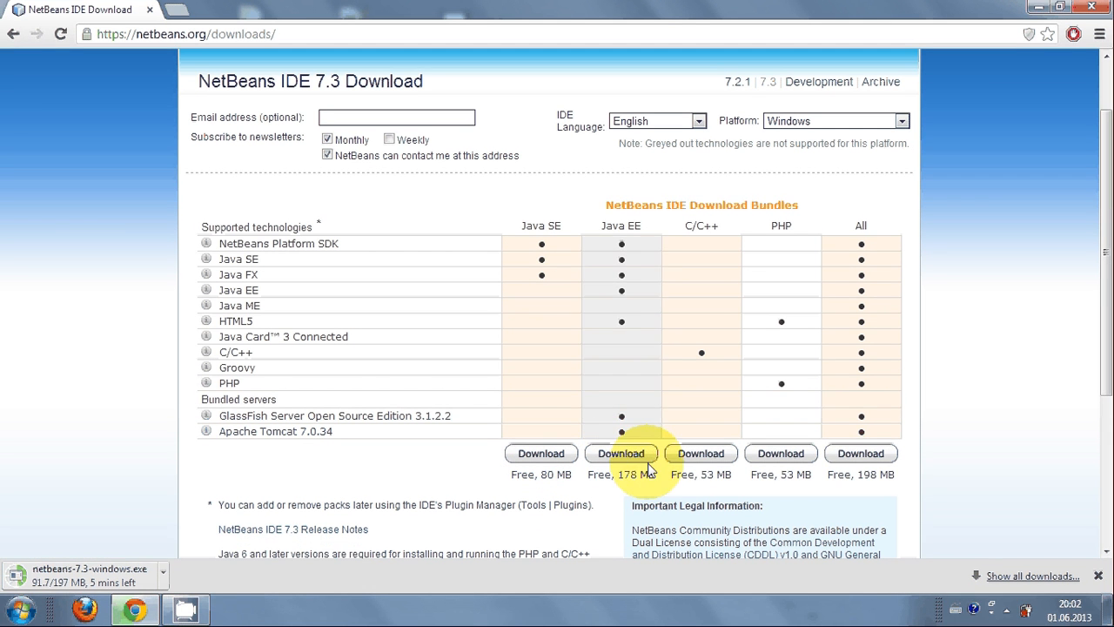
mouse_move(727, 230)
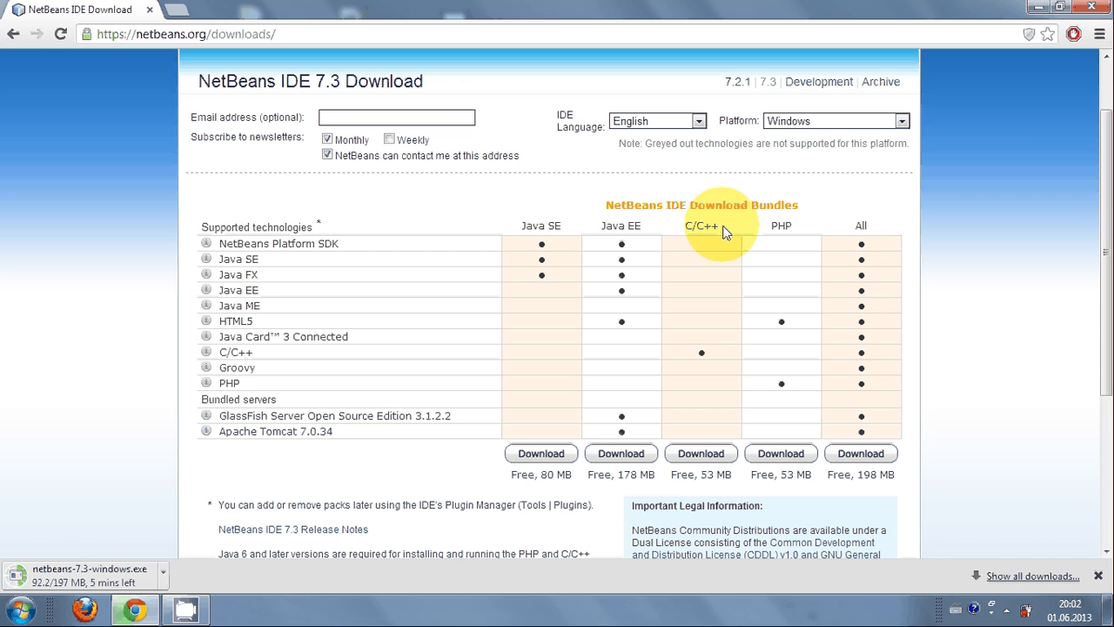
double_click(700, 227)
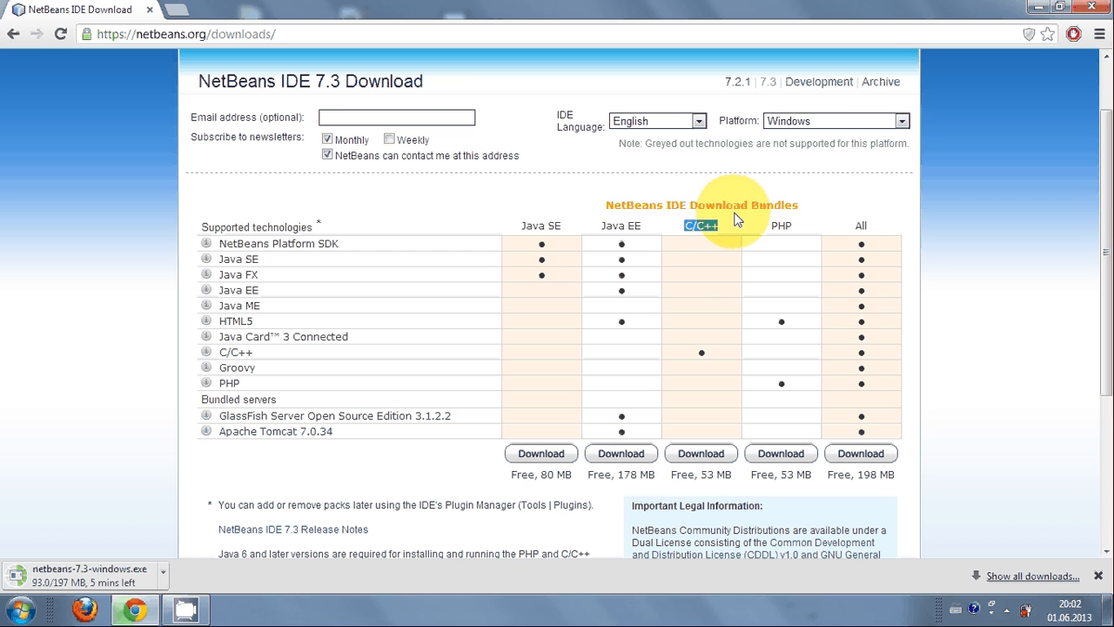
mouse_move(856, 212)
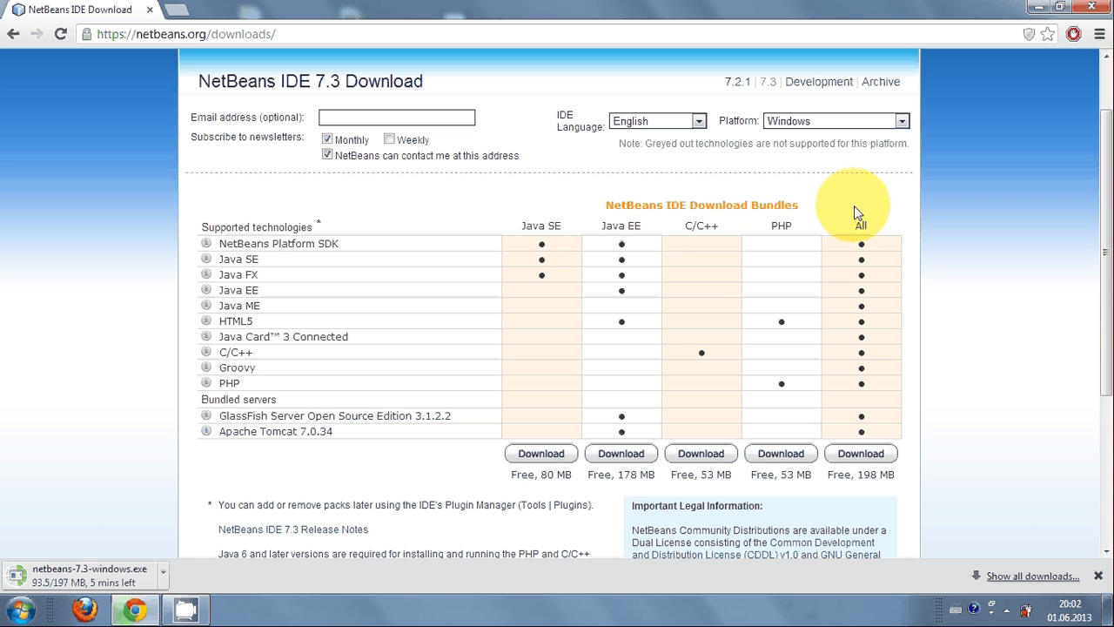
mouse_move(874, 355)
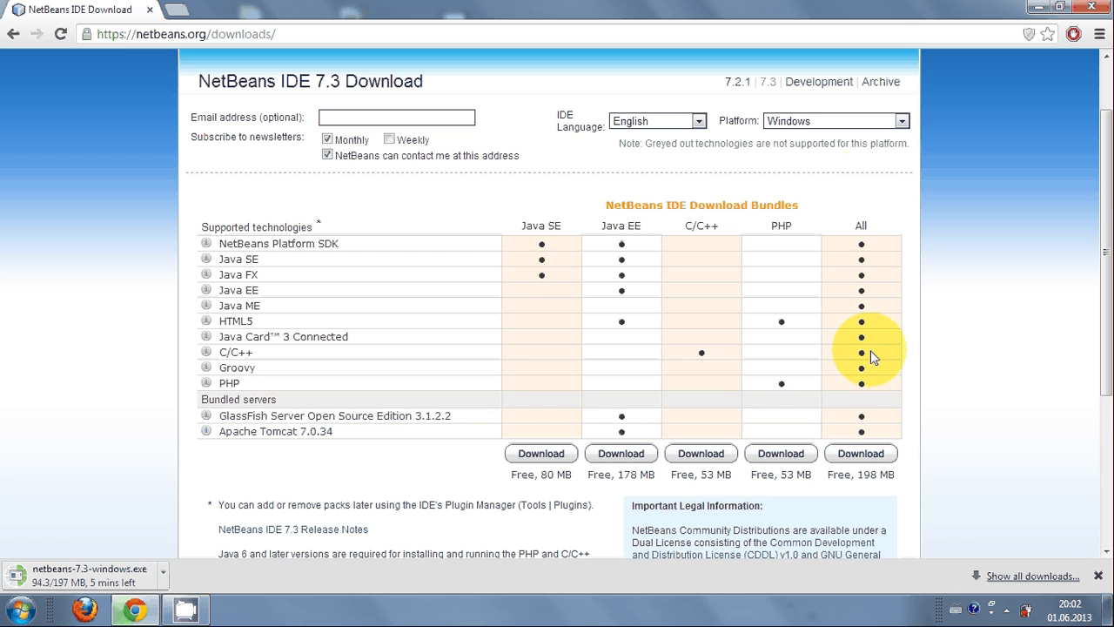
mouse_move(856, 202)
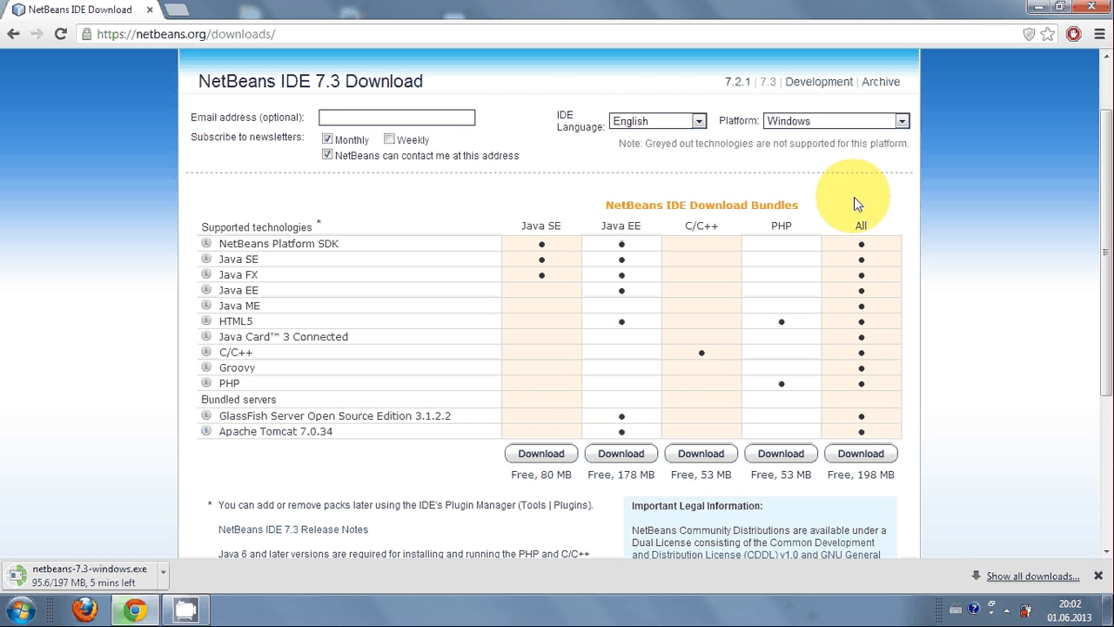
mouse_move(851, 416)
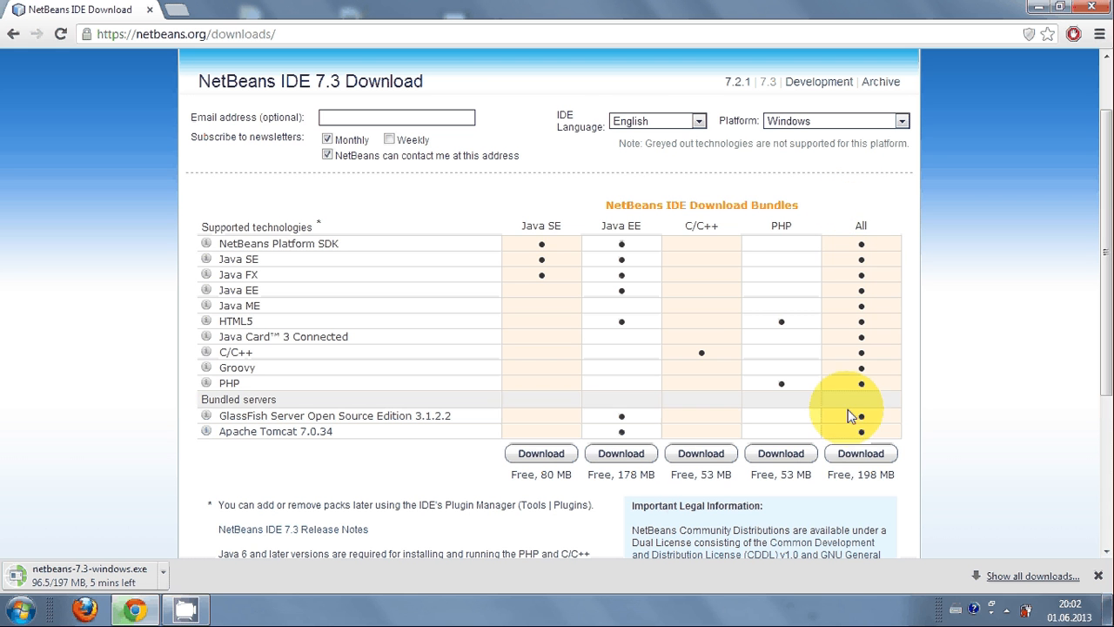
mouse_move(860, 226)
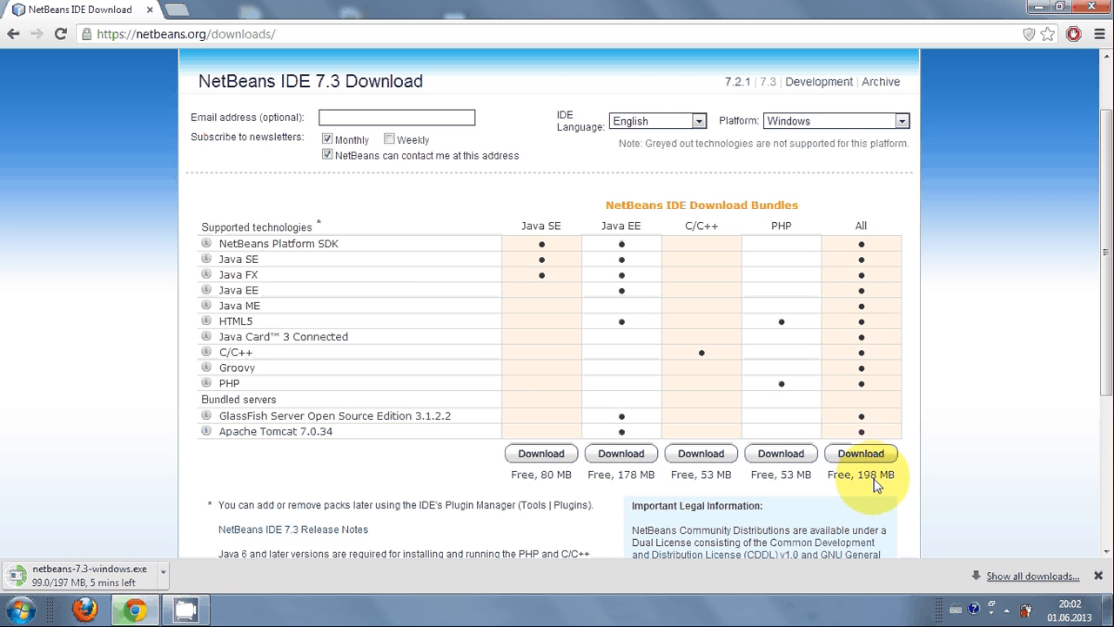
double_click(860, 473)
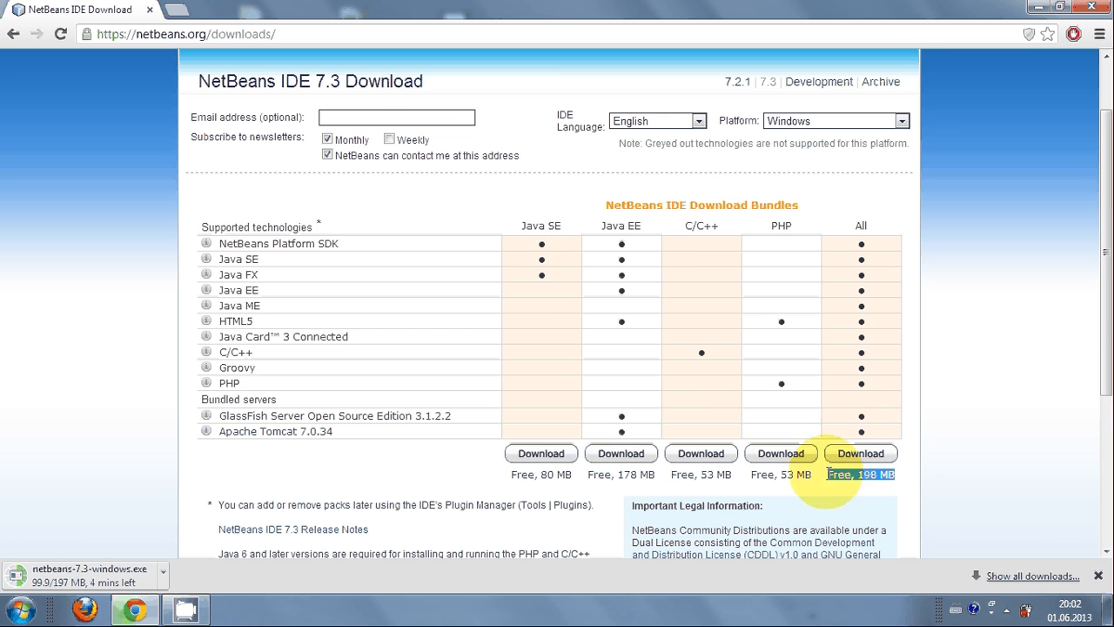
scroll("down", 3)
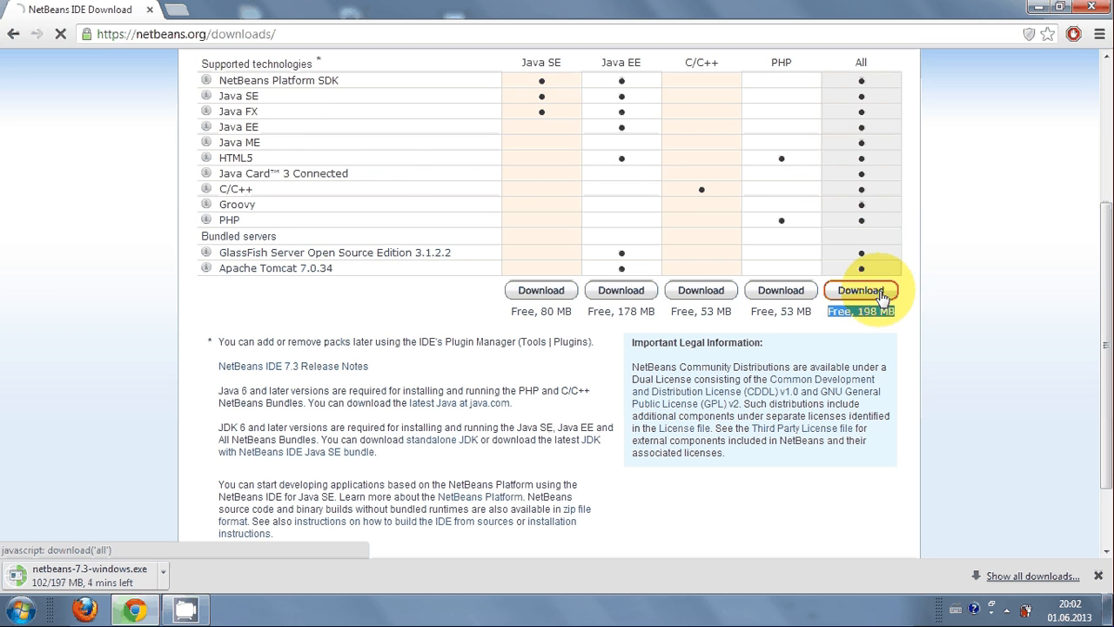
Start the Windows All-bundle installer download and return to the bundle comparison page.
left_click(860, 289)
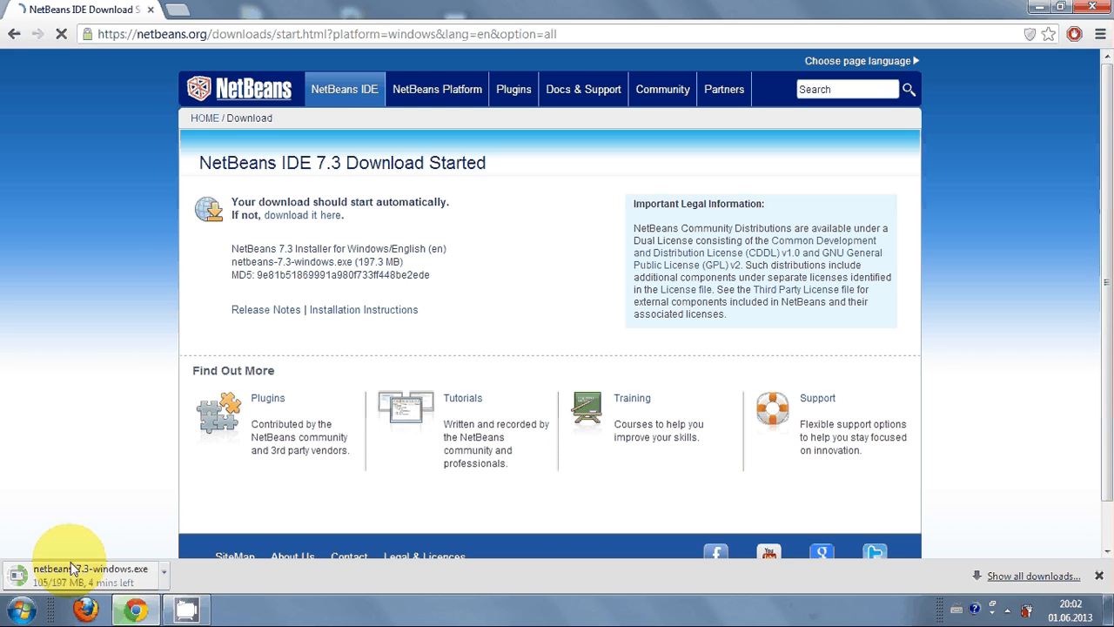
mouse_move(73, 588)
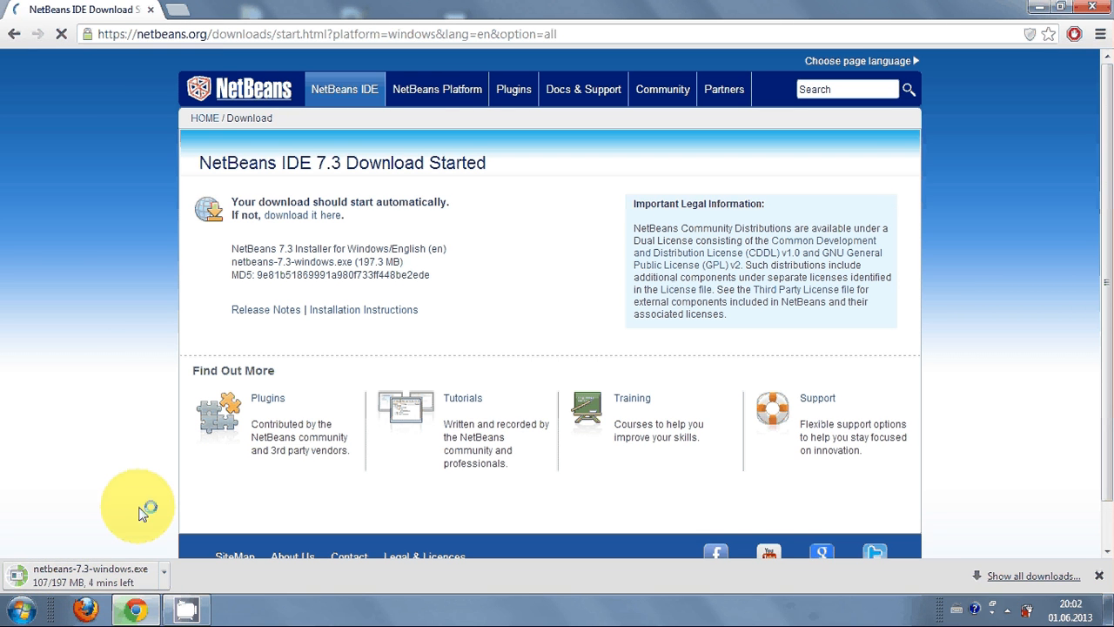
mouse_move(73, 571)
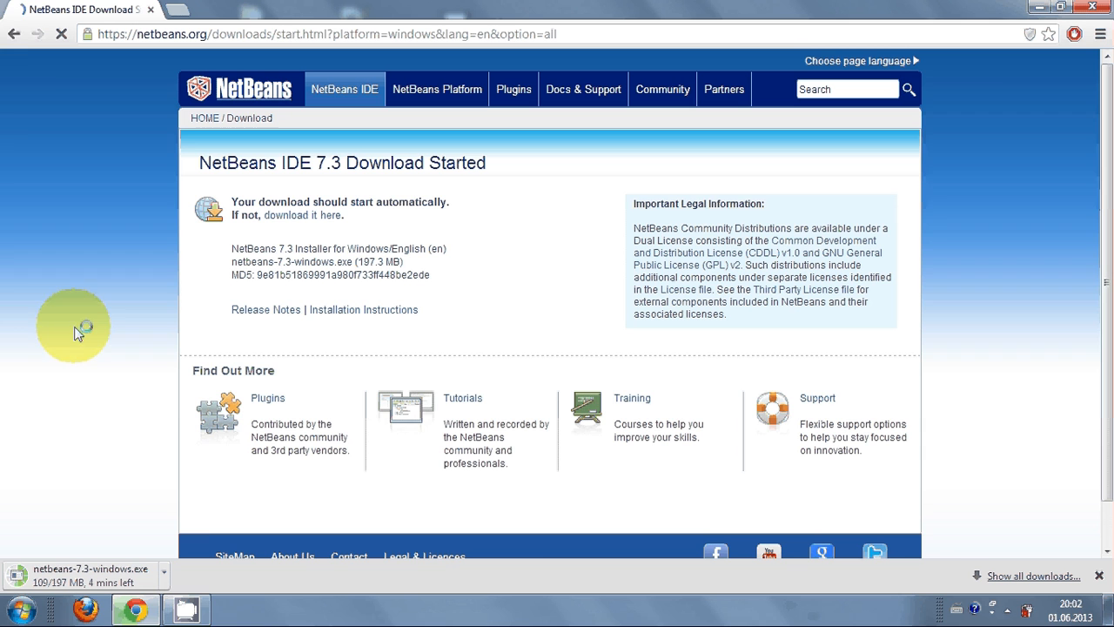
left_click(14, 34)
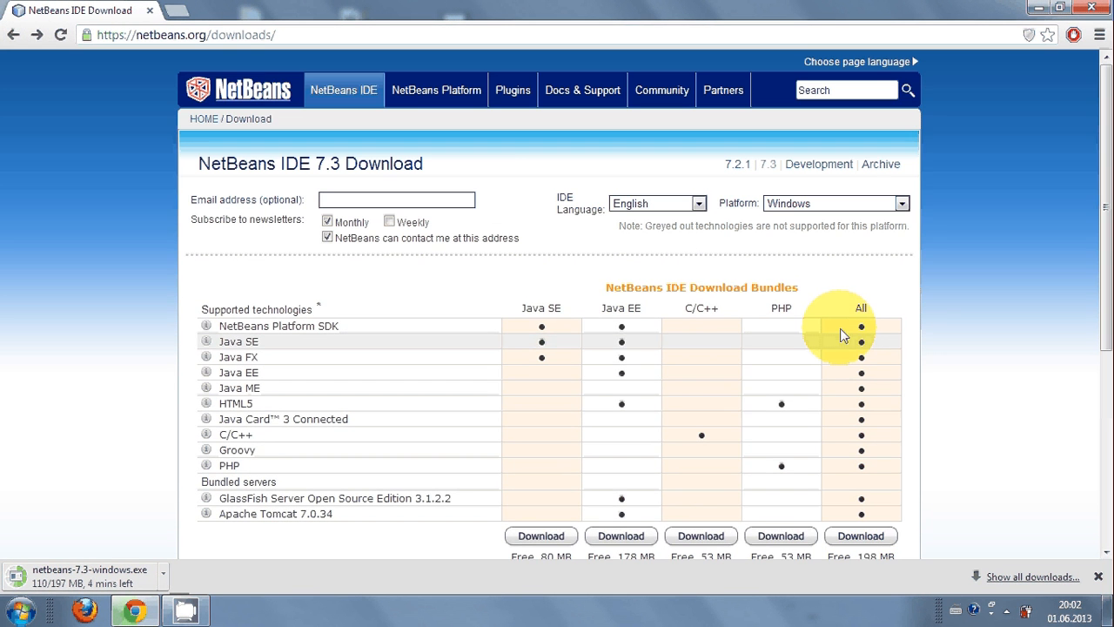
mouse_move(512, 206)
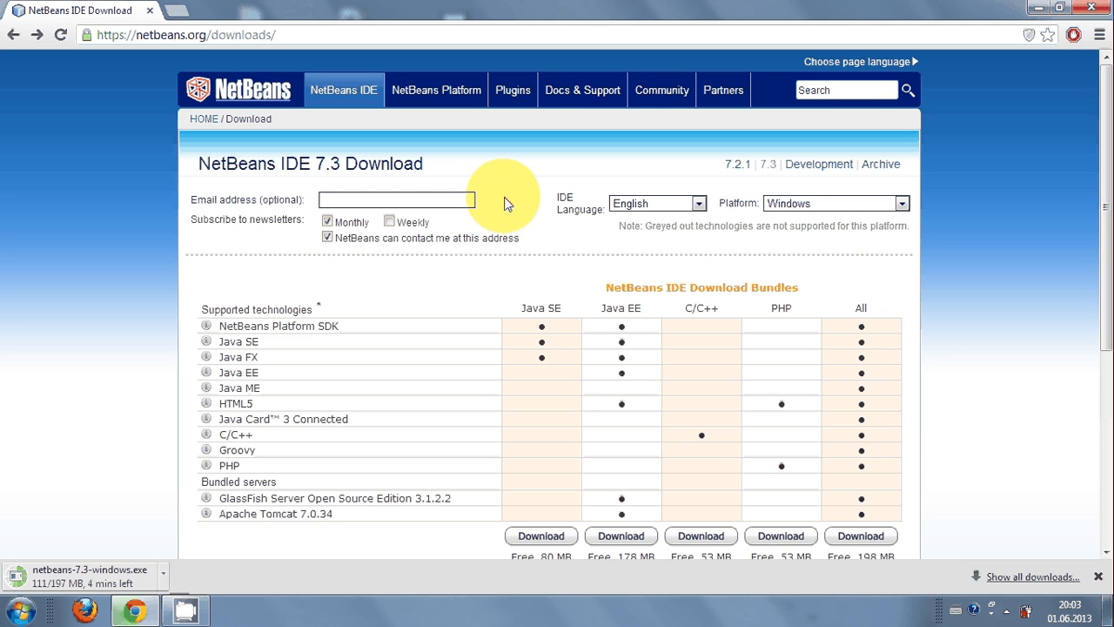
mouse_move(501, 195)
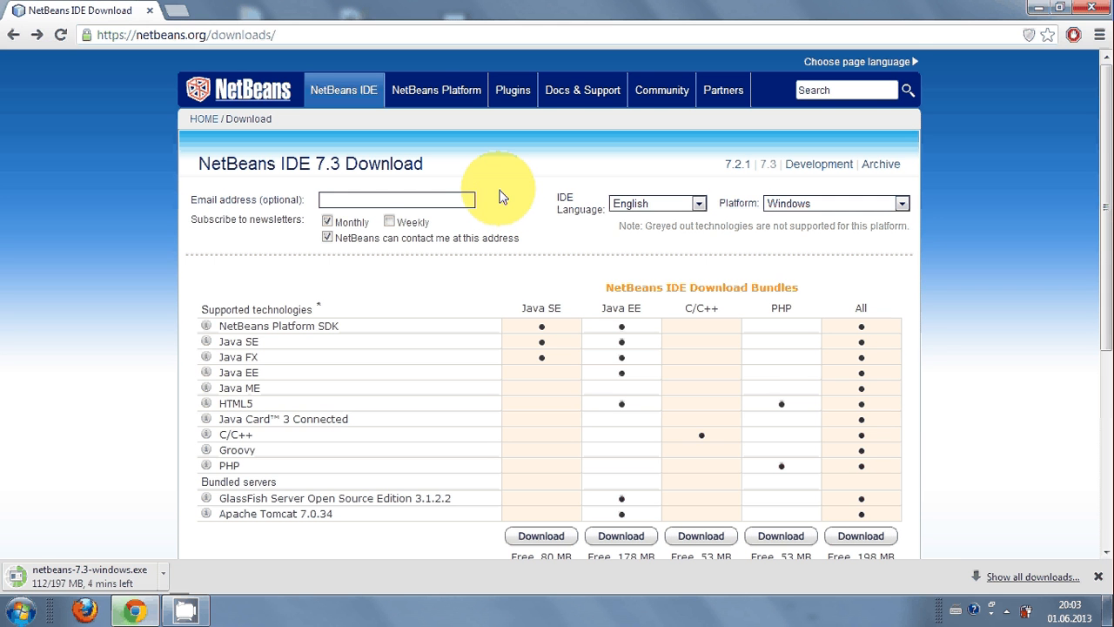
Review the JDK requirement notes below the bundles and follow the 'standalone JDK' link.
scroll("down", 3)
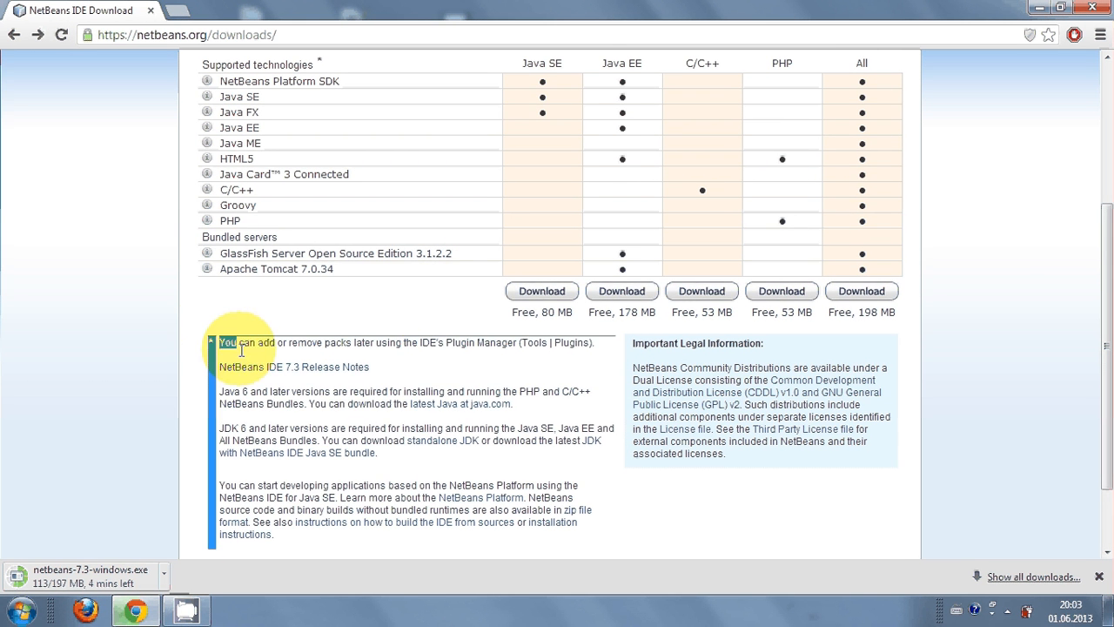
left_click_drag(225, 342, 271, 533)
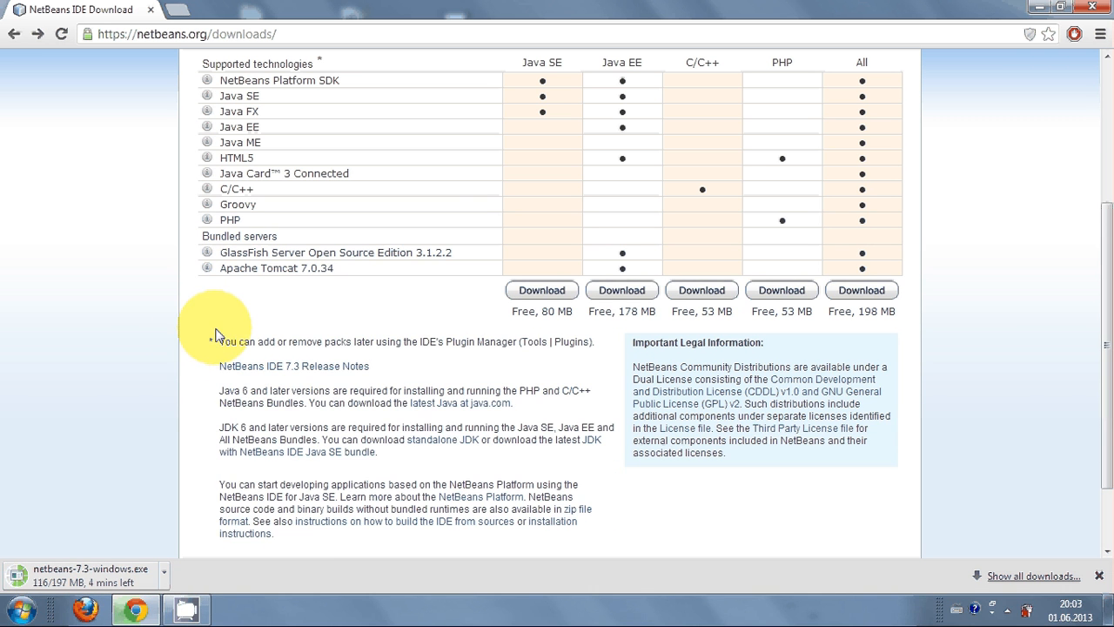
mouse_move(217, 393)
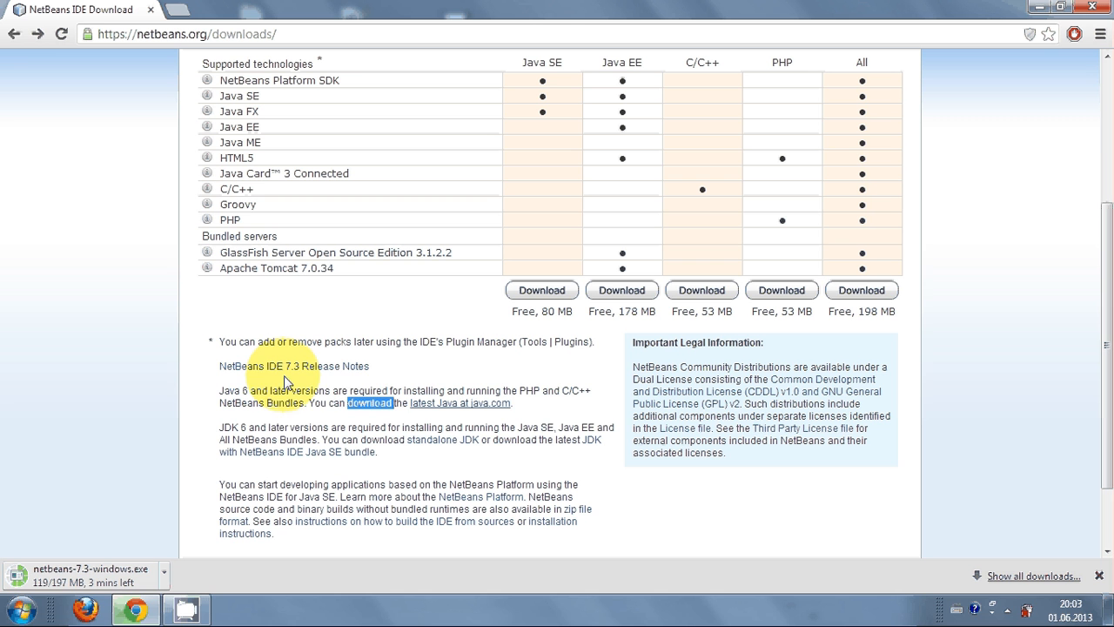
mouse_move(467, 386)
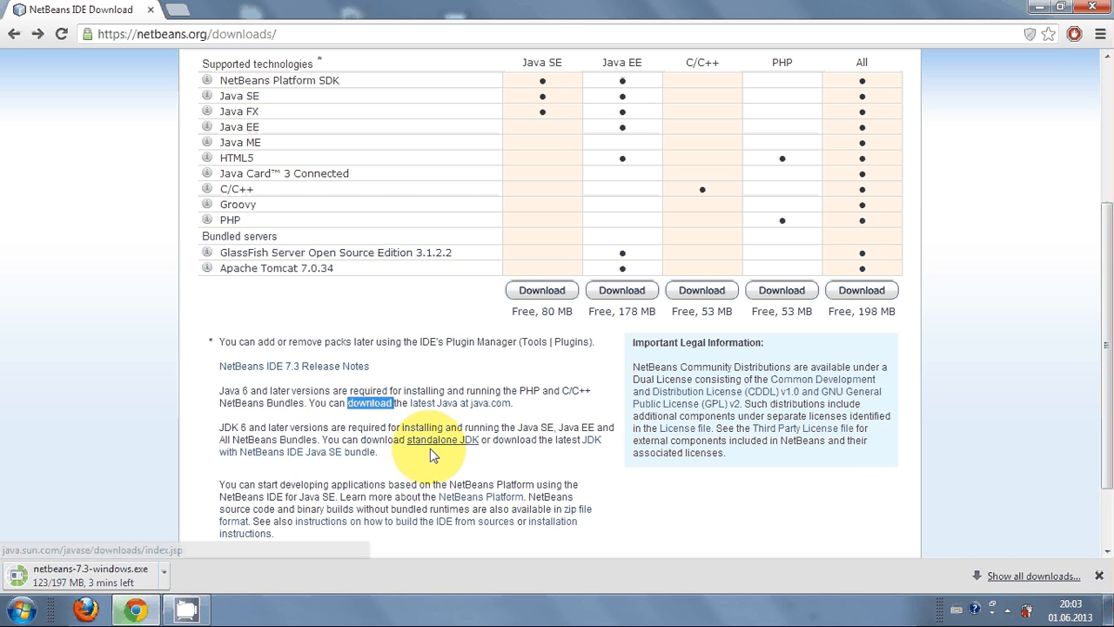
mouse_move(435, 473)
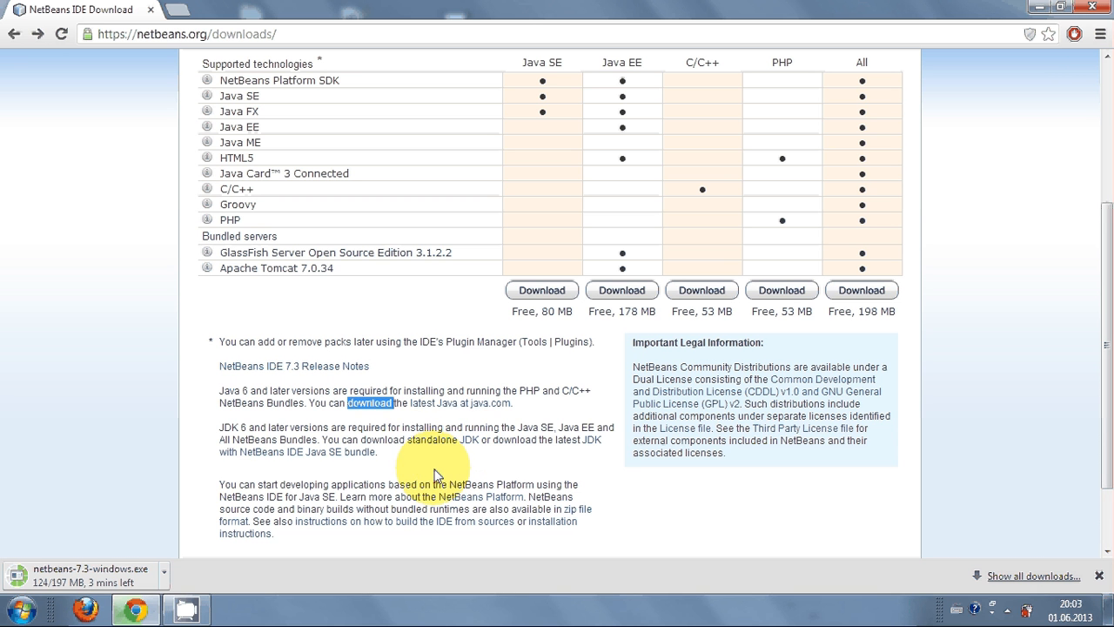
mouse_move(451, 446)
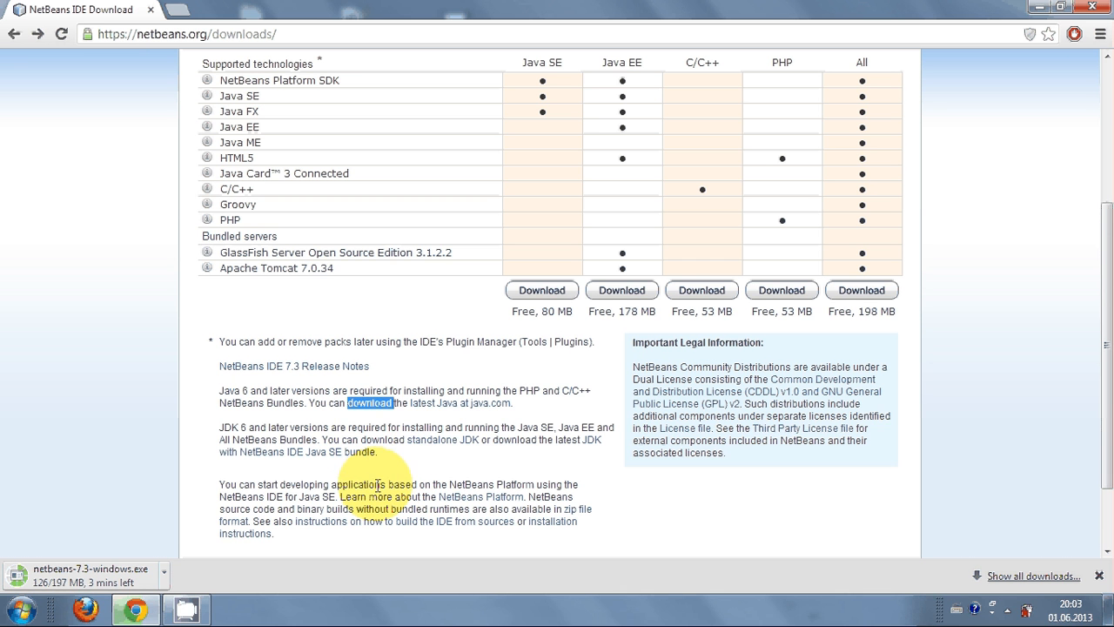
mouse_move(477, 467)
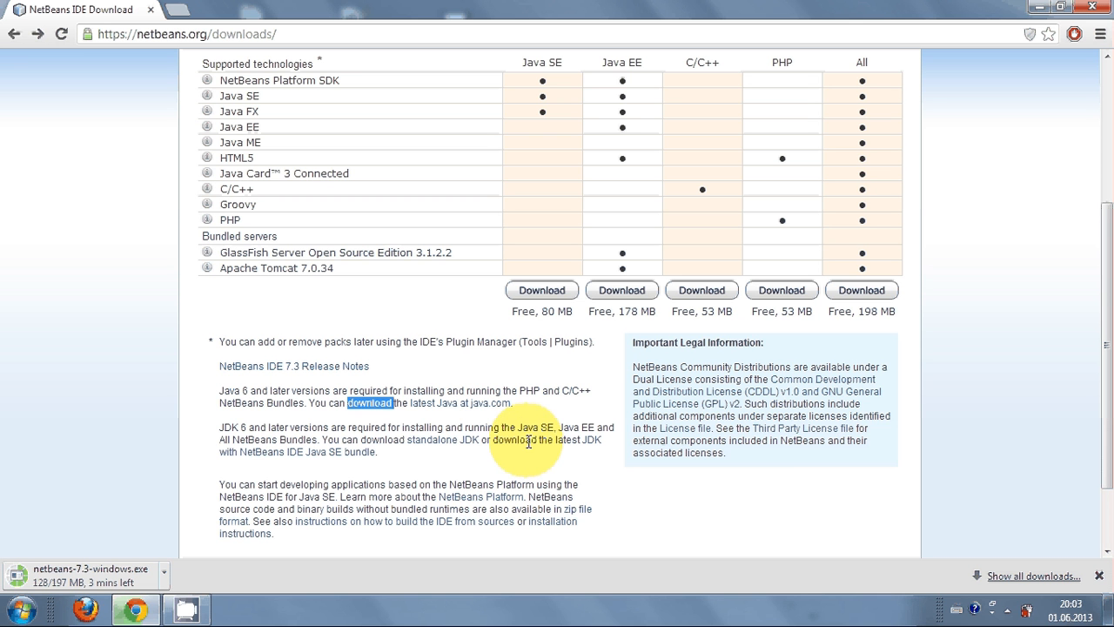
mouse_move(531, 466)
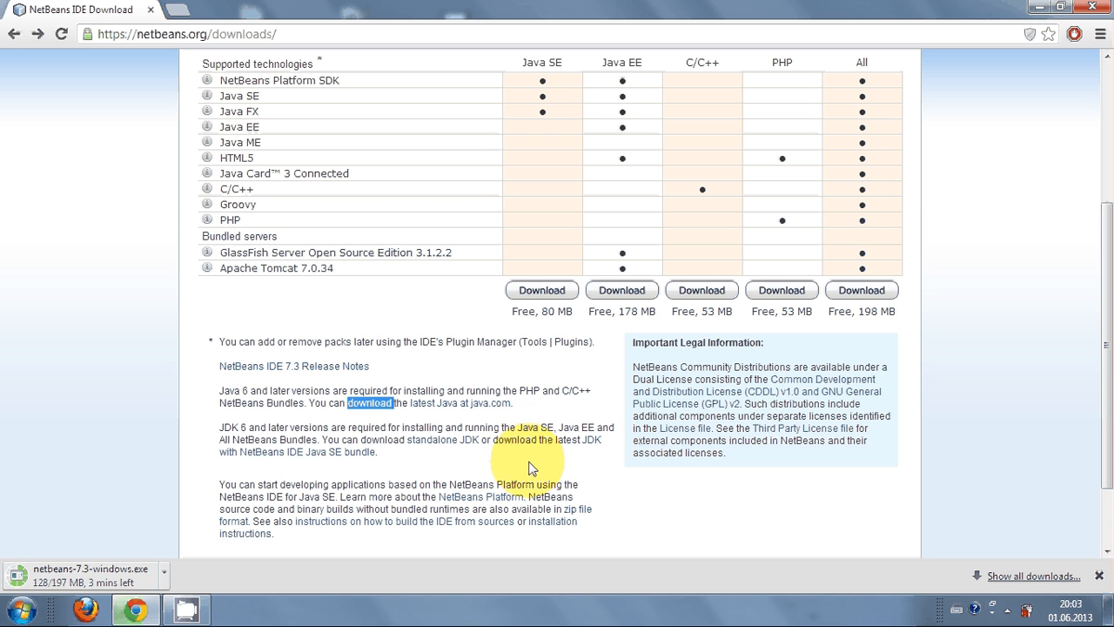
mouse_move(467, 470)
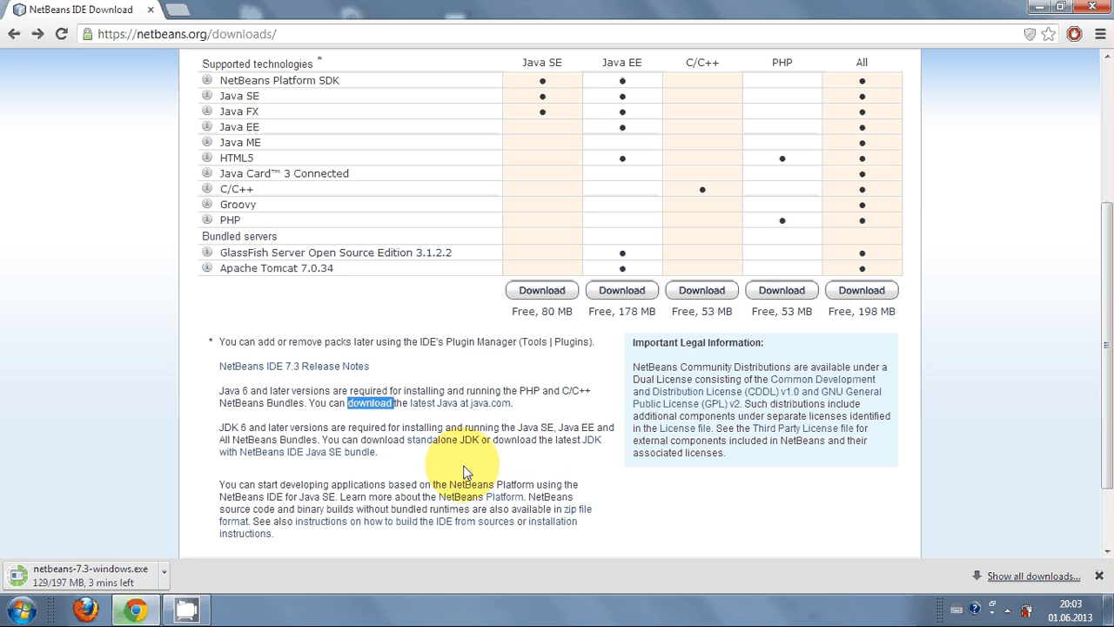
mouse_move(451, 459)
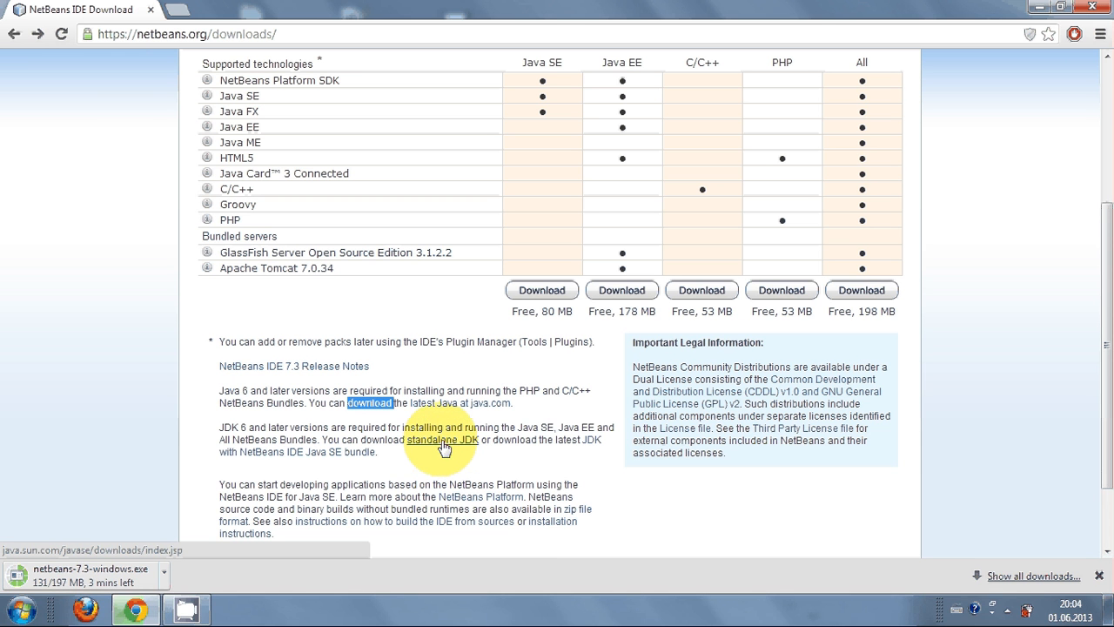
mouse_move(449, 445)
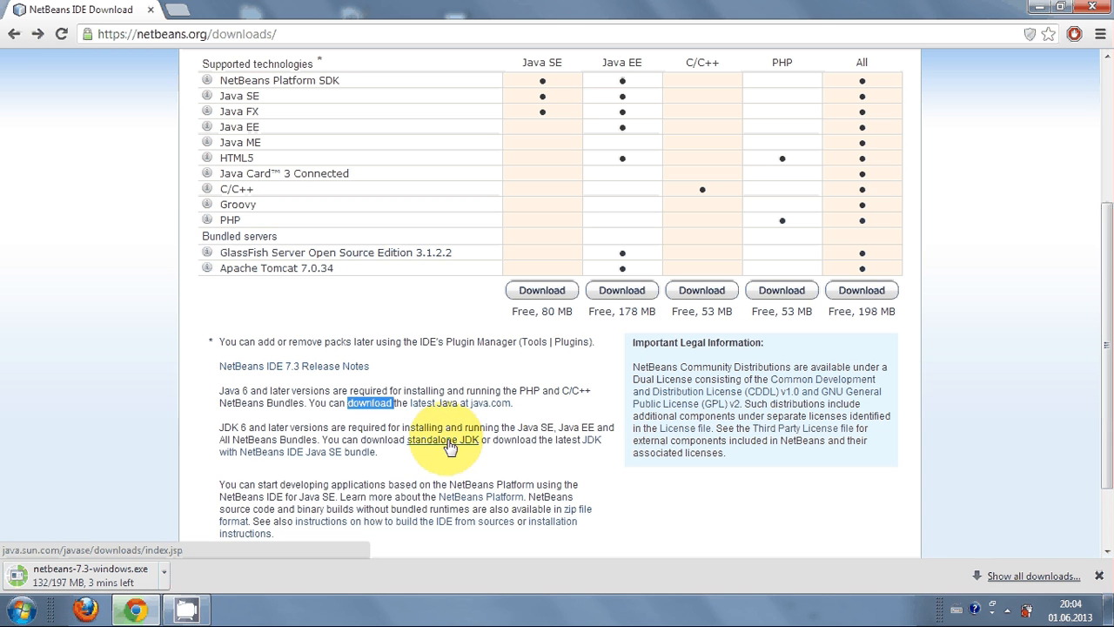
left_click(442, 439)
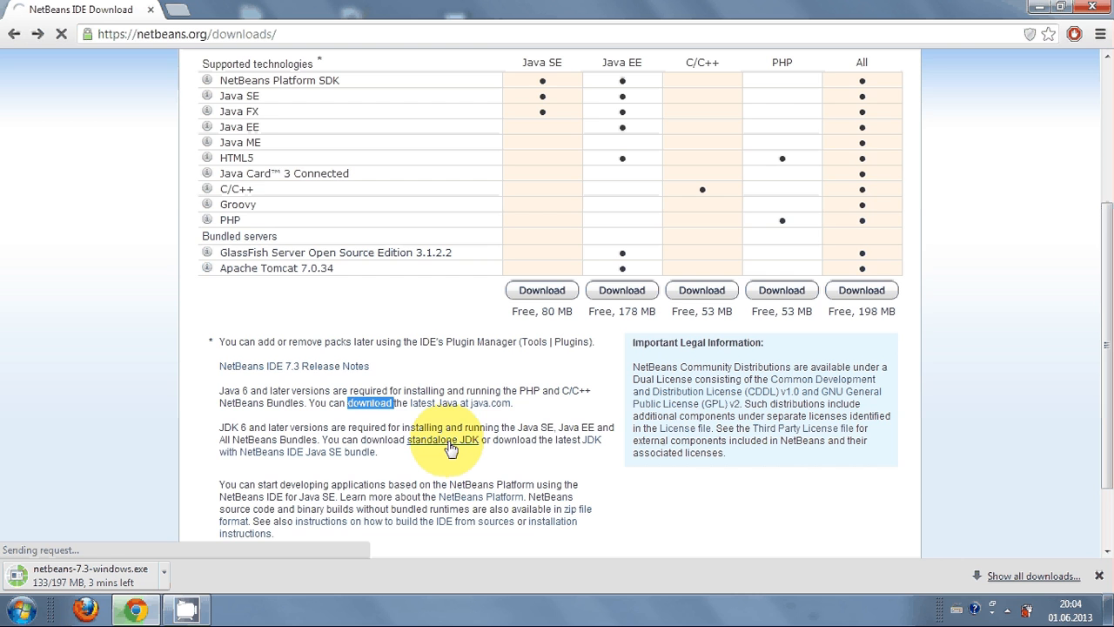
On Oracle's JDK 7u21 with NetBeans 7.3 page, accept the license agreement above the file table.
left_click(446, 439)
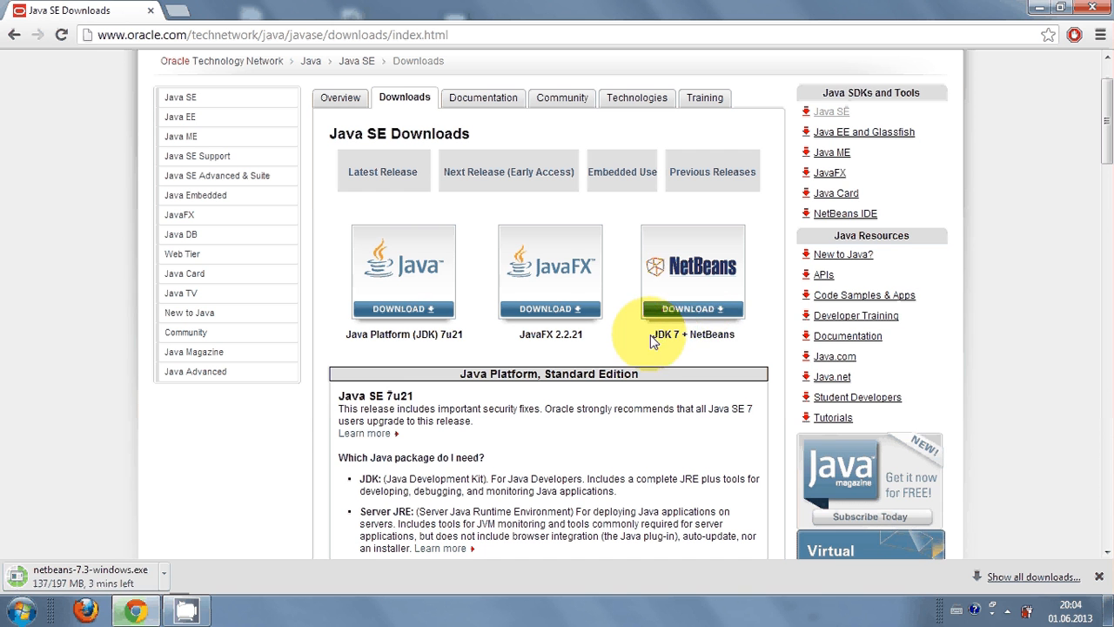
mouse_move(700, 265)
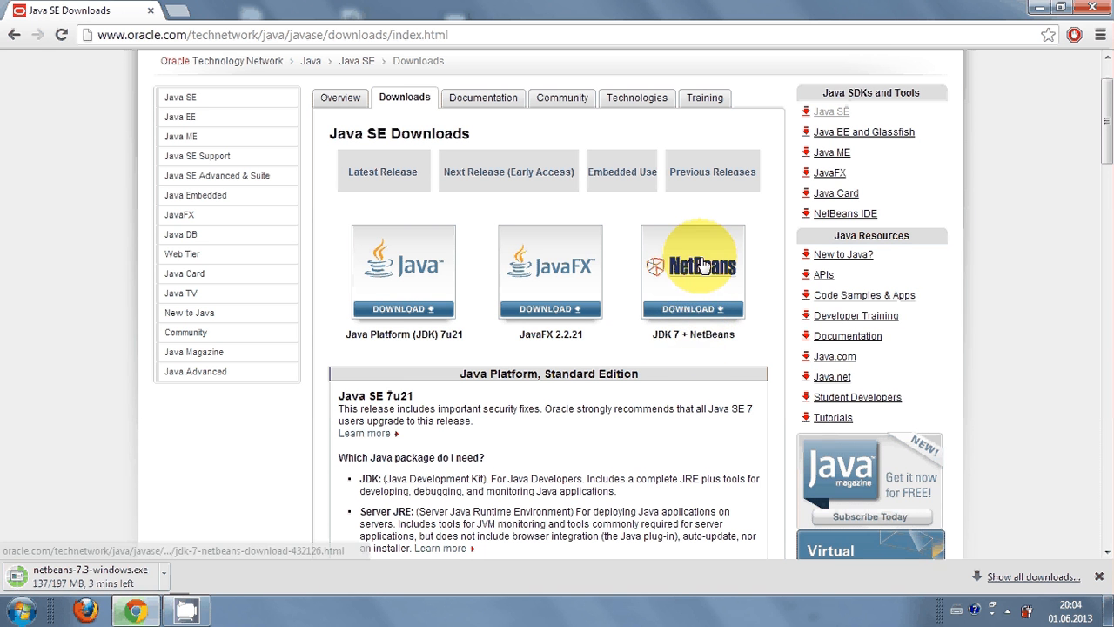
mouse_move(693, 275)
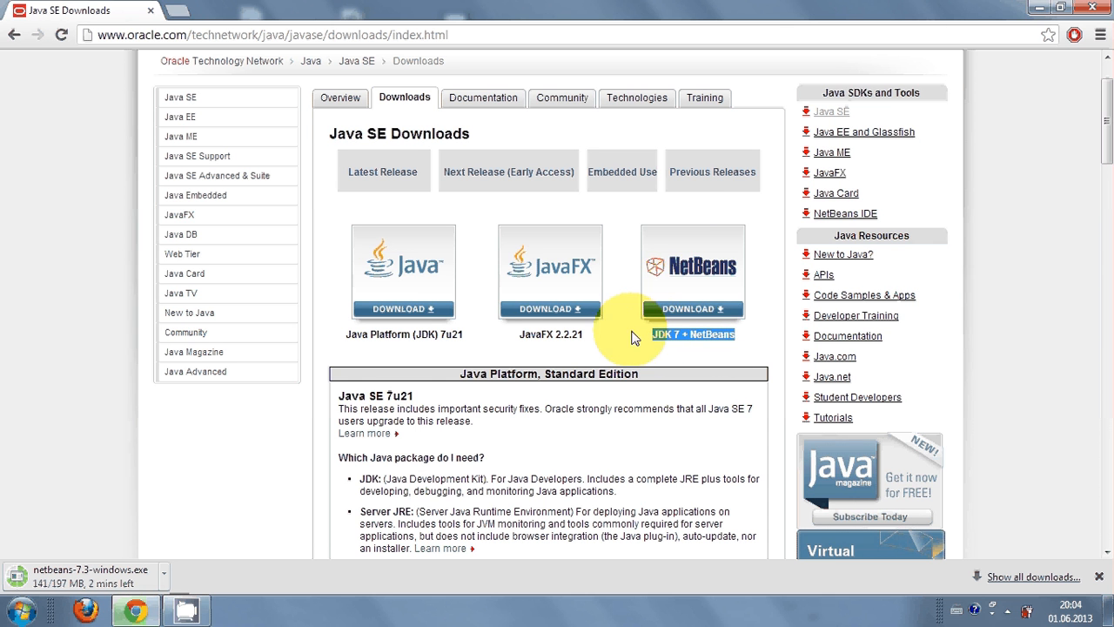
mouse_move(688, 282)
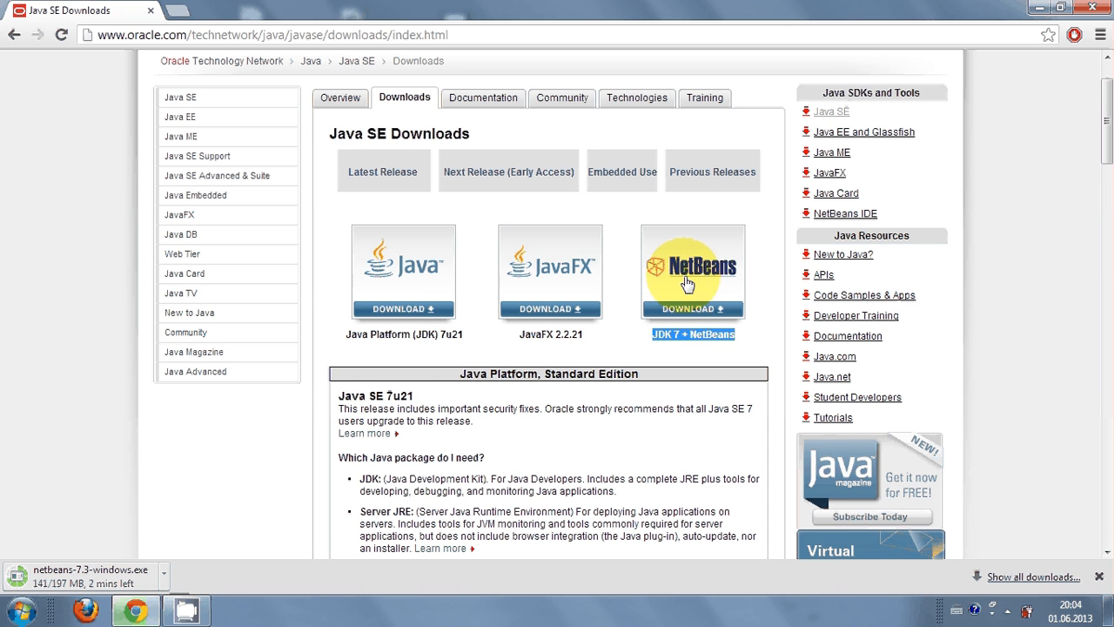
mouse_move(693, 271)
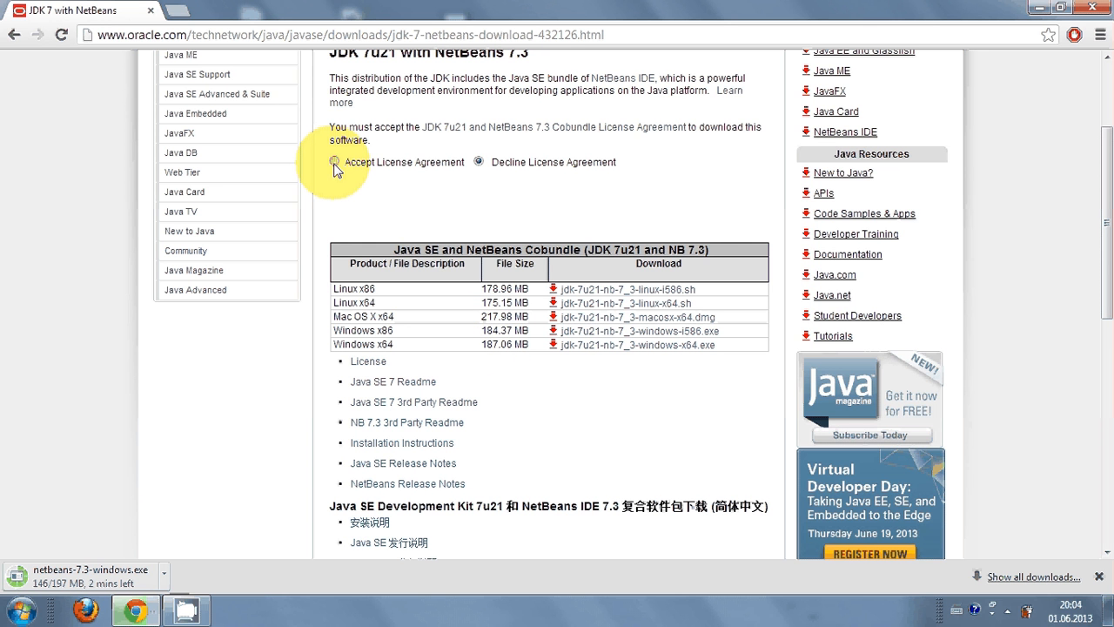
left_click(334, 162)
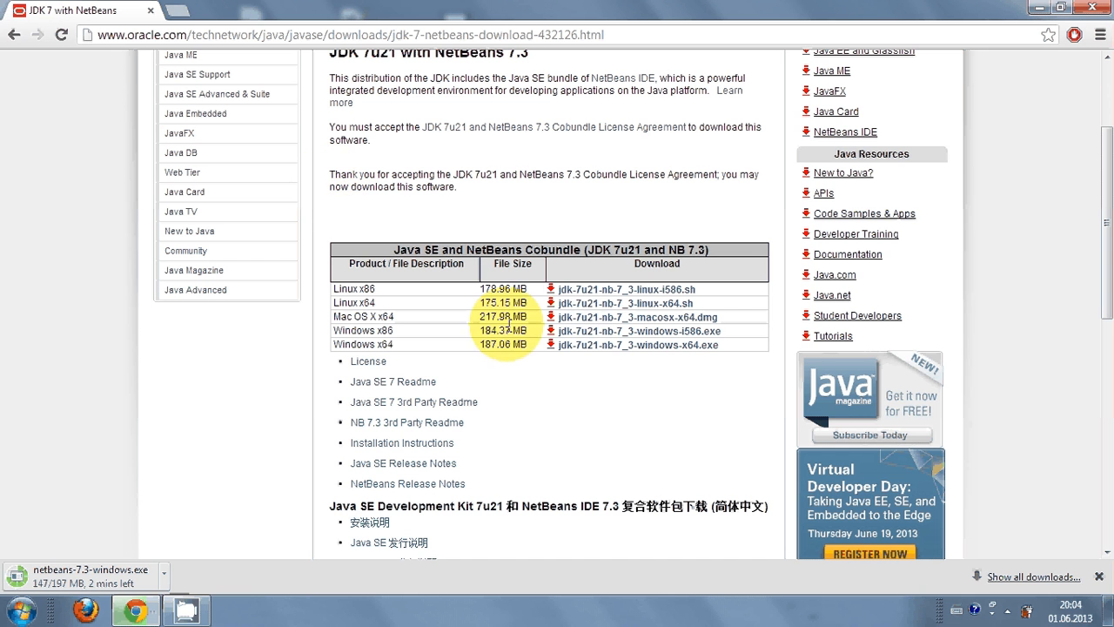
mouse_move(582, 310)
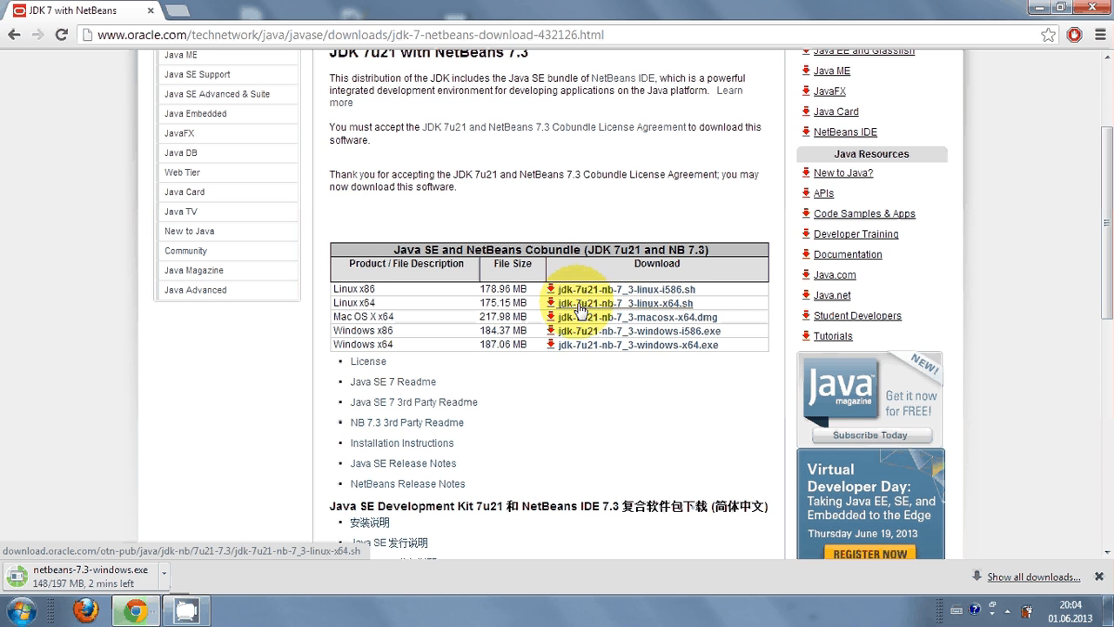
mouse_move(583, 251)
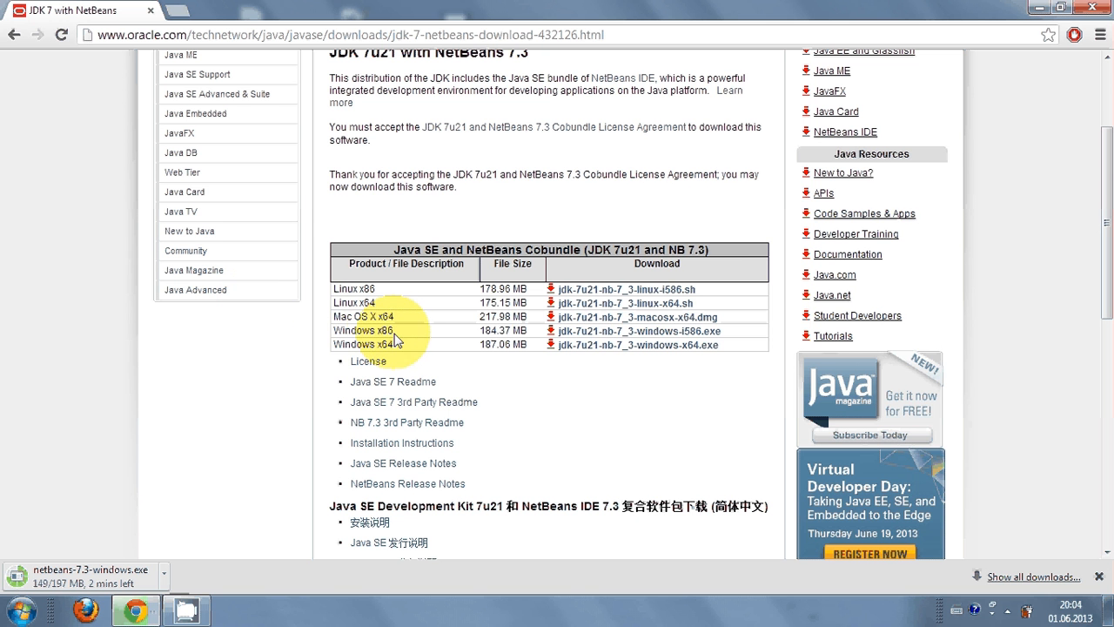
mouse_move(474, 352)
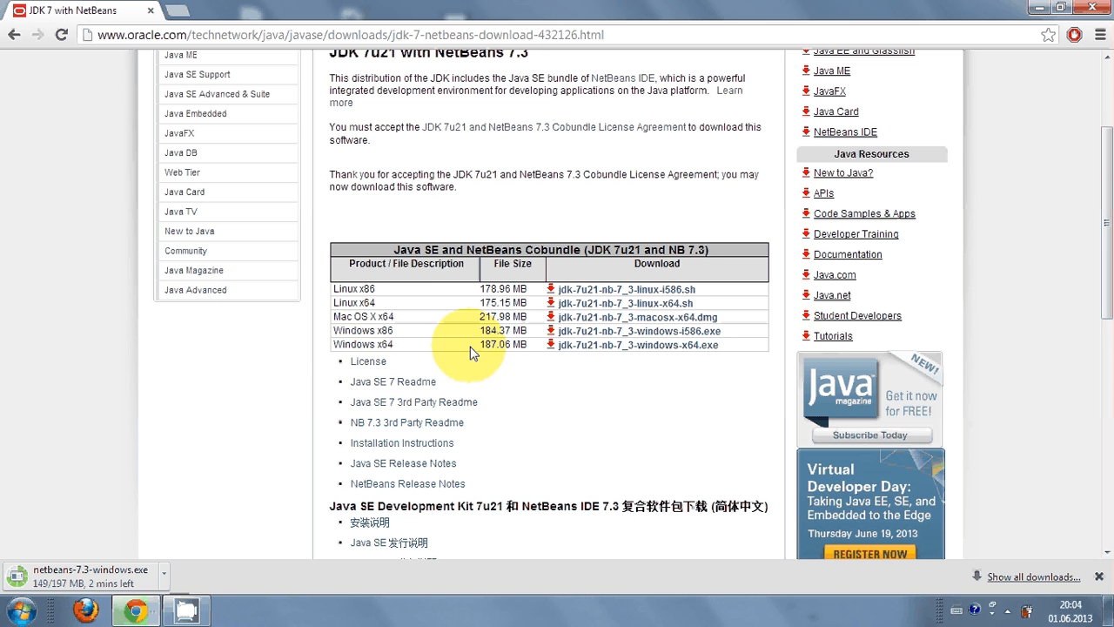
mouse_move(436, 381)
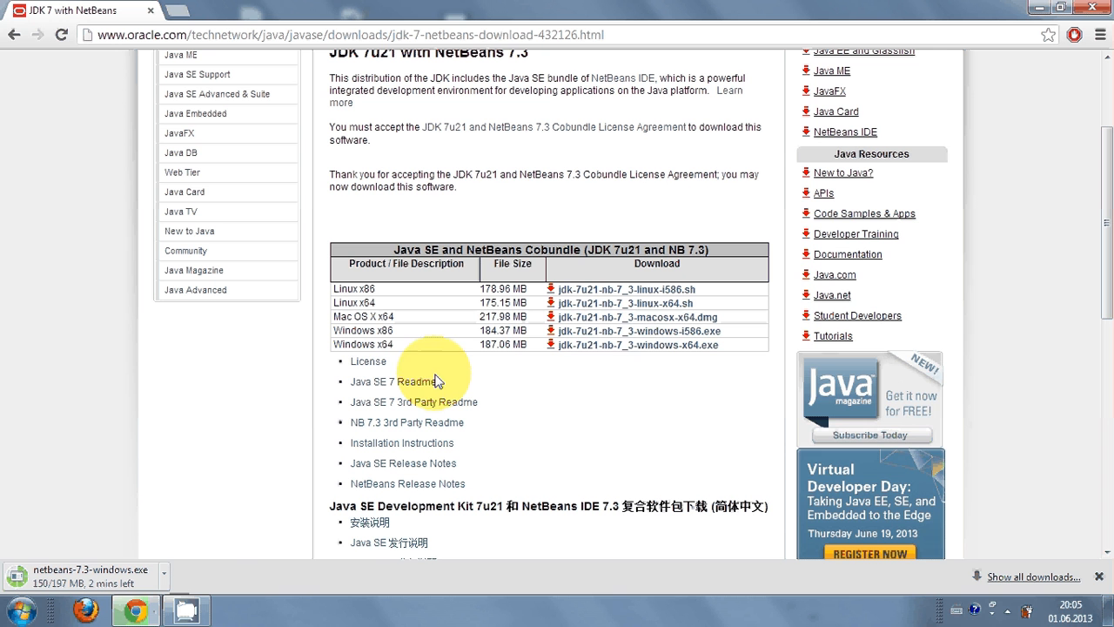
mouse_move(590, 348)
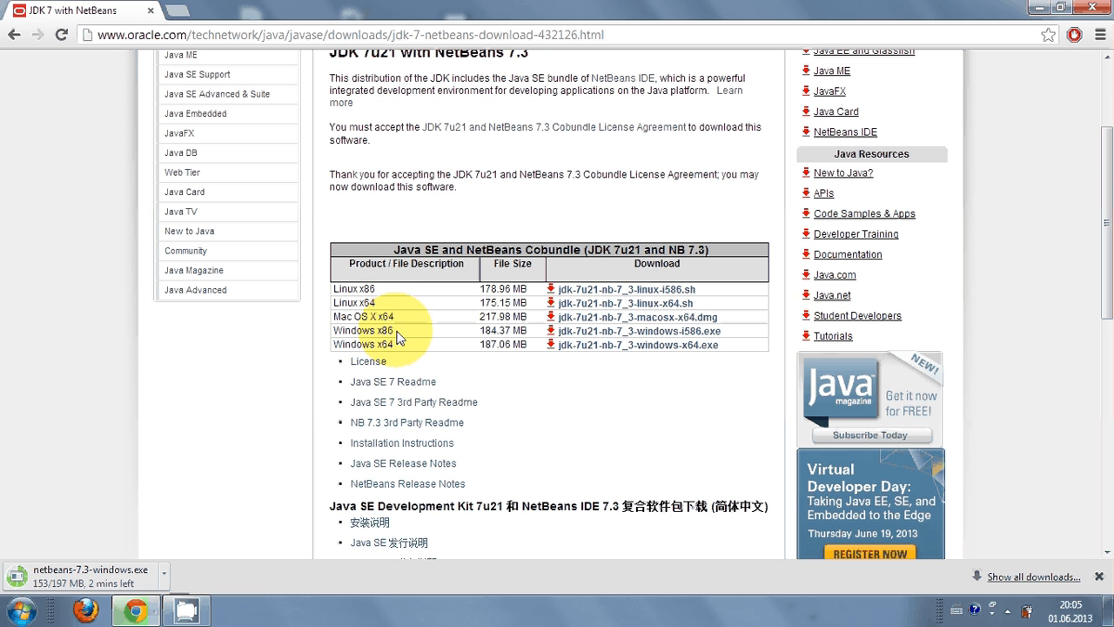
double_click(382, 330)
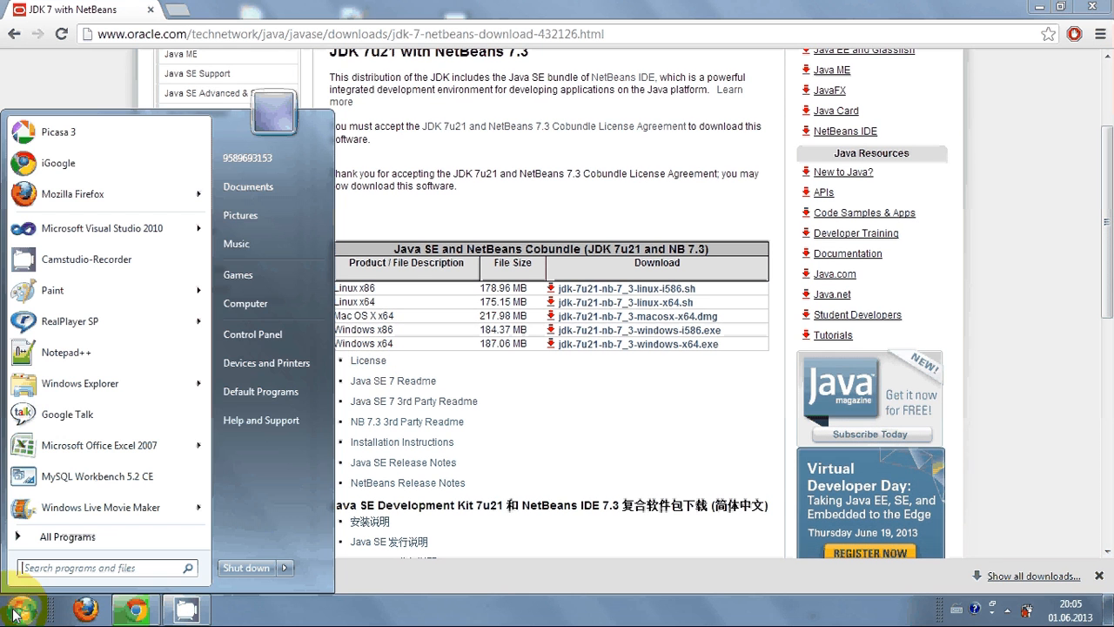
mouse_move(252, 334)
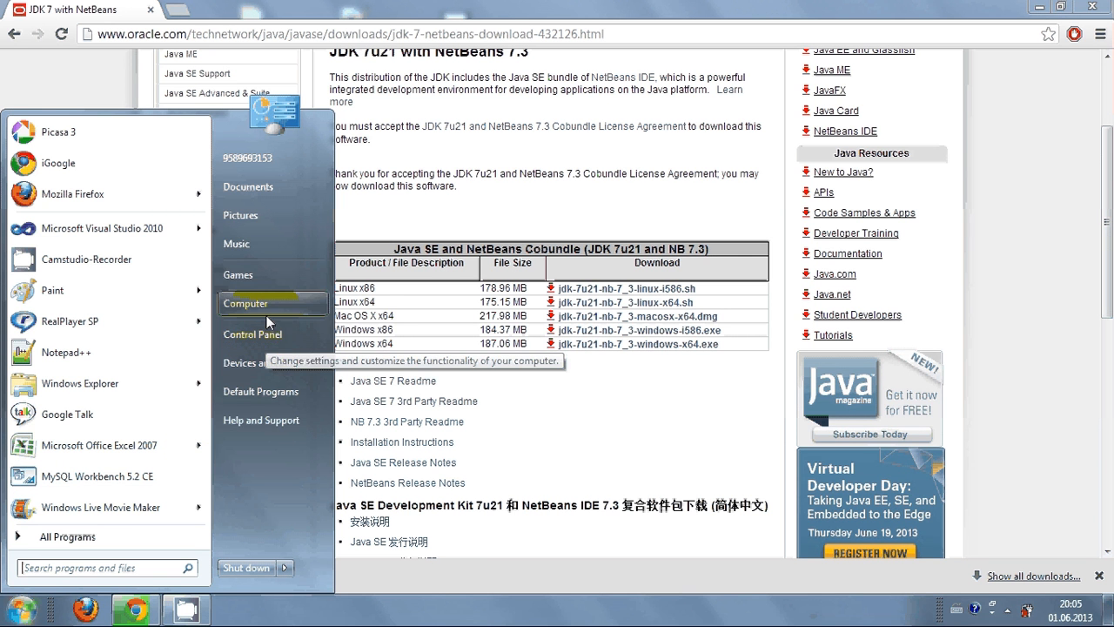
mouse_move(252, 335)
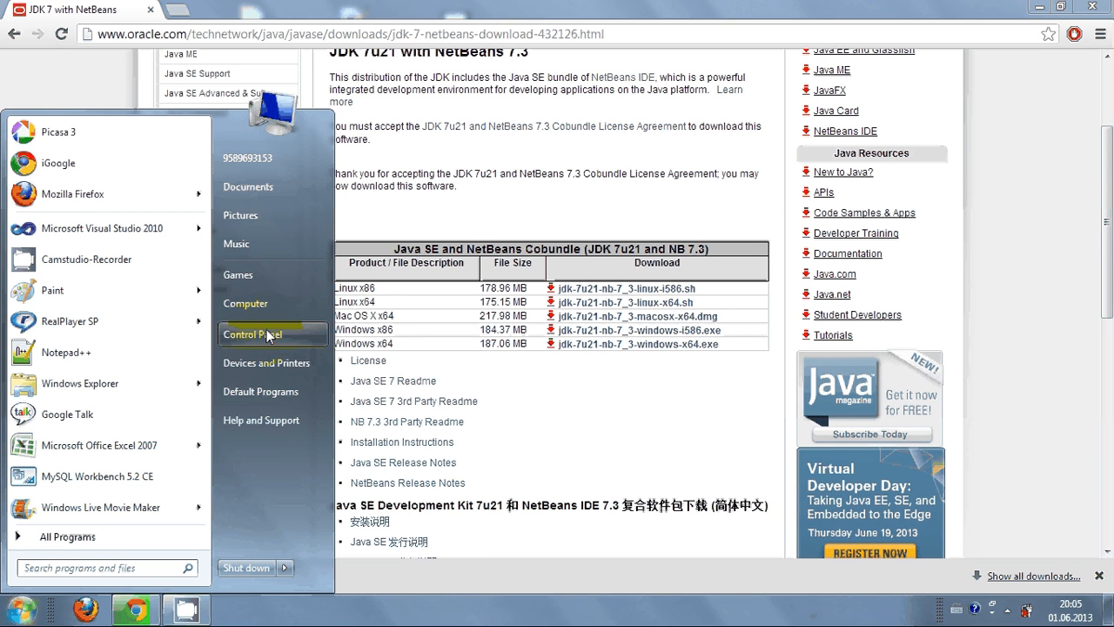
mouse_move(268, 316)
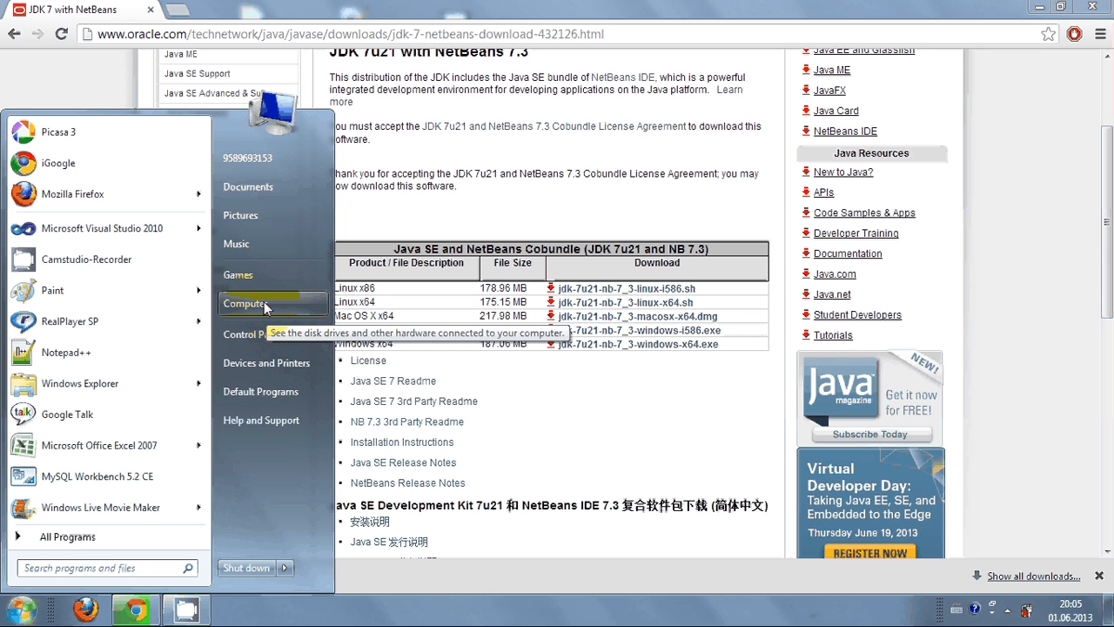
Show the Computer's System properties confirming 64-bit Windows 7 Home Premium with 4 GB RAM.
right_click(247, 303)
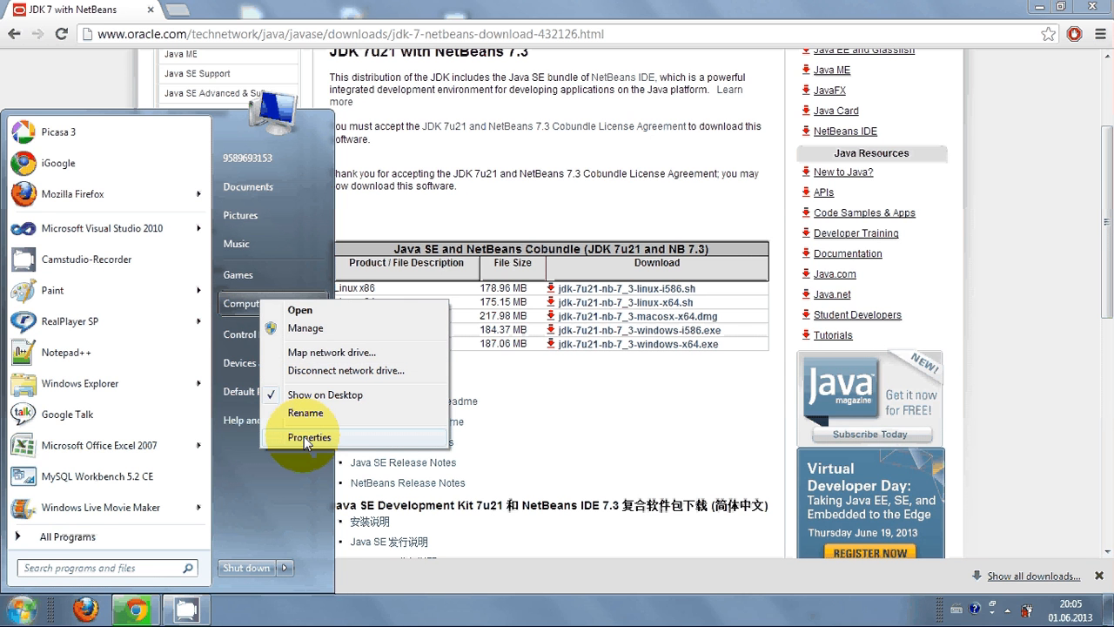
left_click(308, 437)
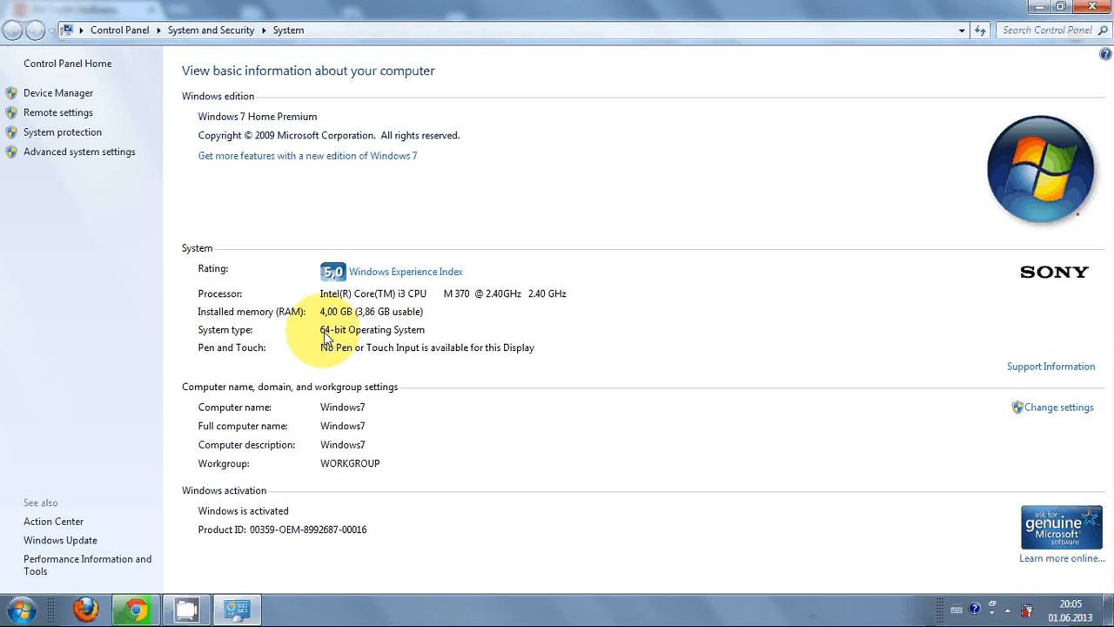
mouse_move(340, 398)
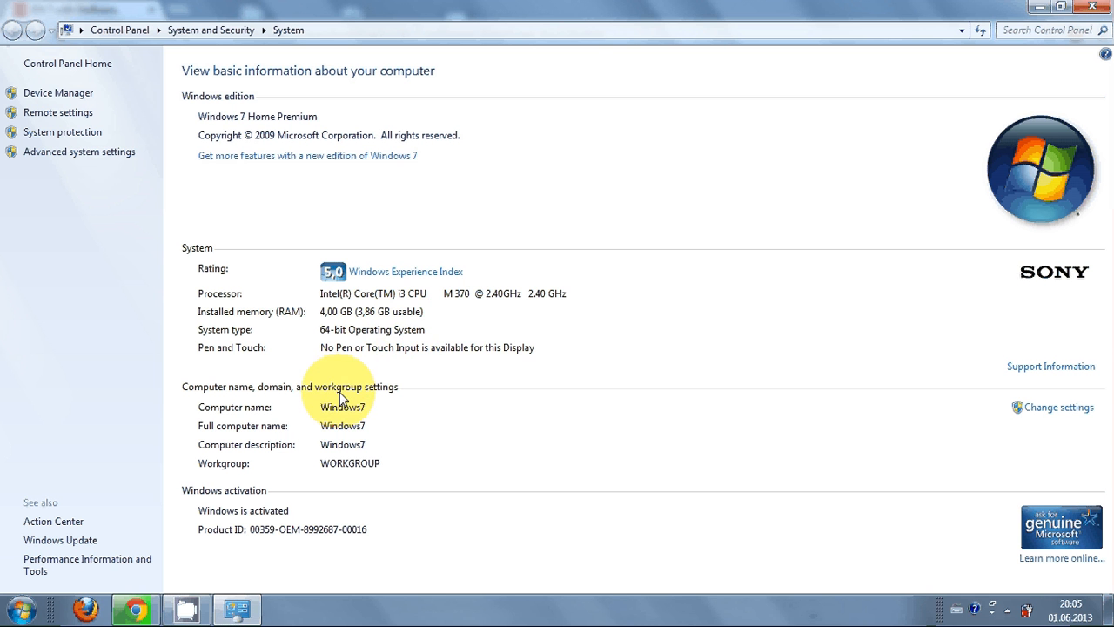
mouse_move(491, 313)
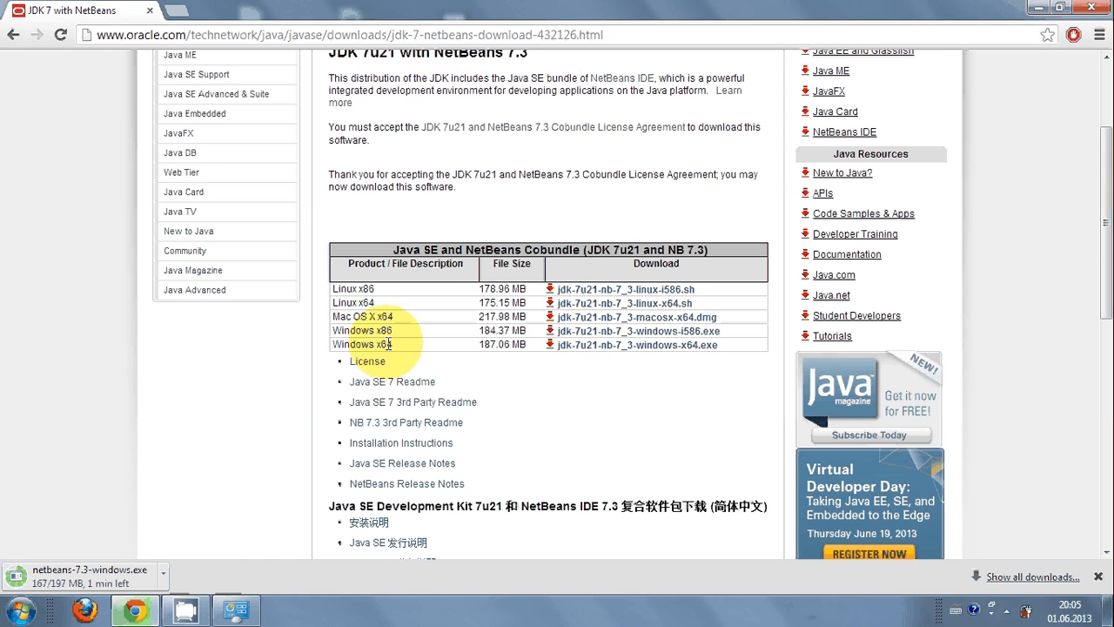
mouse_move(634, 351)
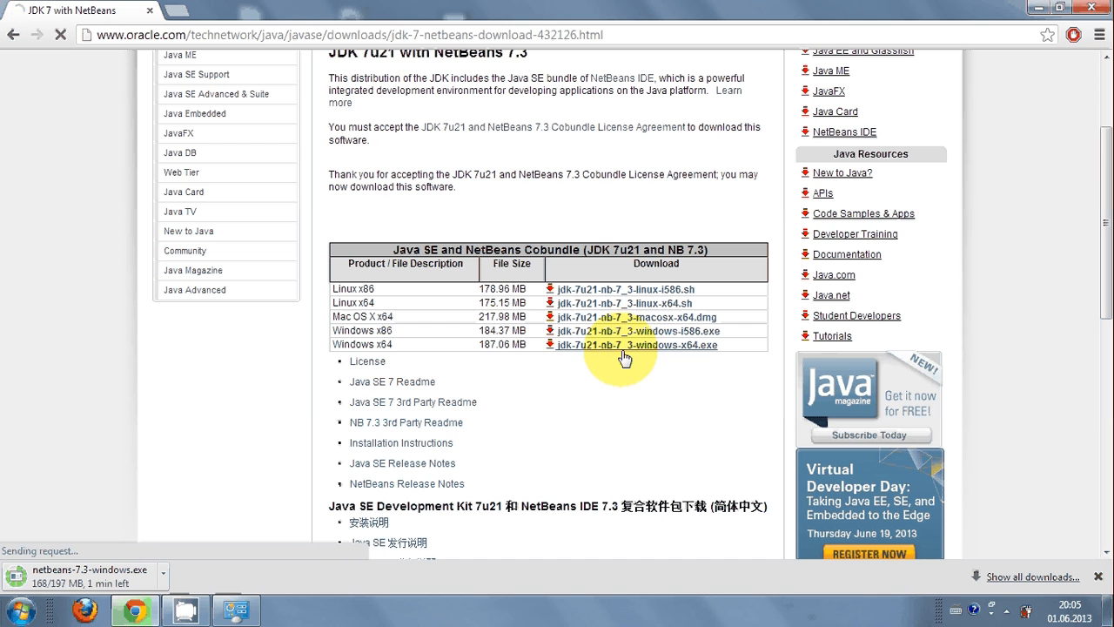
Start downloading jdk-7u21-nb-7_3-windows-x64.exe from the Oracle page.
left_click(623, 344)
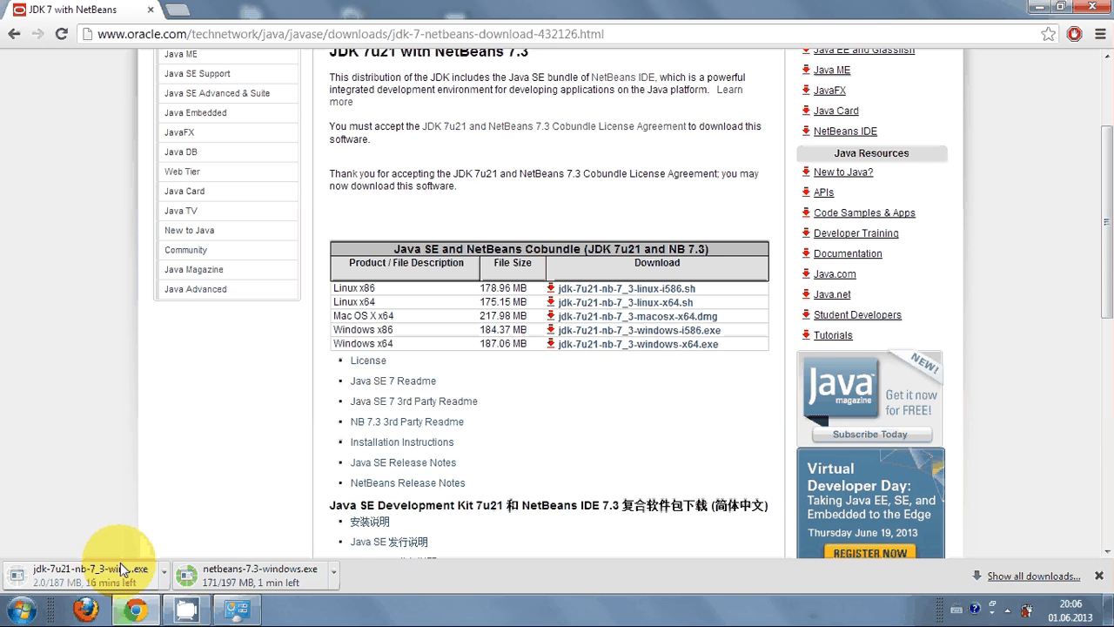
mouse_move(183, 578)
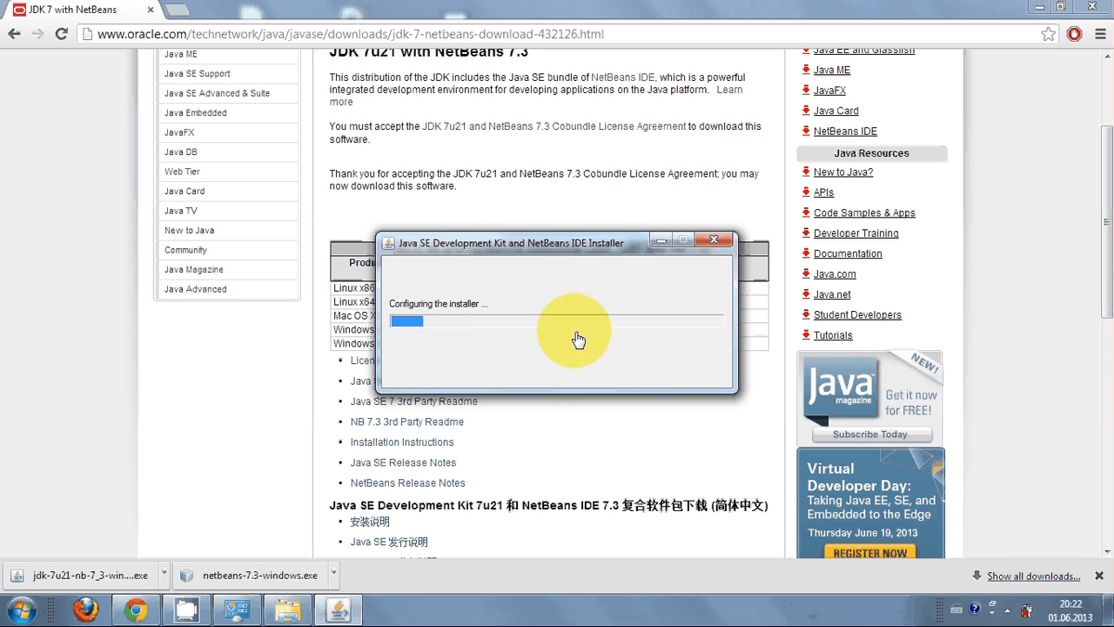
mouse_move(561, 275)
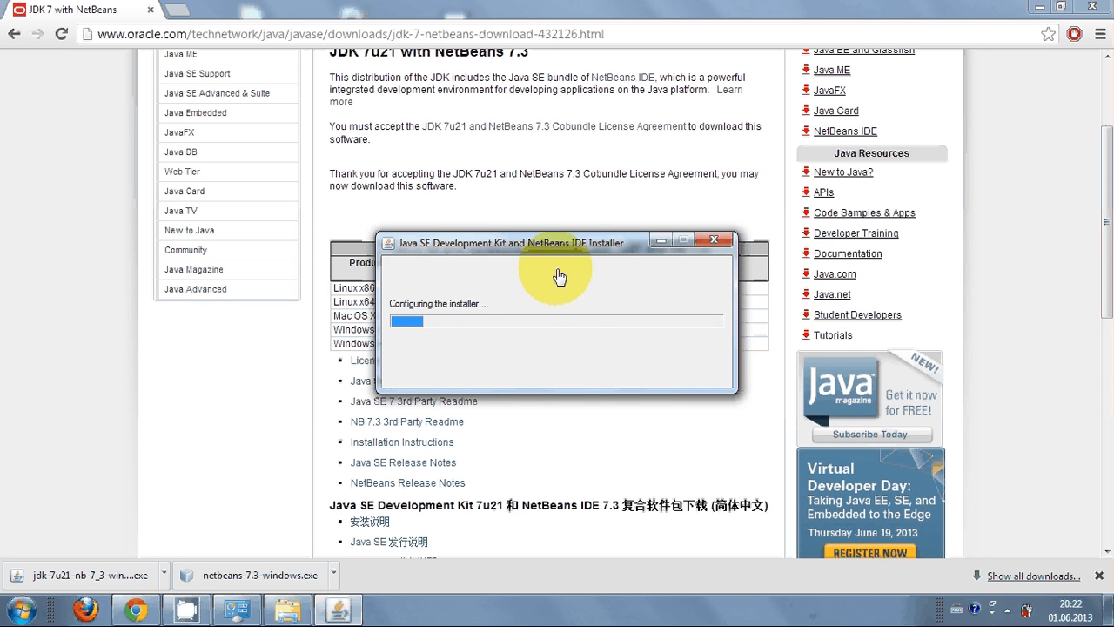
mouse_move(560, 285)
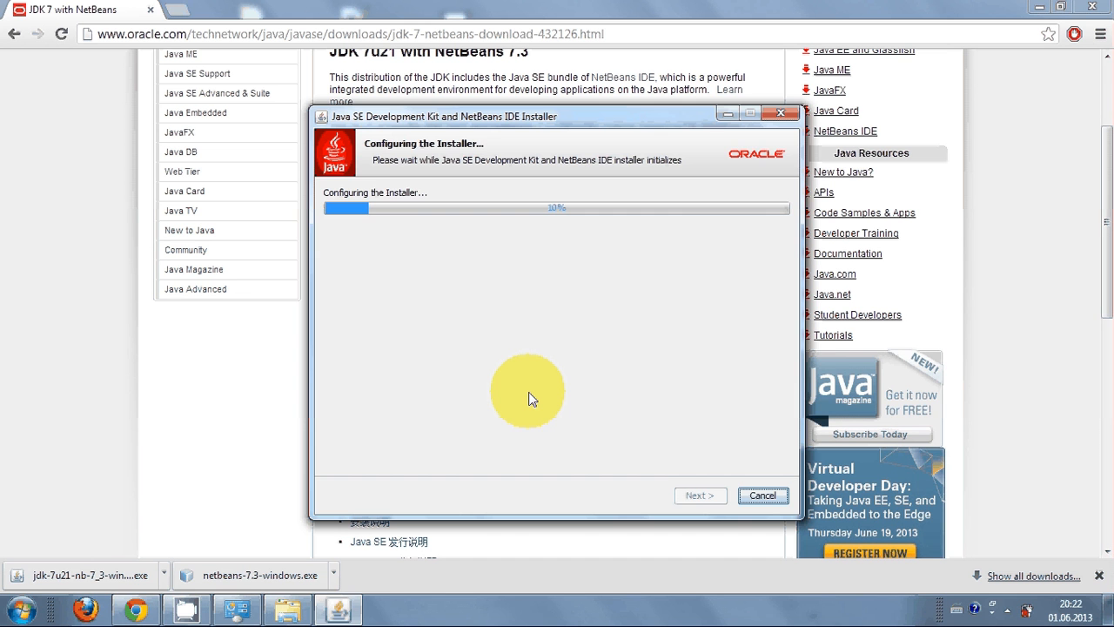
mouse_move(380, 209)
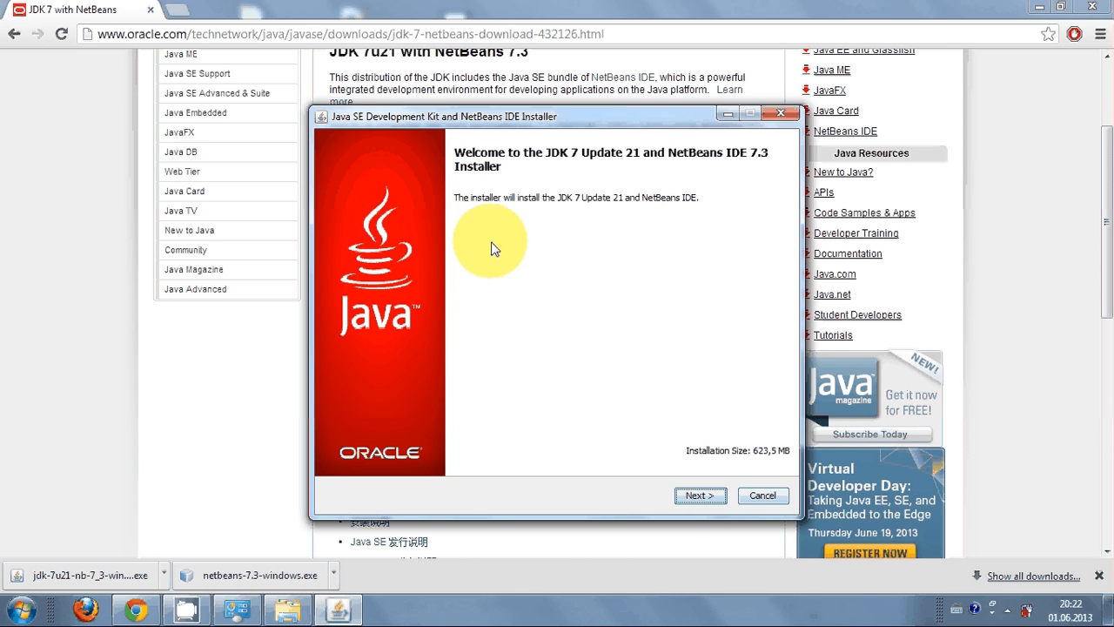
Pass the installer welcome page and accept the JUnit license so JUnit is installed.
left_click(700, 494)
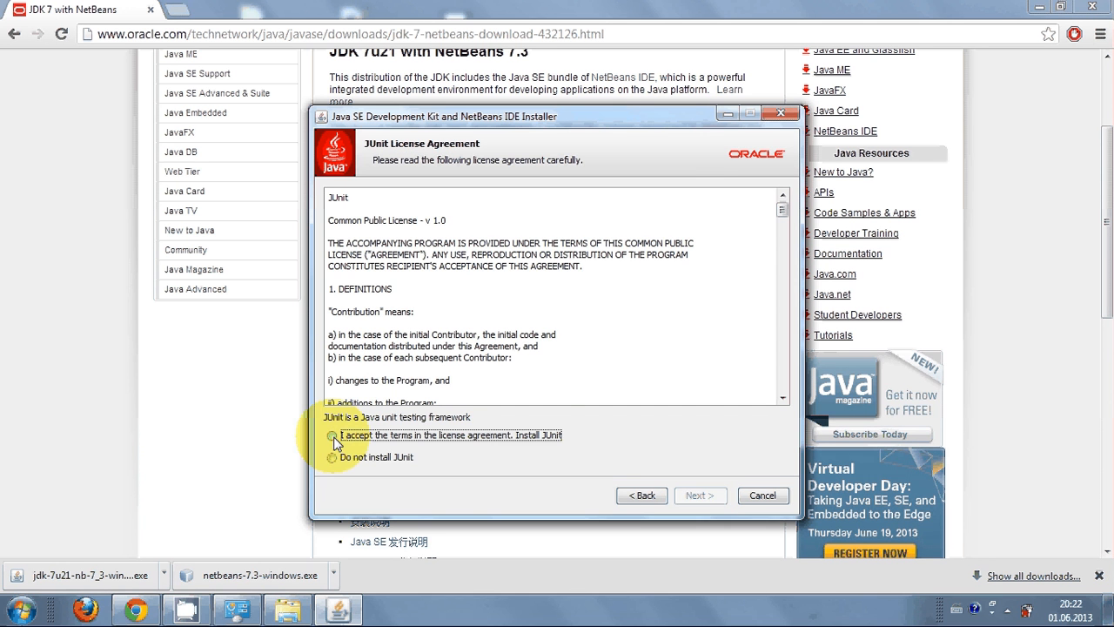
left_click(330, 435)
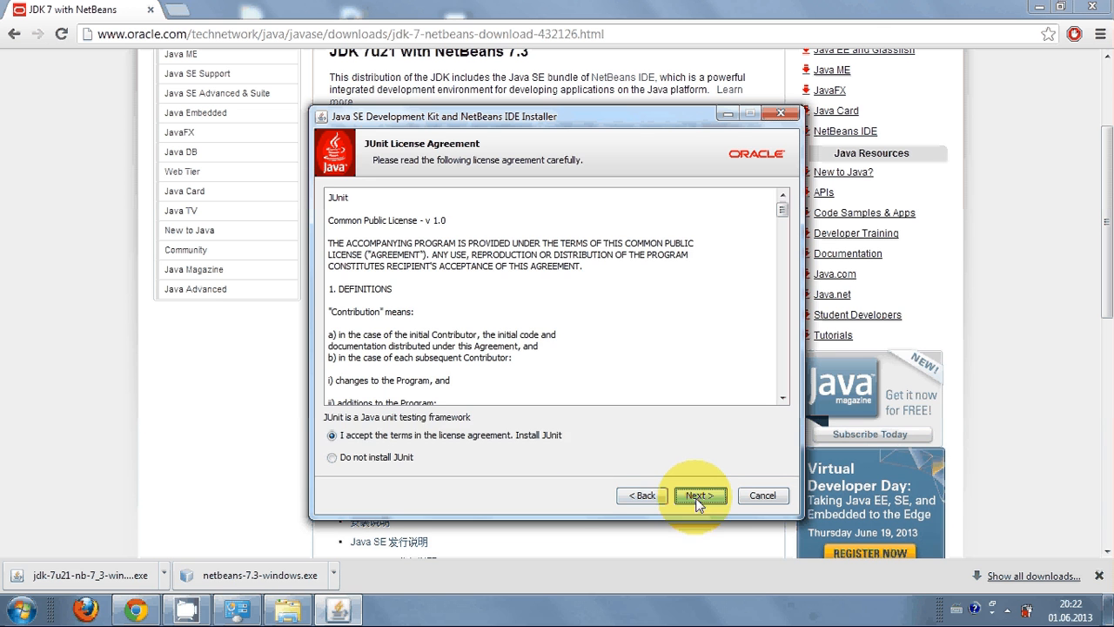
left_click(700, 494)
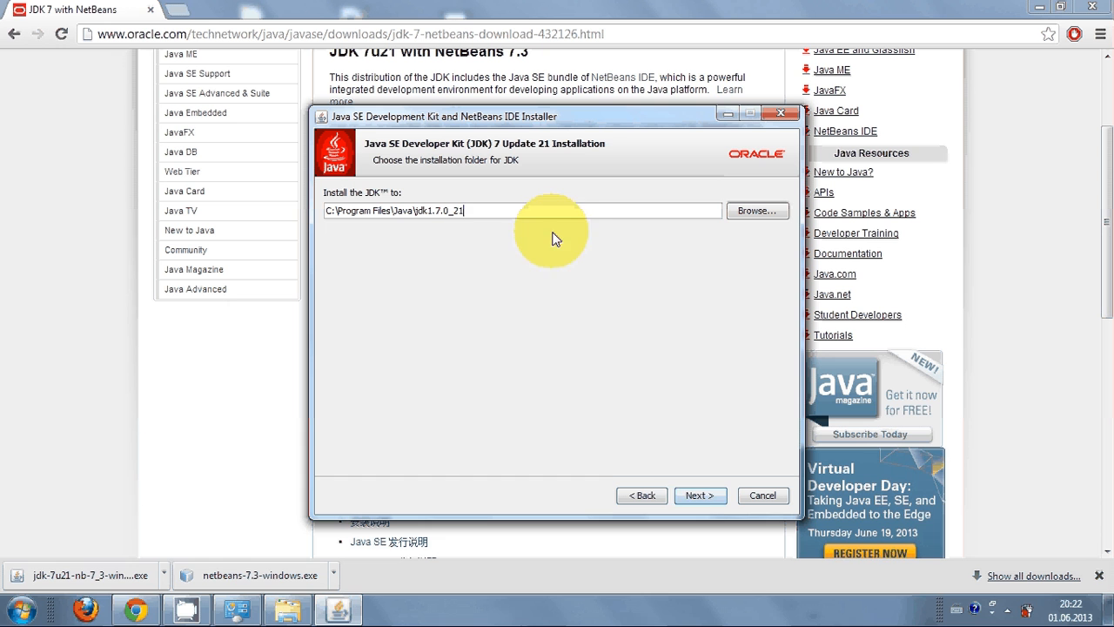
Keep the default JDK and NetBeans 7.3 folders and start the installation from the Summary page.
left_click(700, 495)
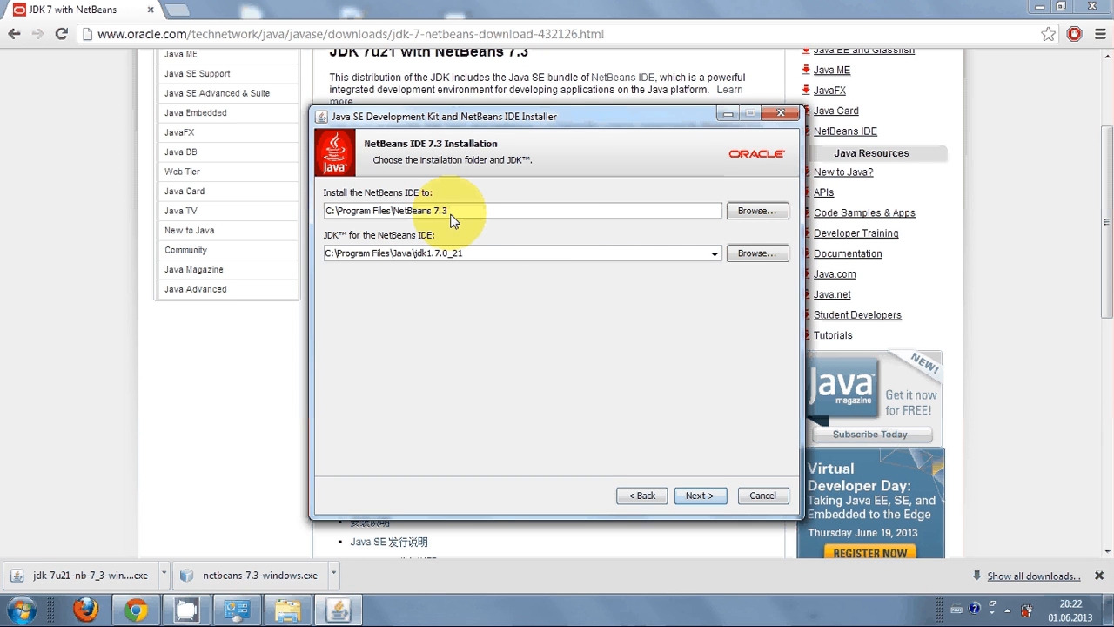
mouse_move(460, 219)
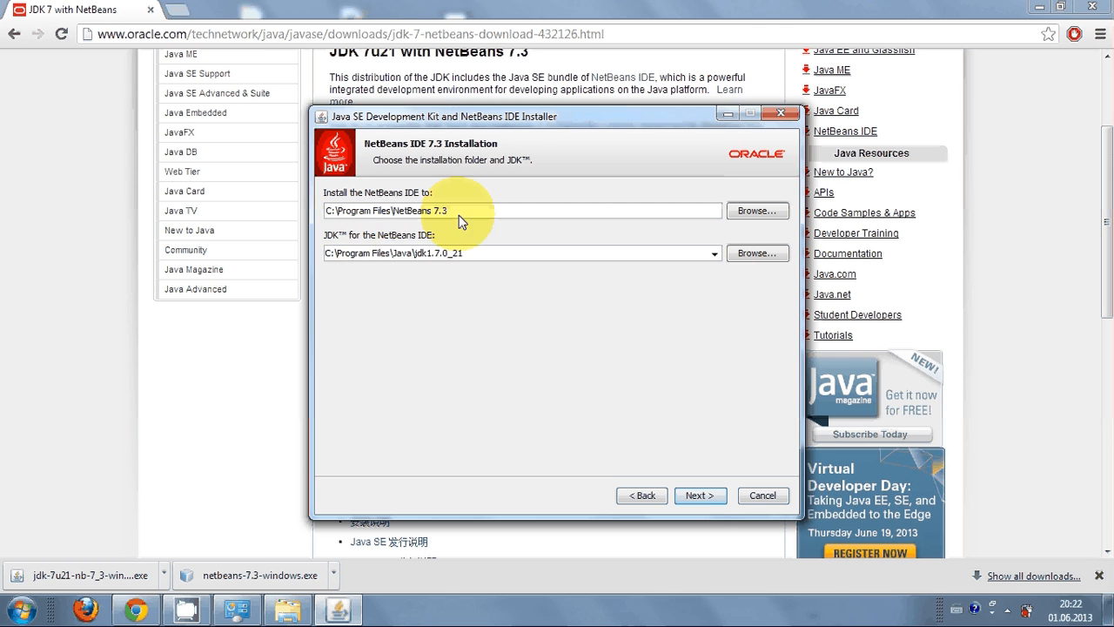
mouse_move(616, 219)
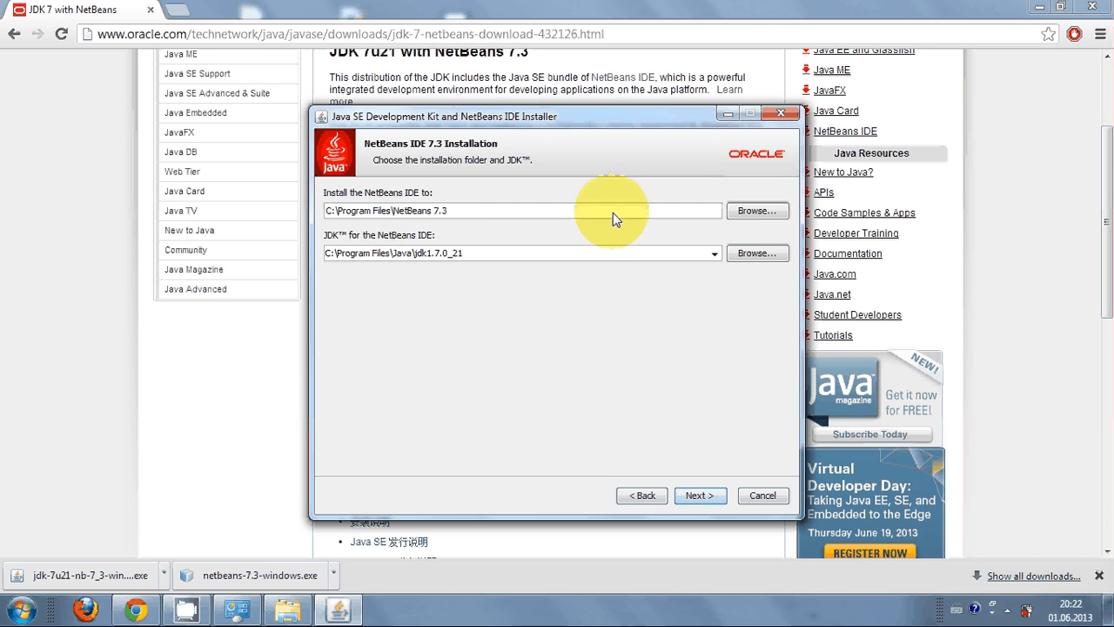
left_click(700, 494)
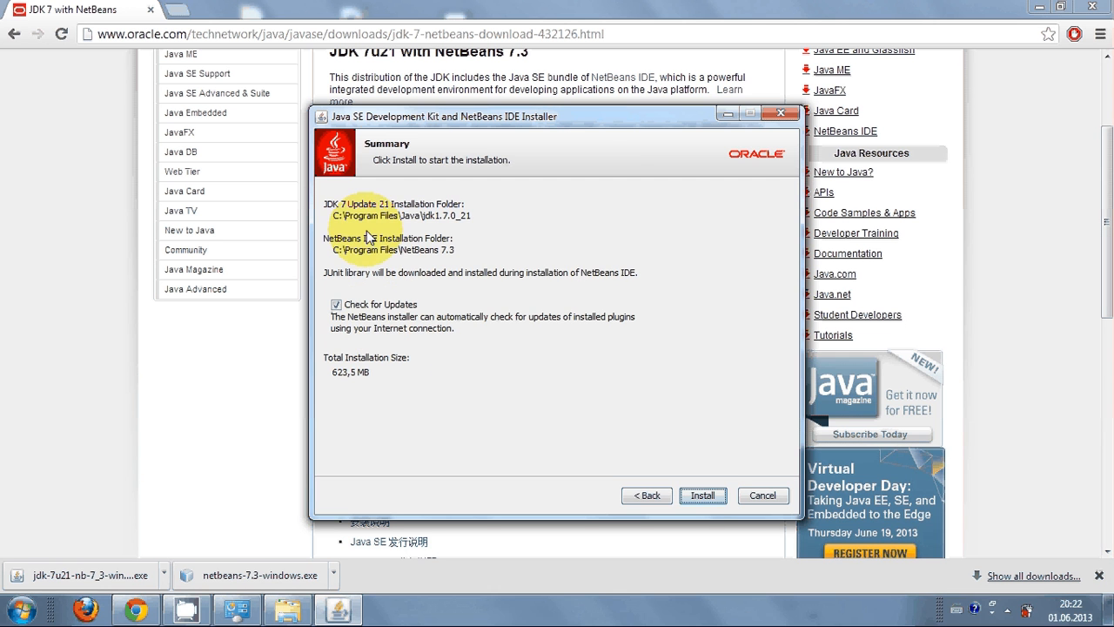
left_click(703, 494)
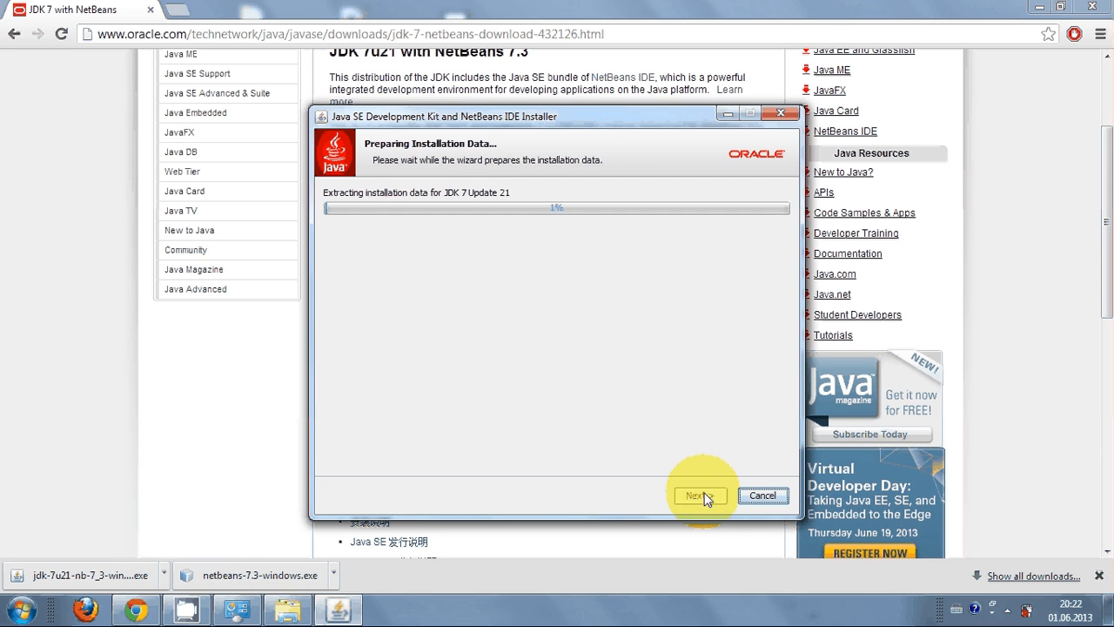
Let the NetBeans IDE installation progress while JUnit library updates are checked.
left_click(700, 495)
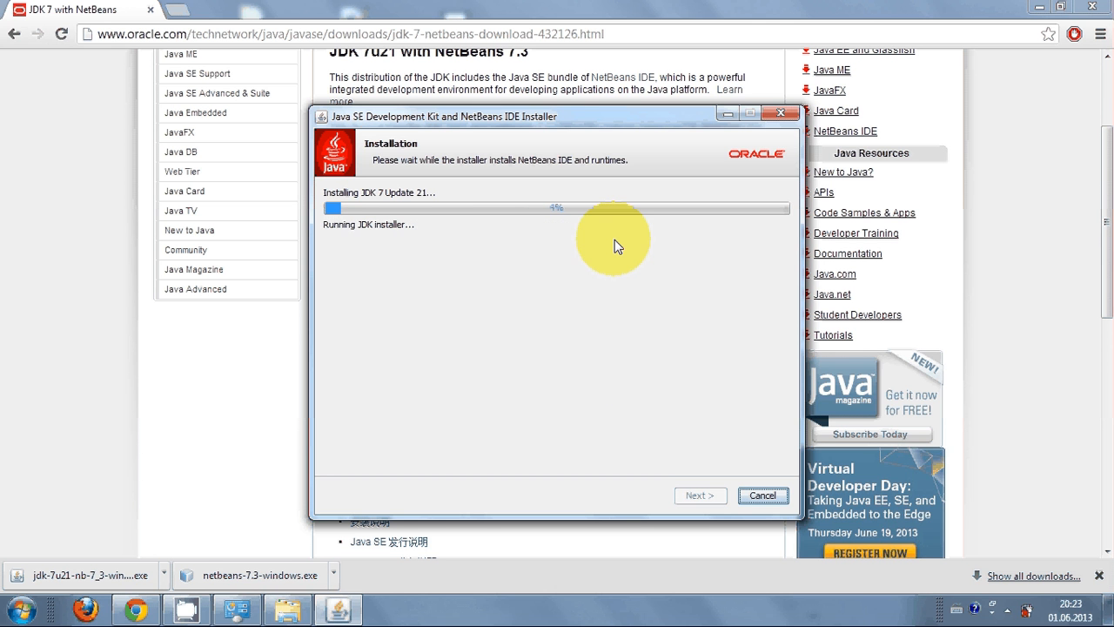
mouse_move(404, 256)
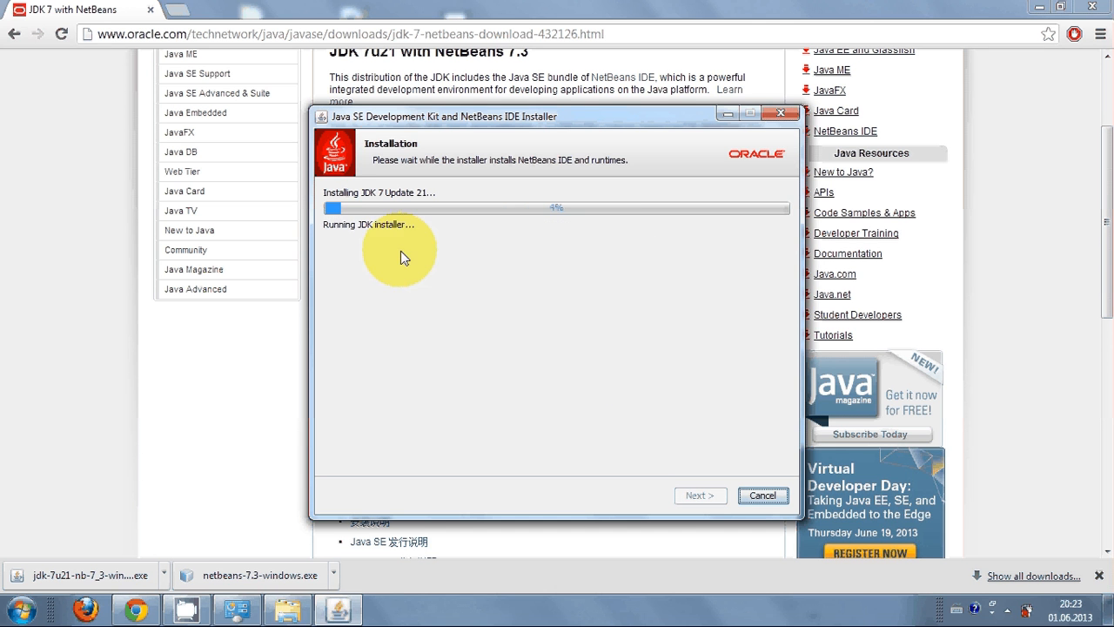
mouse_move(403, 226)
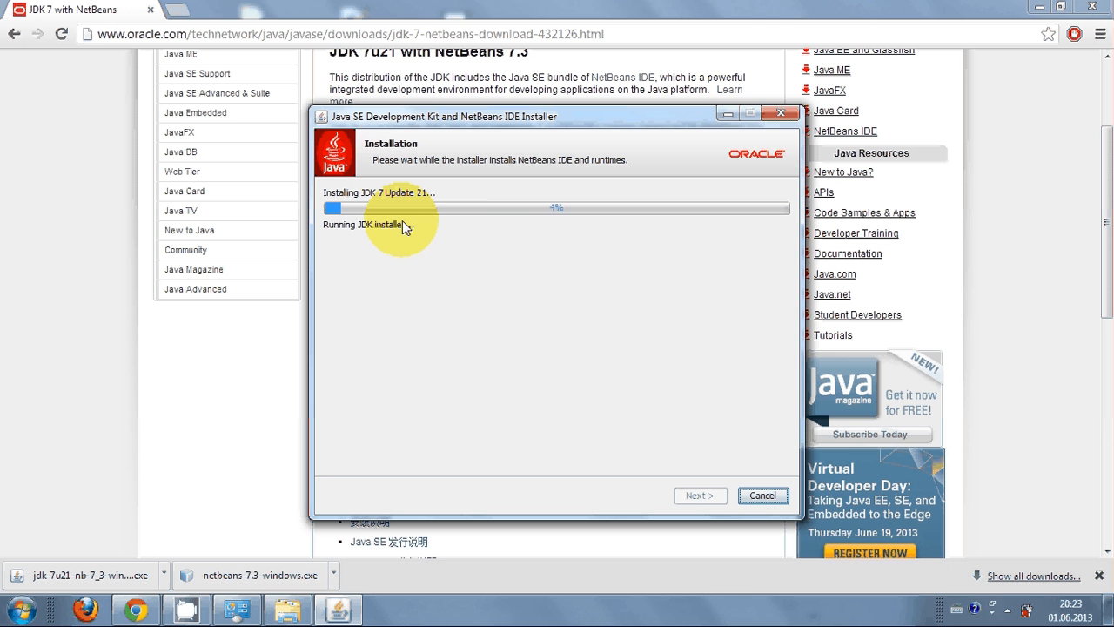
mouse_move(477, 233)
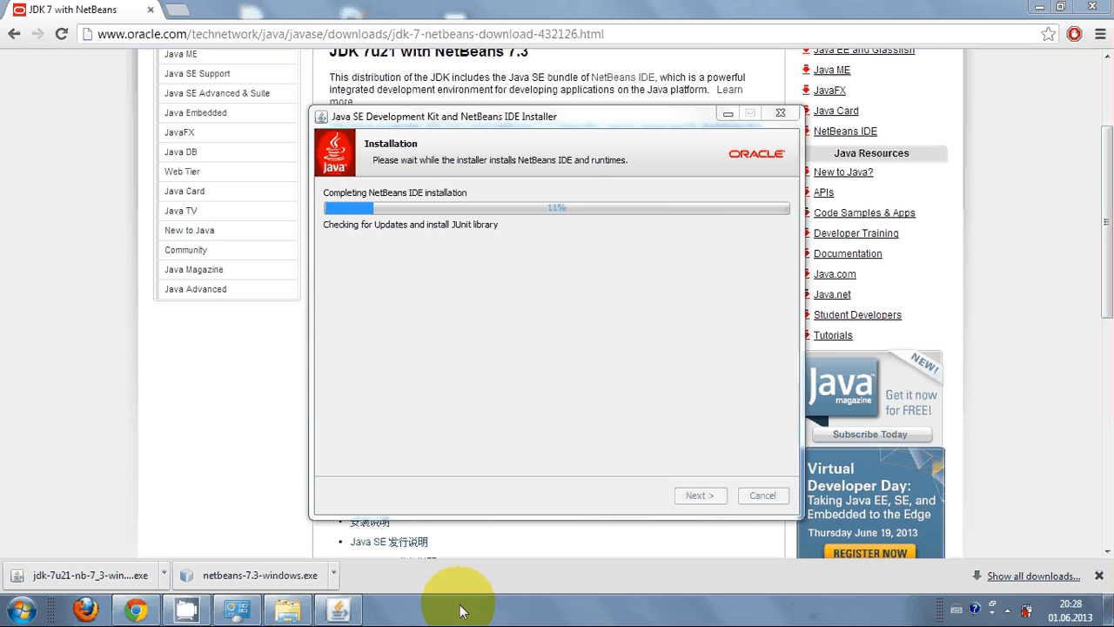
mouse_move(665, 303)
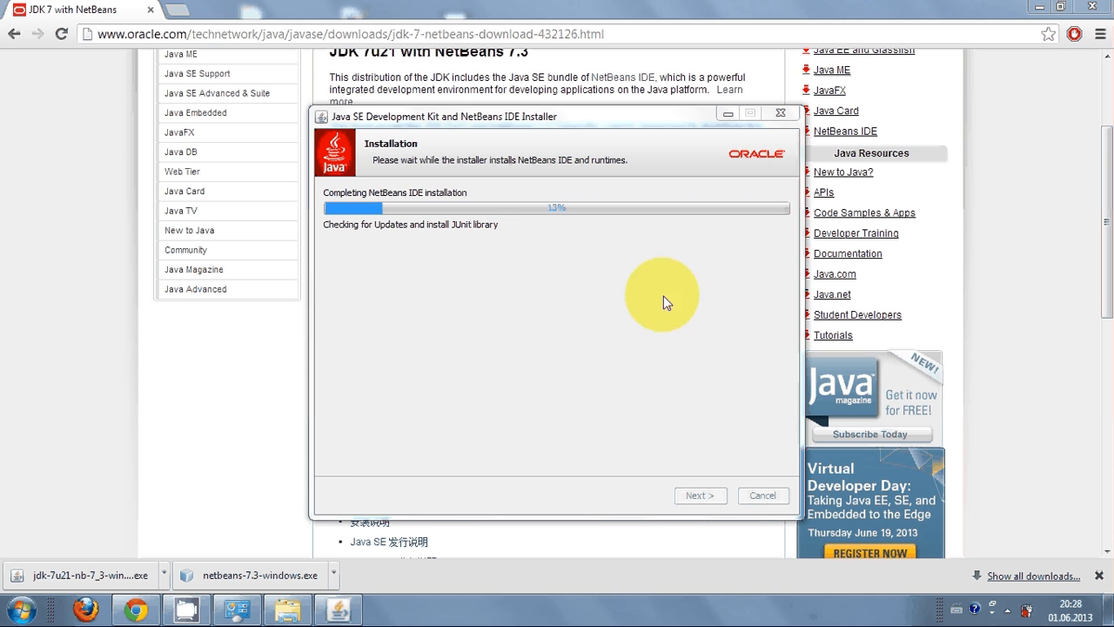
mouse_move(449, 146)
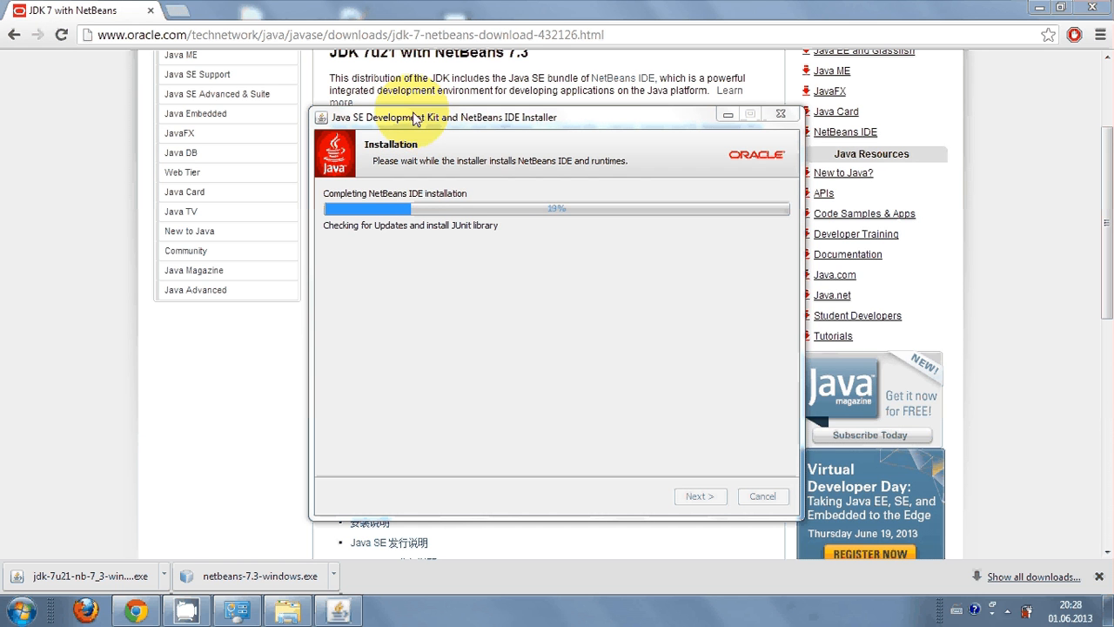
mouse_move(536, 166)
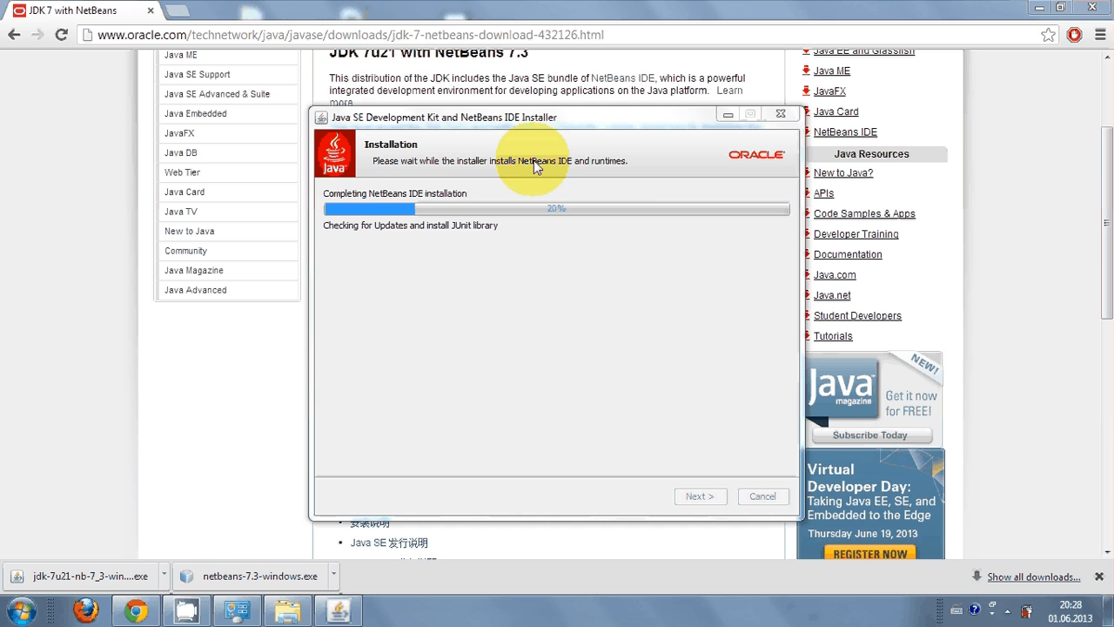
mouse_move(531, 213)
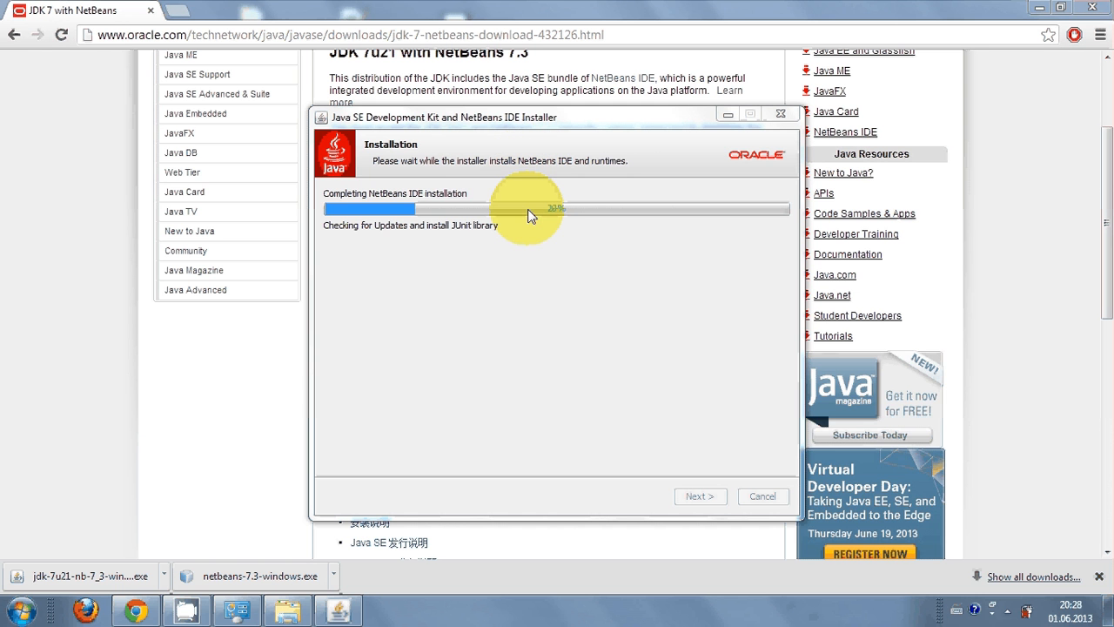
mouse_move(501, 184)
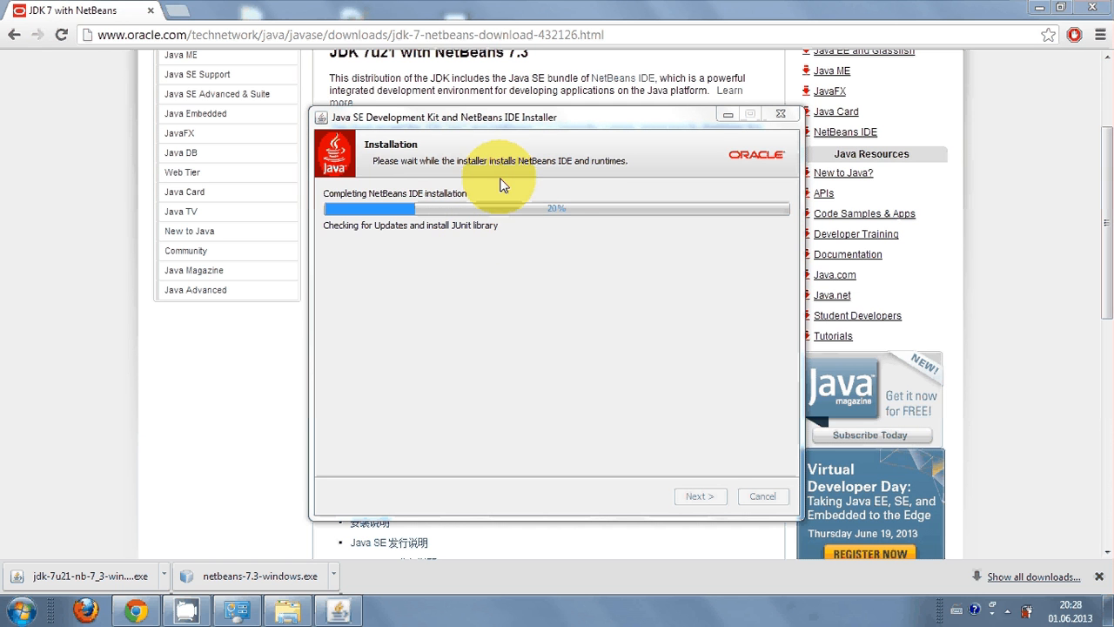
mouse_move(490, 235)
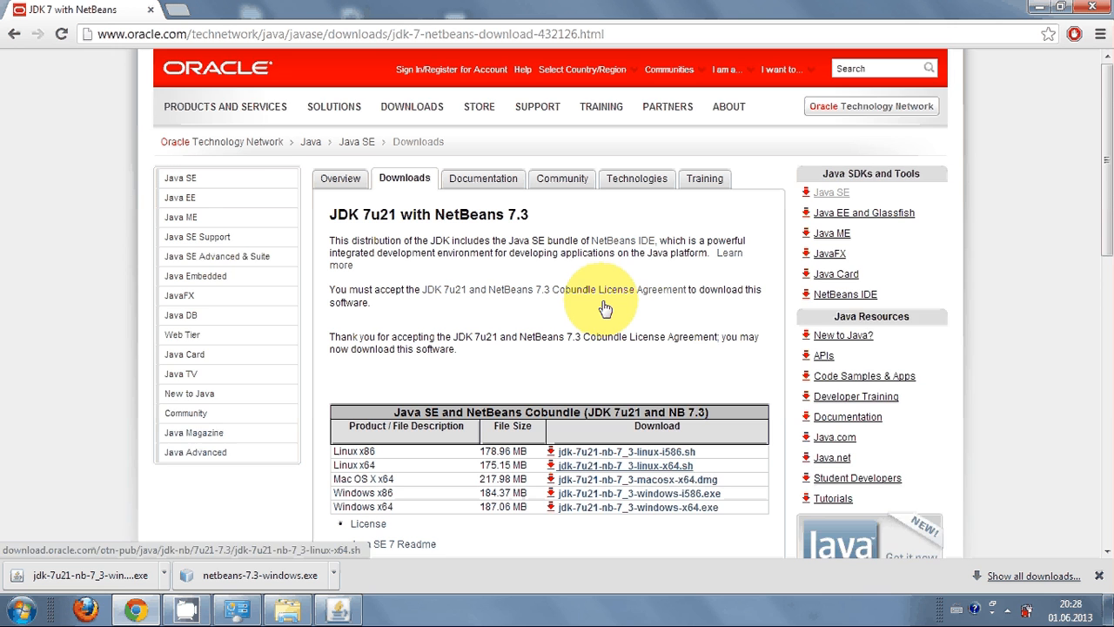
Restore the installer from the taskbar and finish the completed setup.
scroll("down", 3)
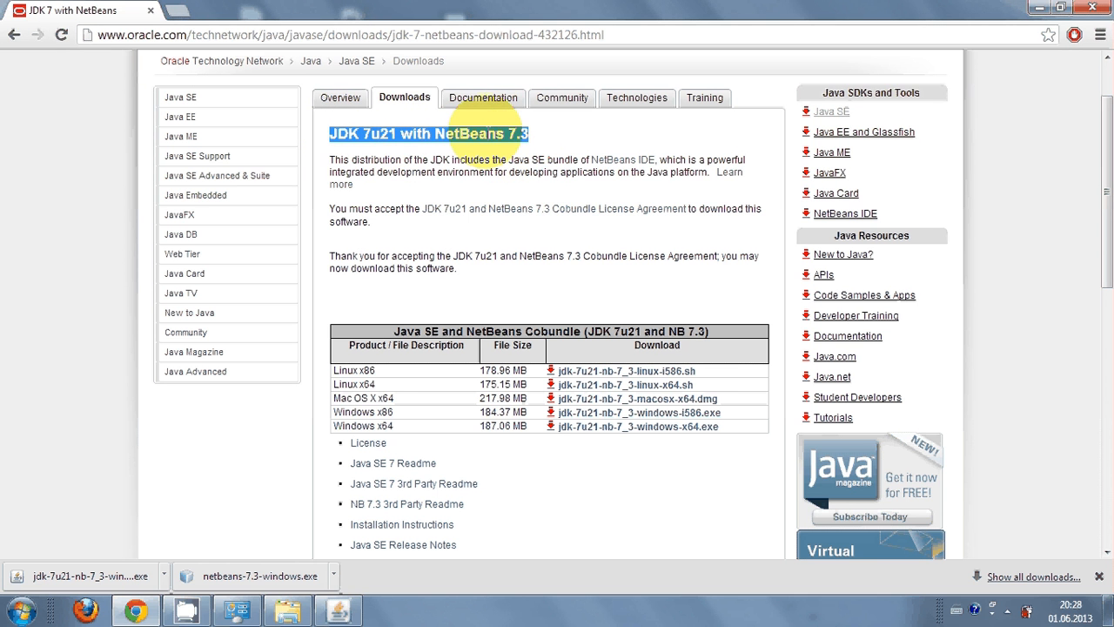
mouse_move(536, 139)
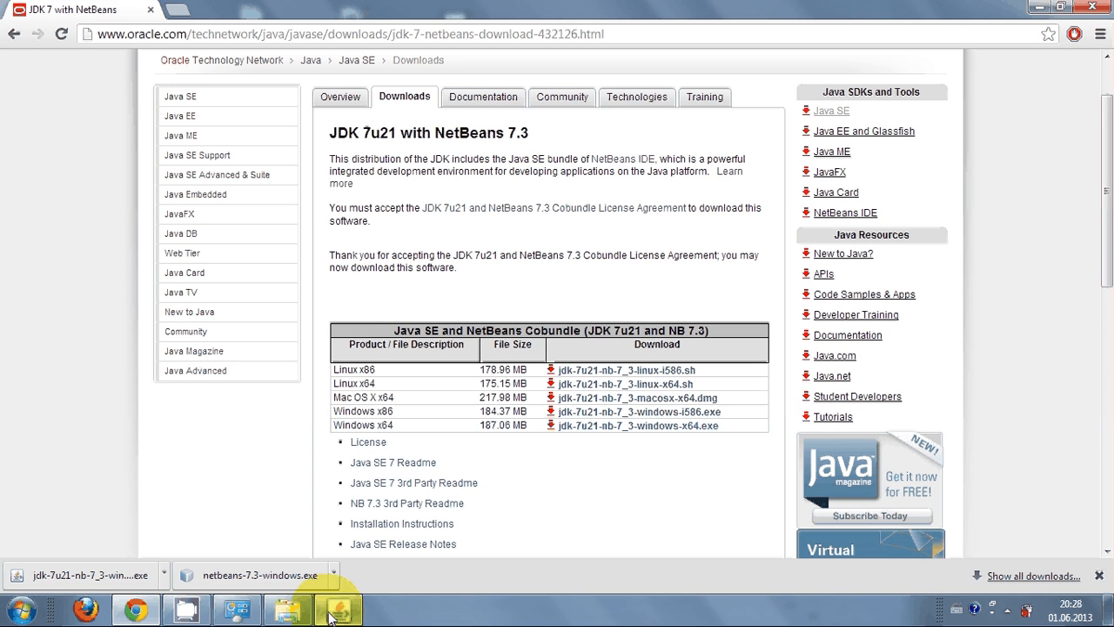
left_click(337, 607)
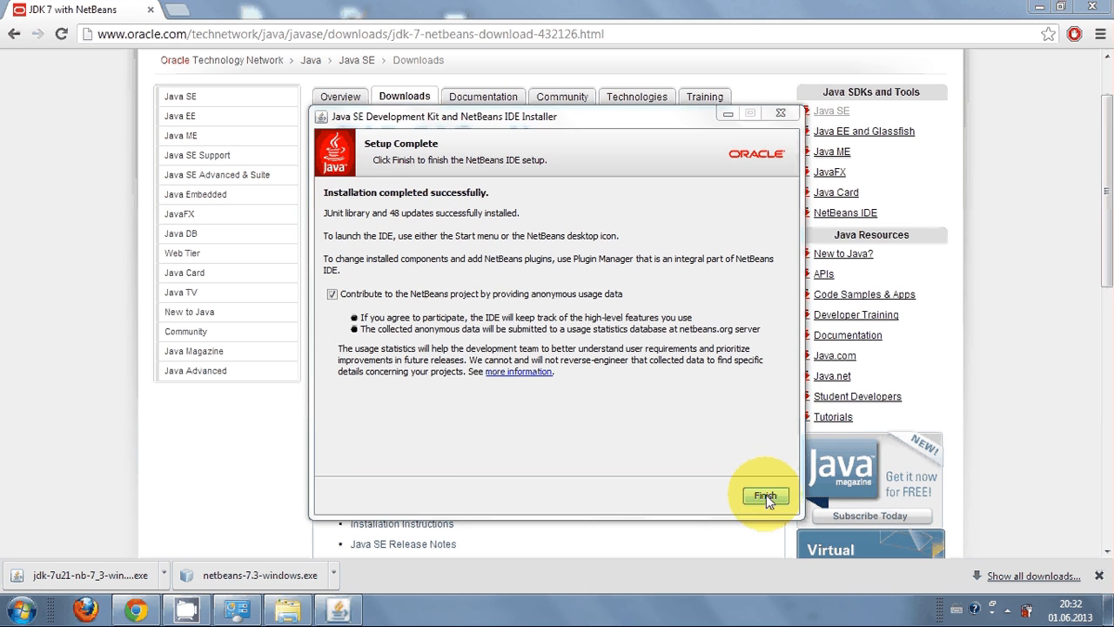
left_click(766, 497)
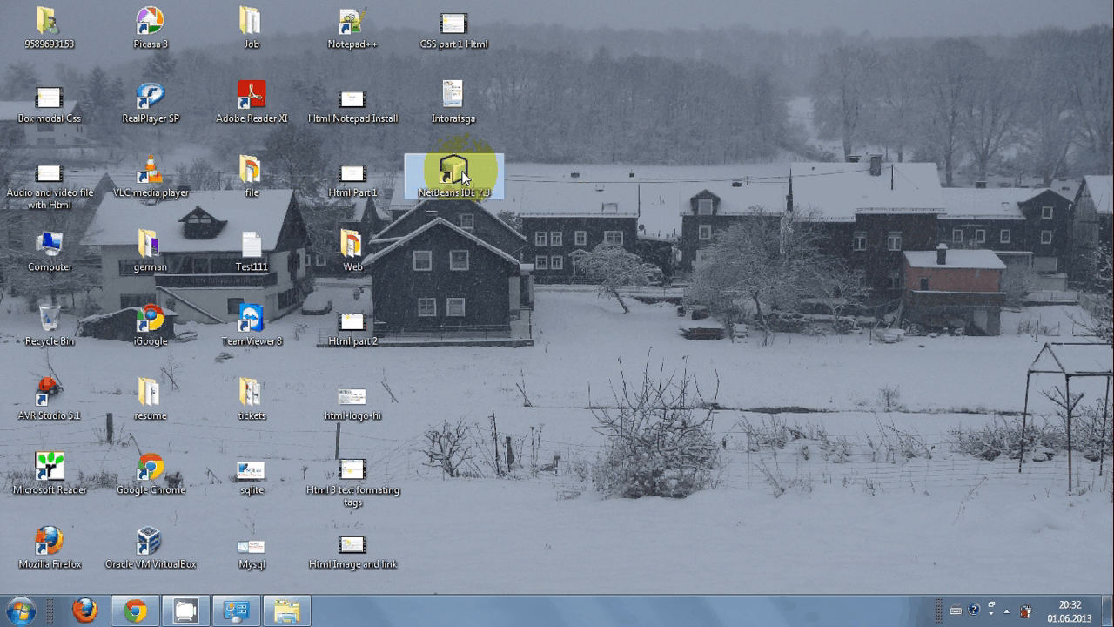
Launch NetBeans IDE 7.3 from the desktop, import previous settings, and maximize its window.
double_click(453, 172)
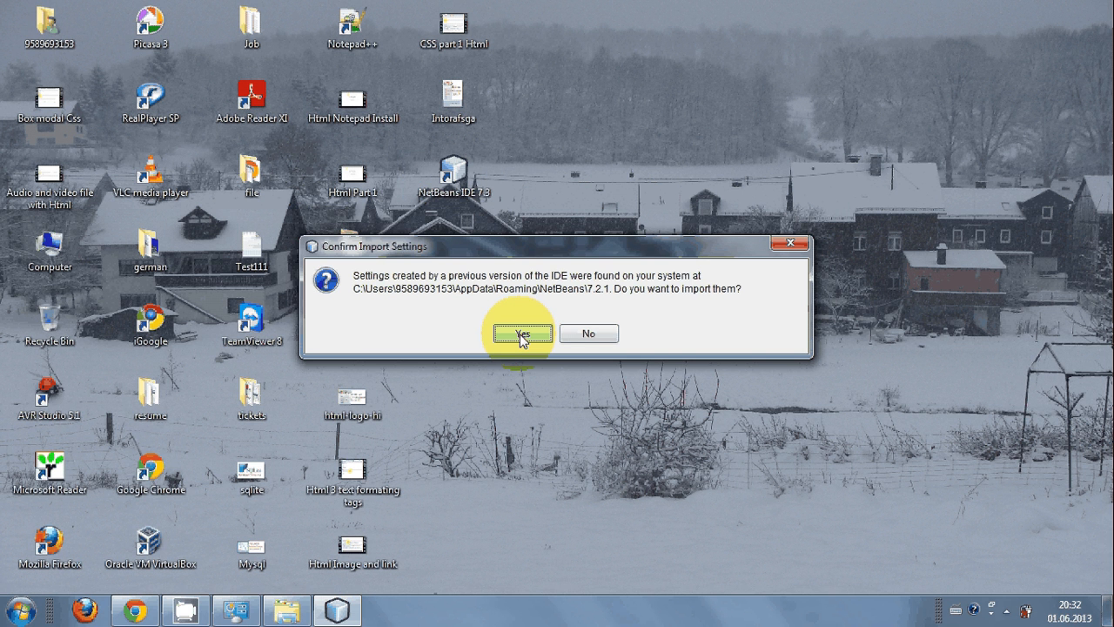
left_click(520, 335)
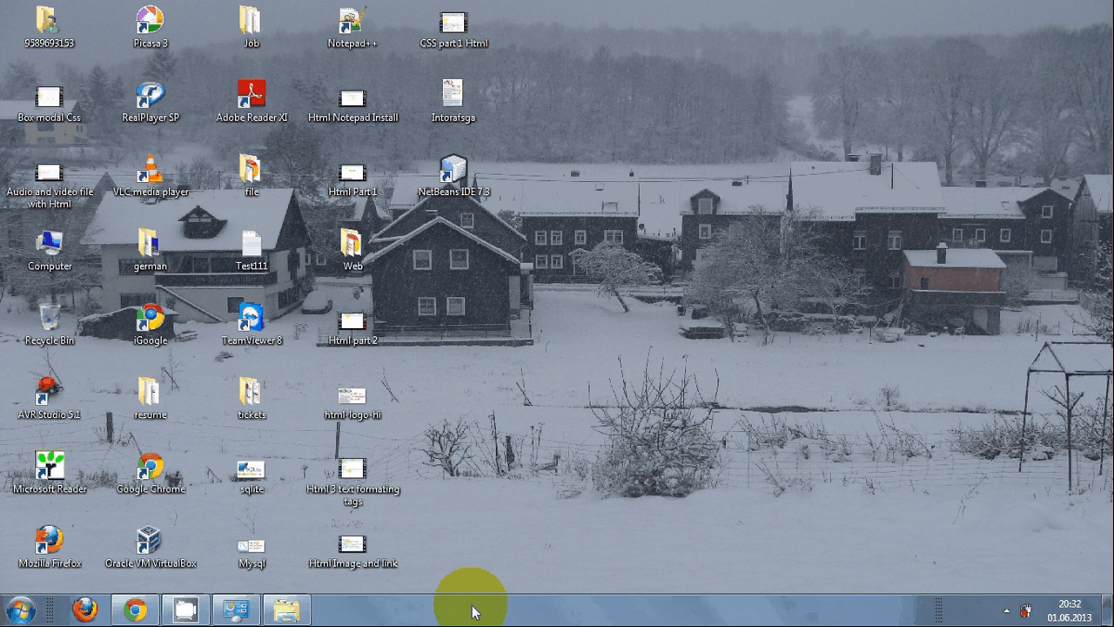
double_click(453, 165)
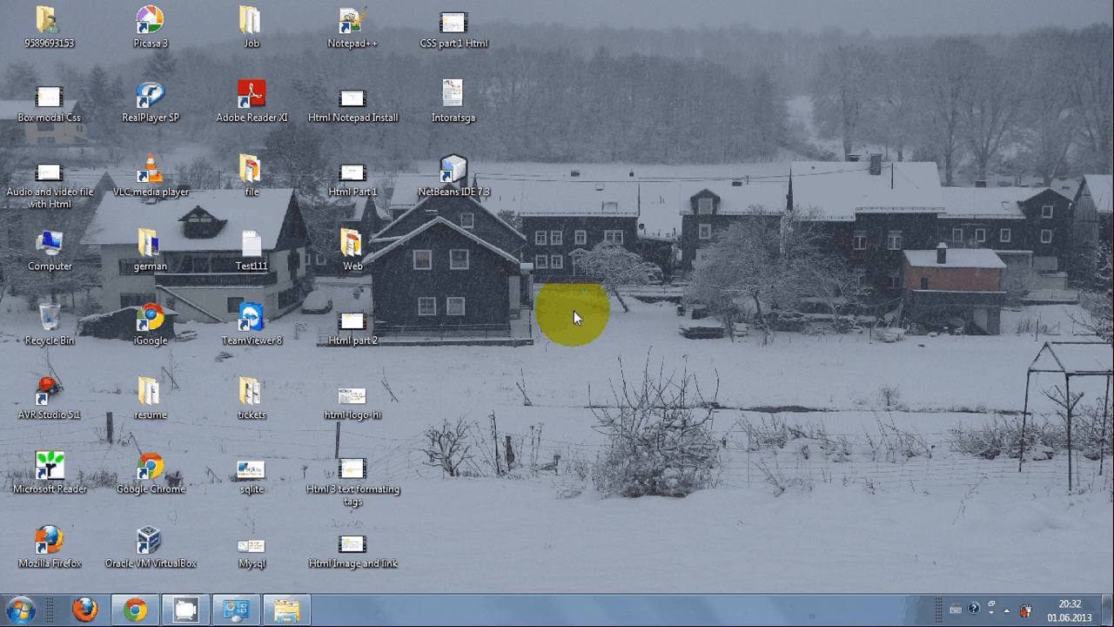
double_click(453, 170)
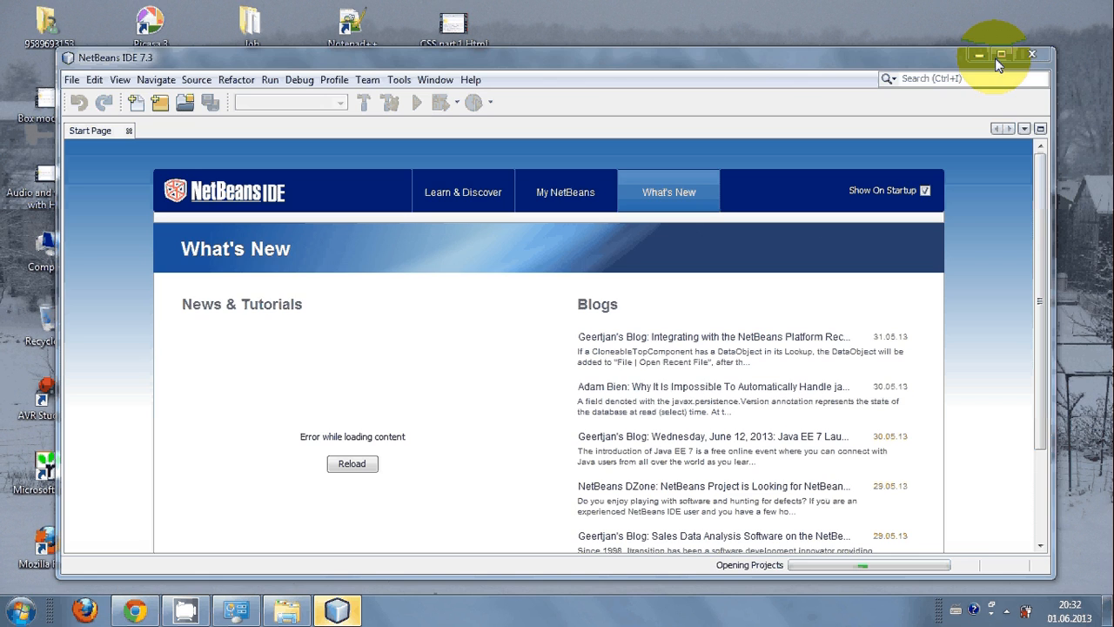
left_click(1003, 54)
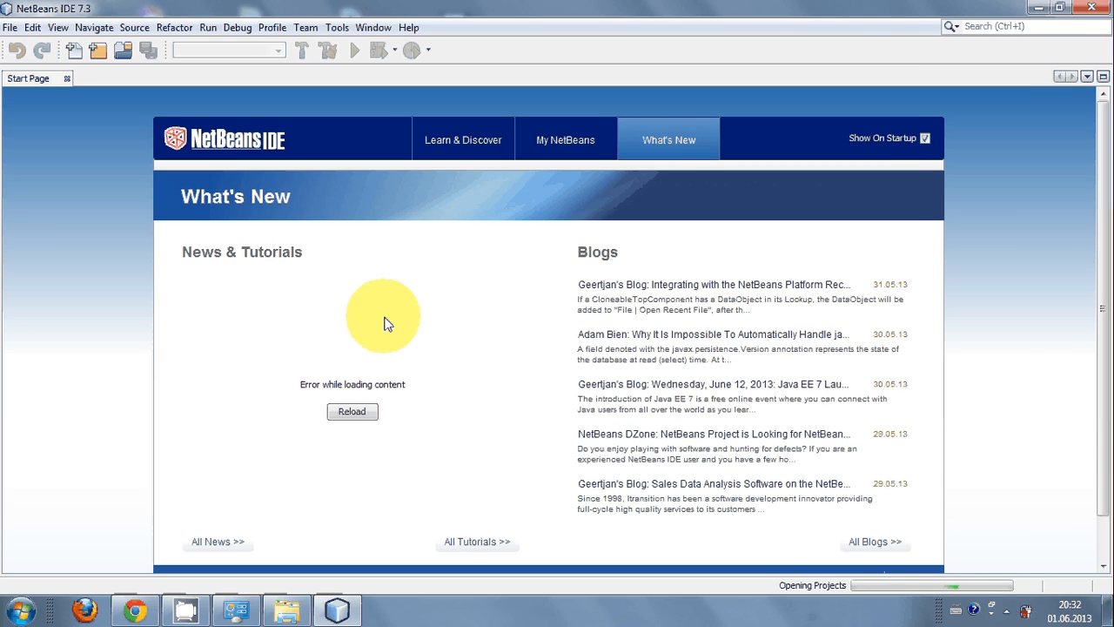
mouse_move(87, 129)
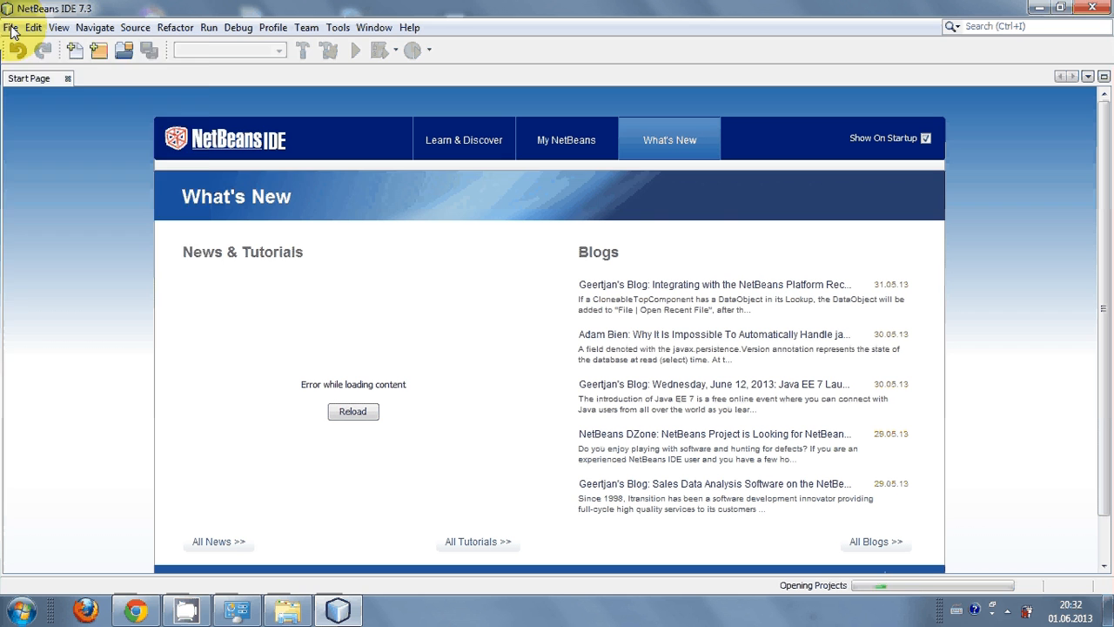
Start a new project and browse to the Samples > Java category, dismissing the Project Problems warning.
left_click(10, 28)
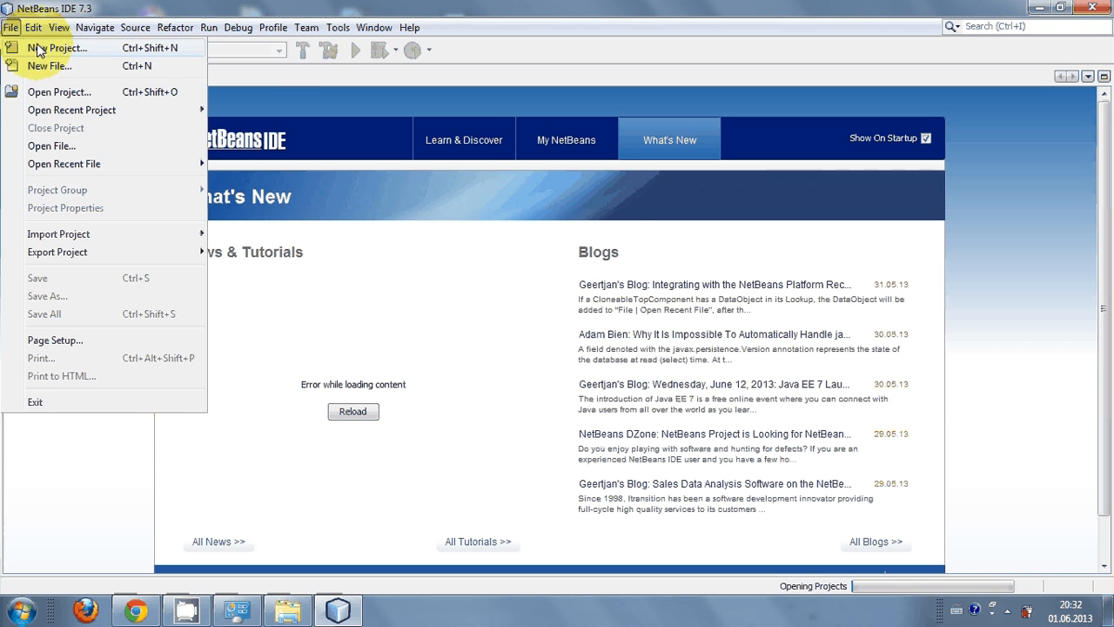
mouse_move(49, 67)
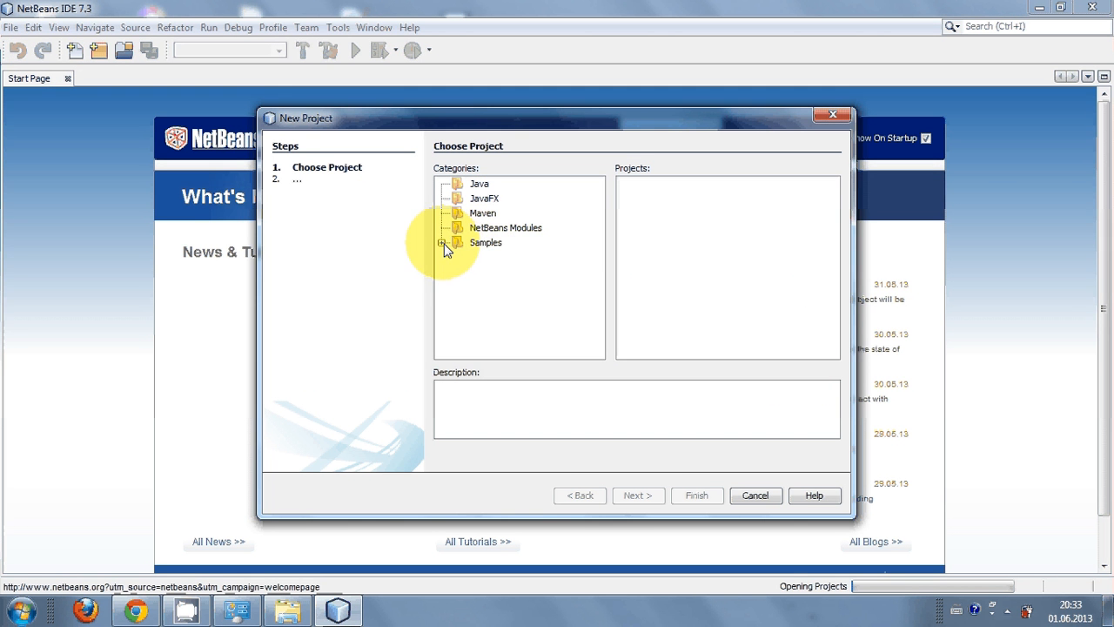
left_click(443, 242)
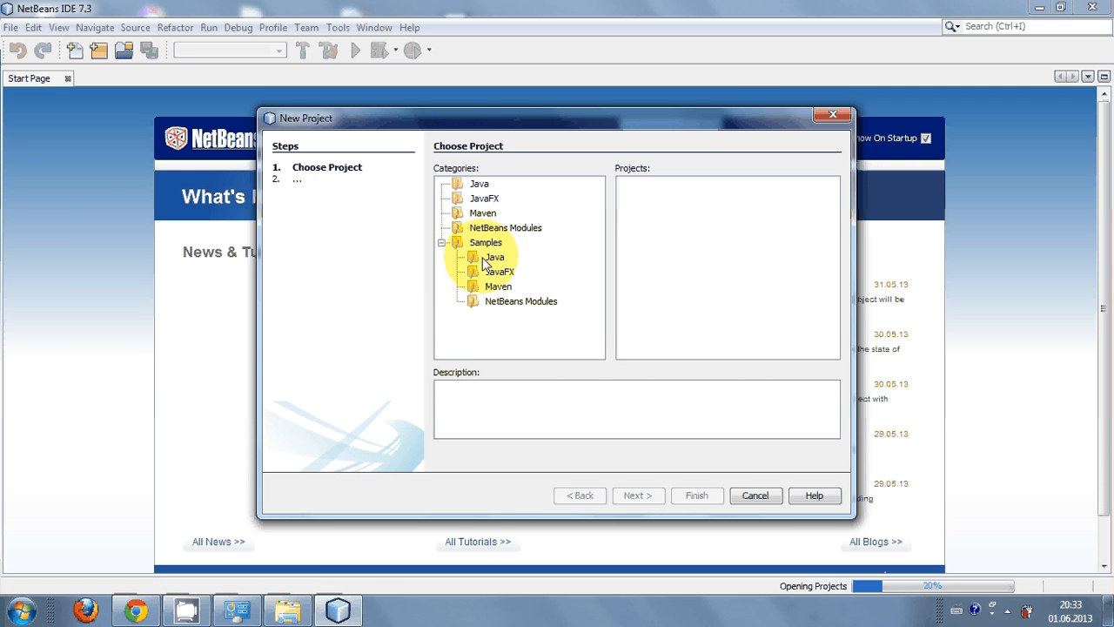
left_click(494, 258)
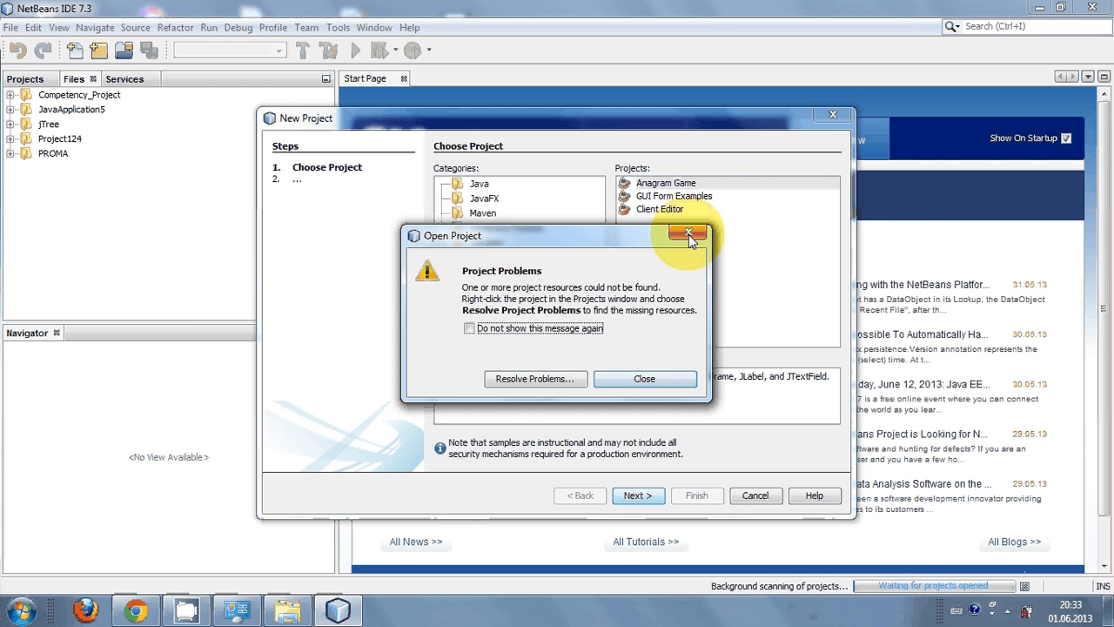
left_click(689, 233)
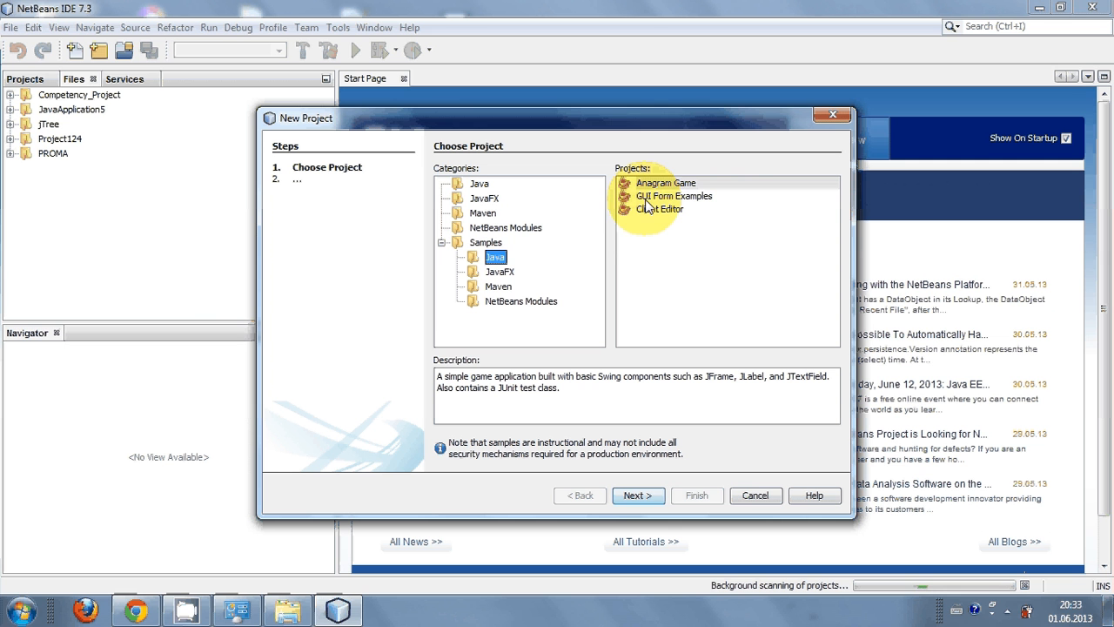
mouse_move(665, 209)
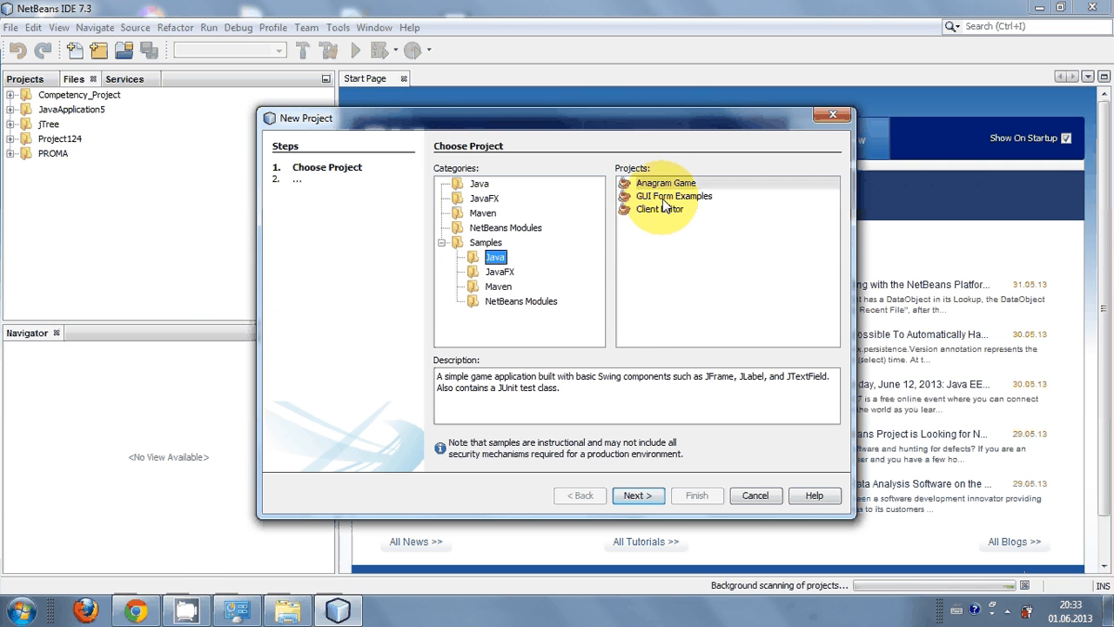
Choose the GUI Form Examples sample and finish creating the GUIFormExamples1 project.
left_click(674, 195)
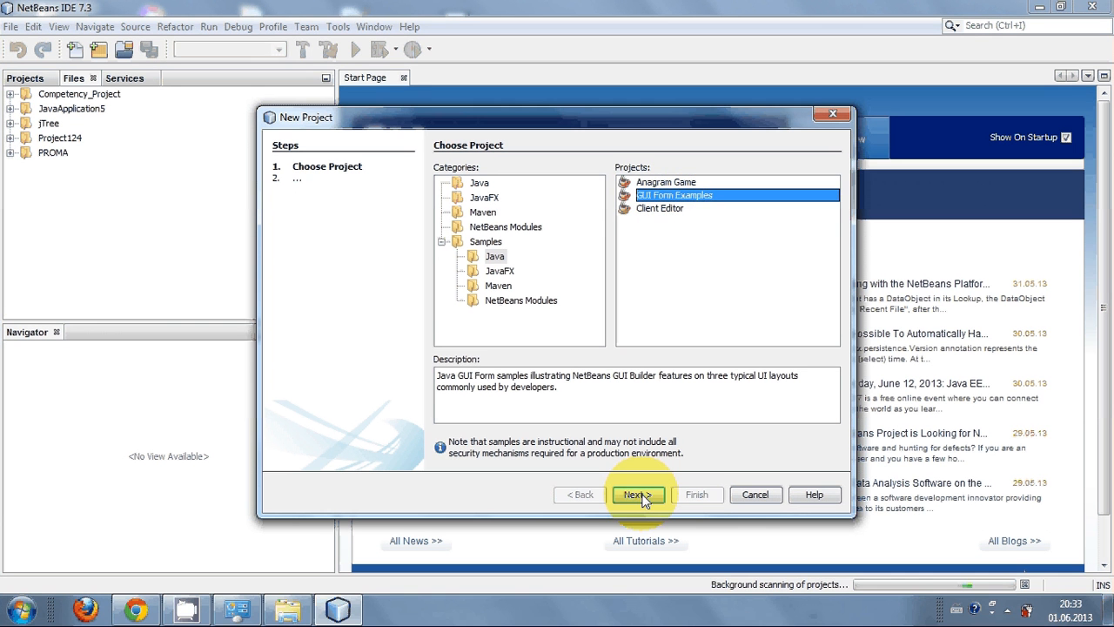
left_click(637, 495)
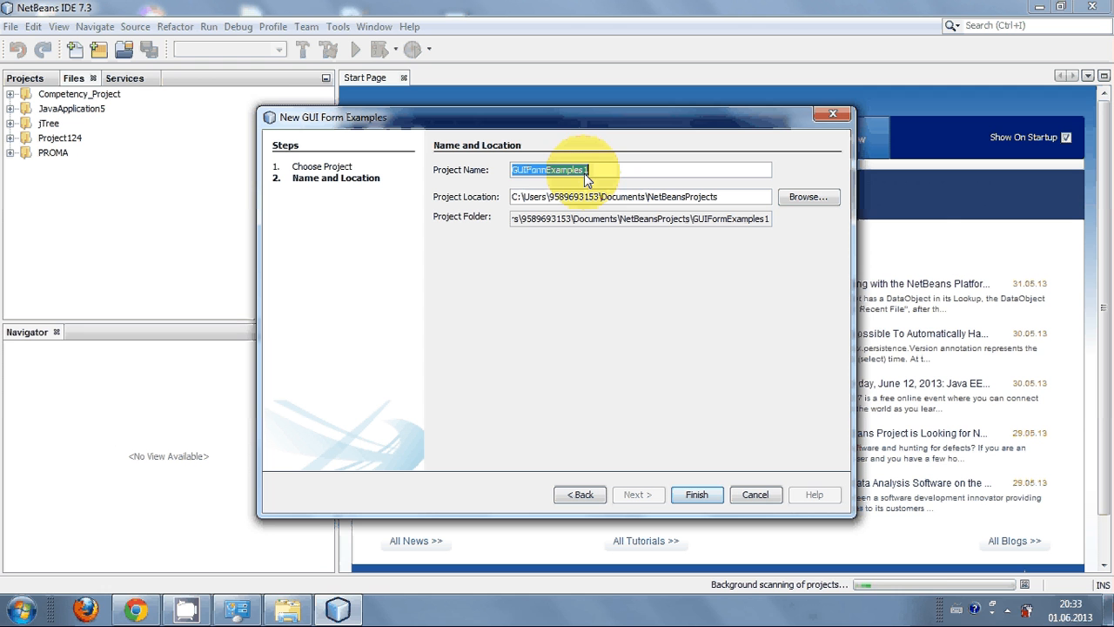
mouse_move(498, 170)
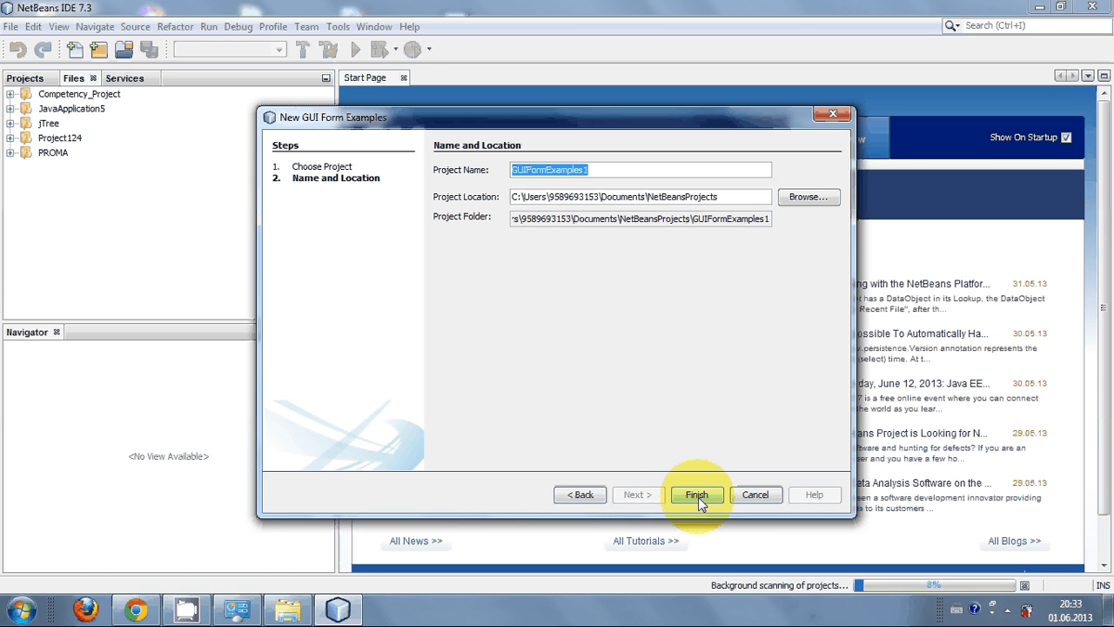
left_click(696, 495)
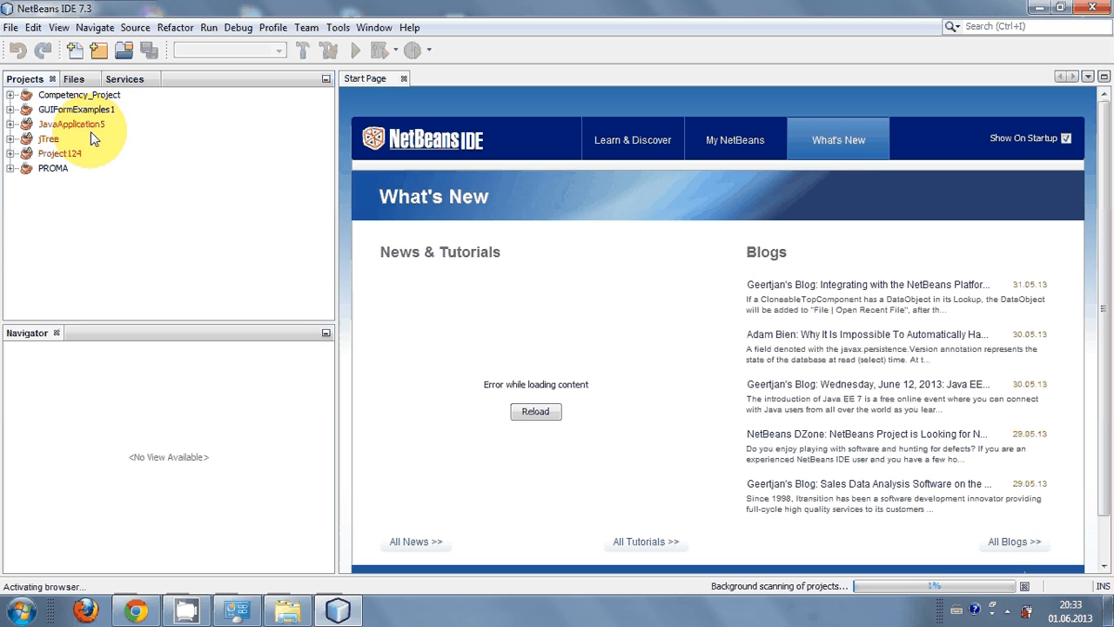
Browse the Projects list and bring up the GUI Form Example Descriptions page, dismissing the browser error.
left_click(77, 108)
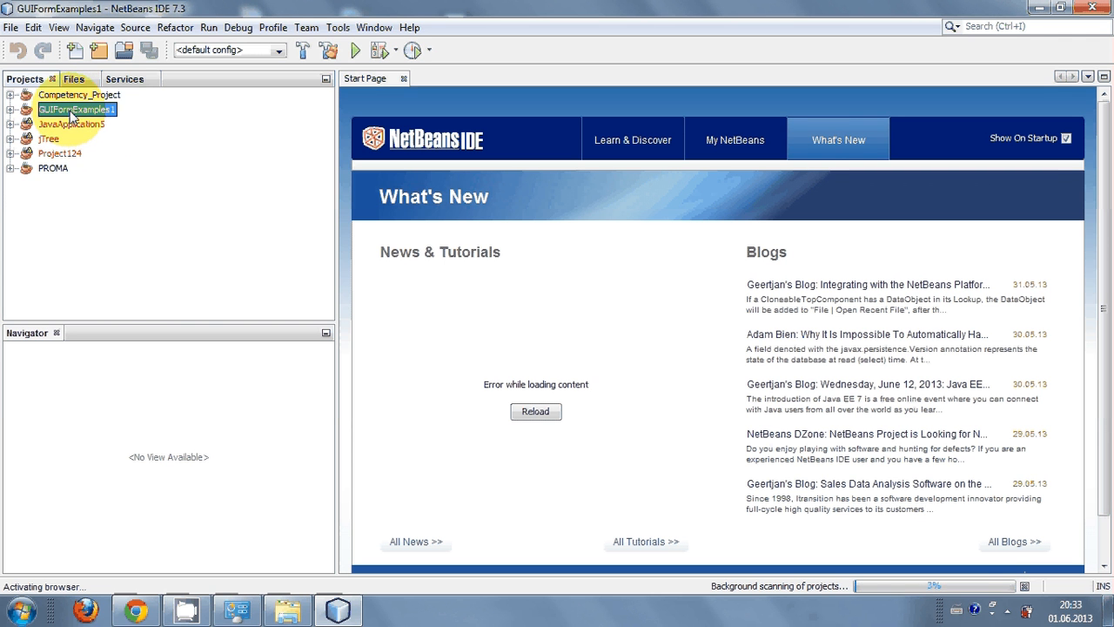
left_click(78, 94)
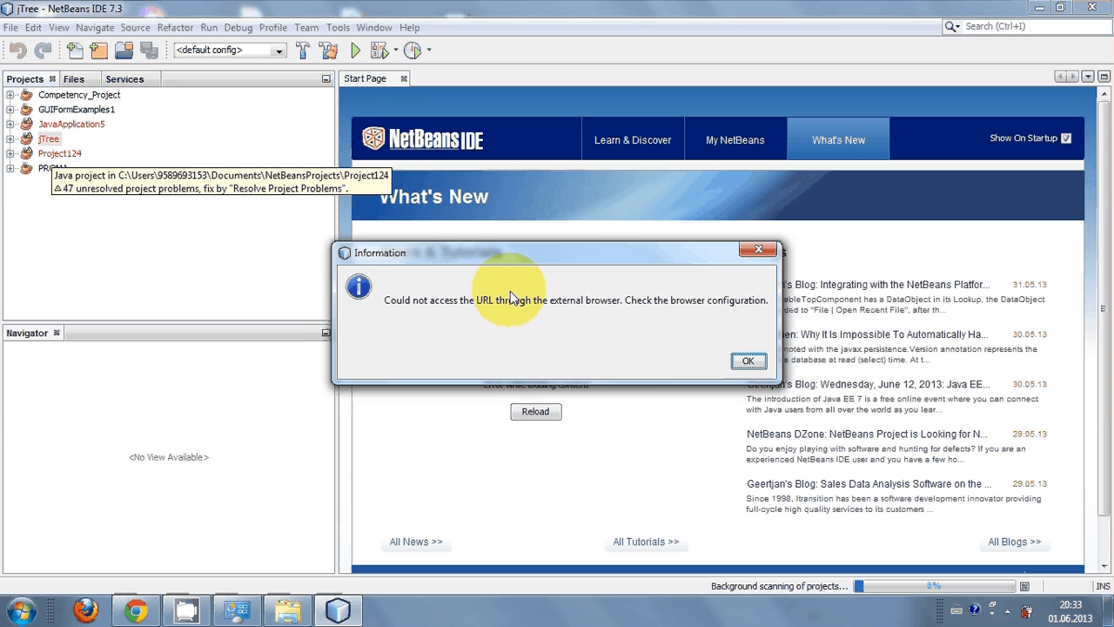
left_click(747, 360)
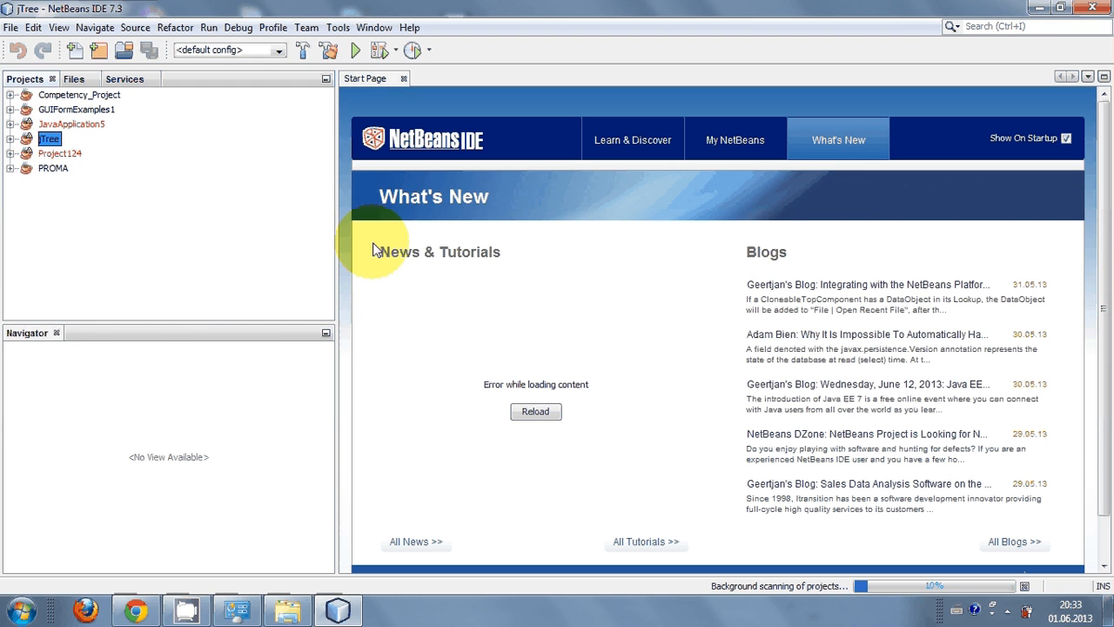
left_click(76, 108)
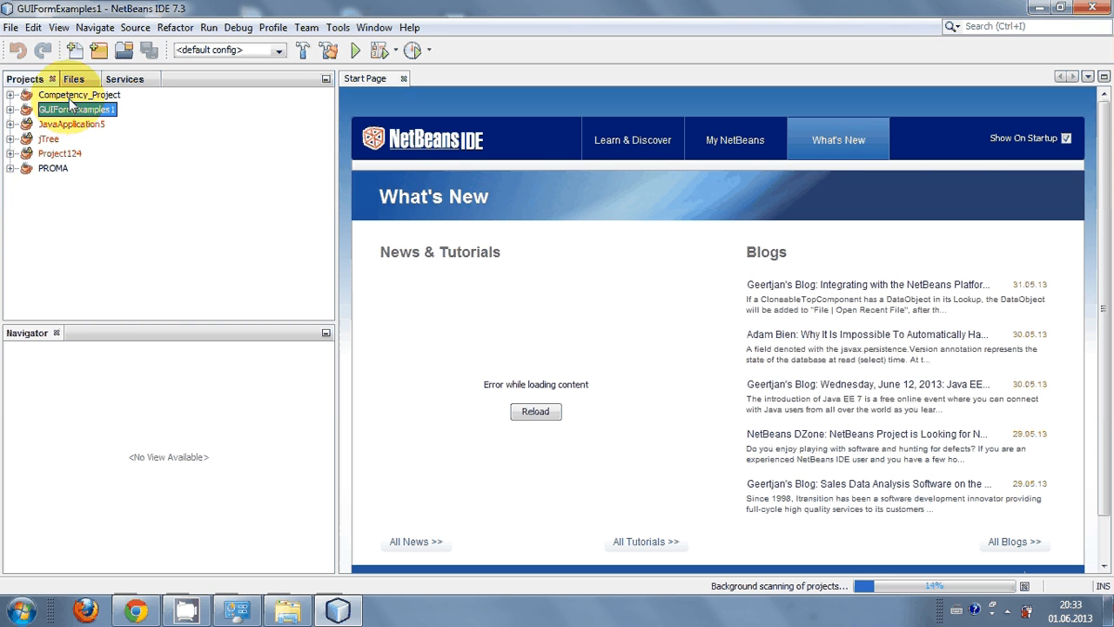
left_click(78, 94)
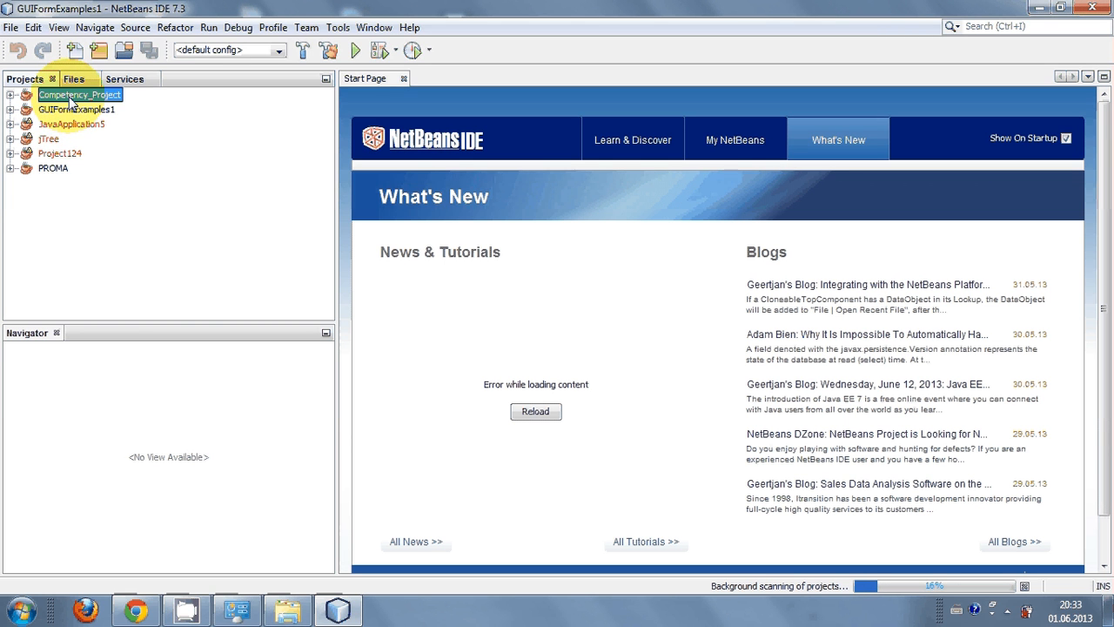
left_click(72, 124)
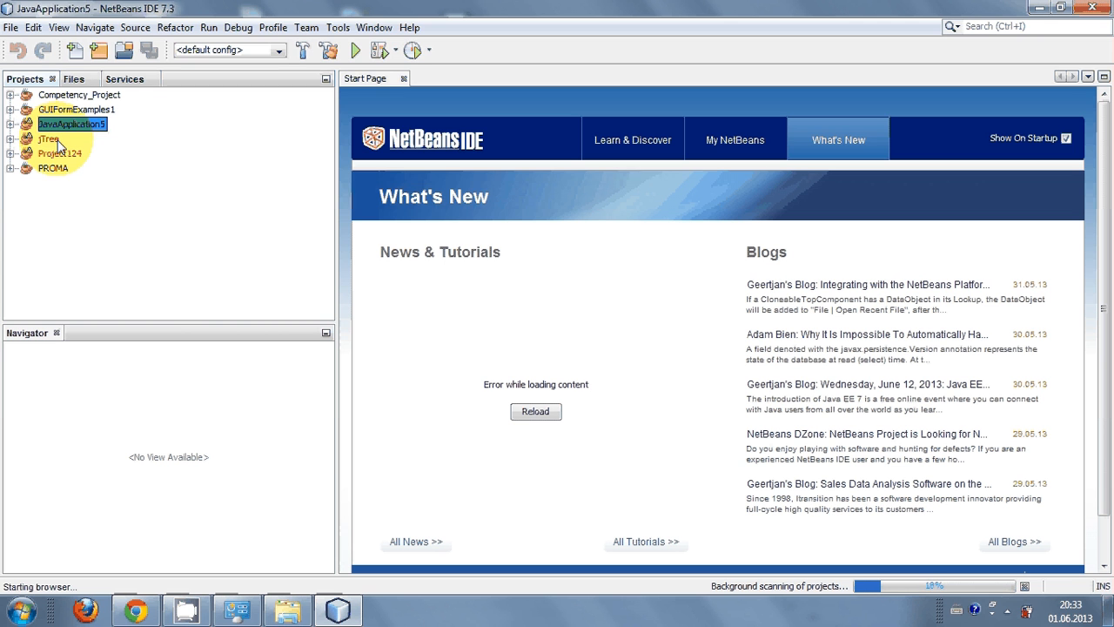
left_click(48, 140)
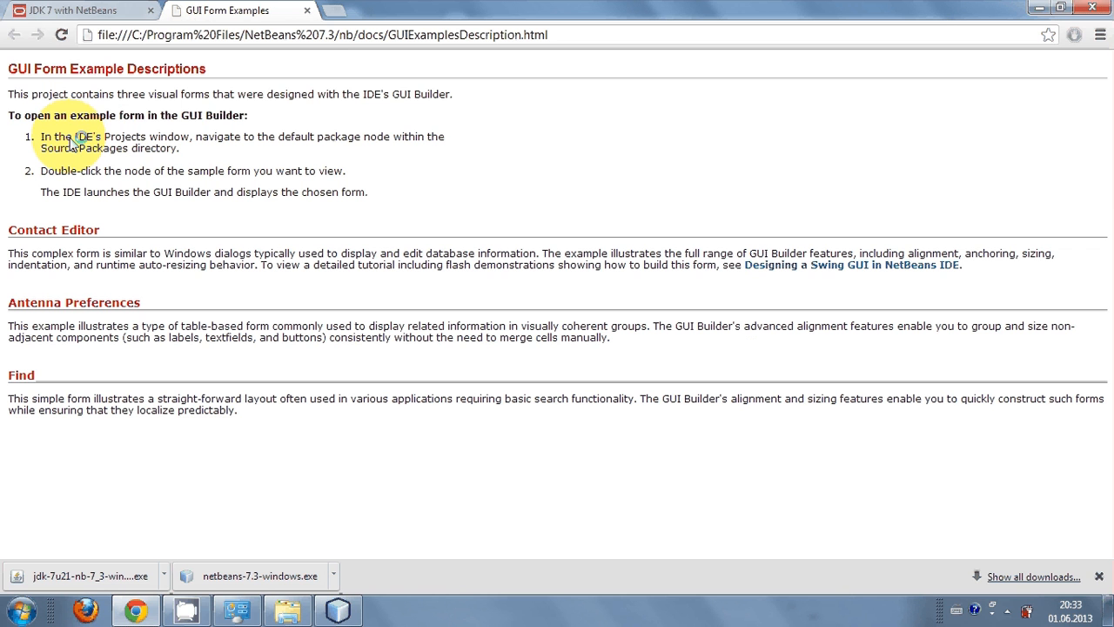
mouse_move(418, 503)
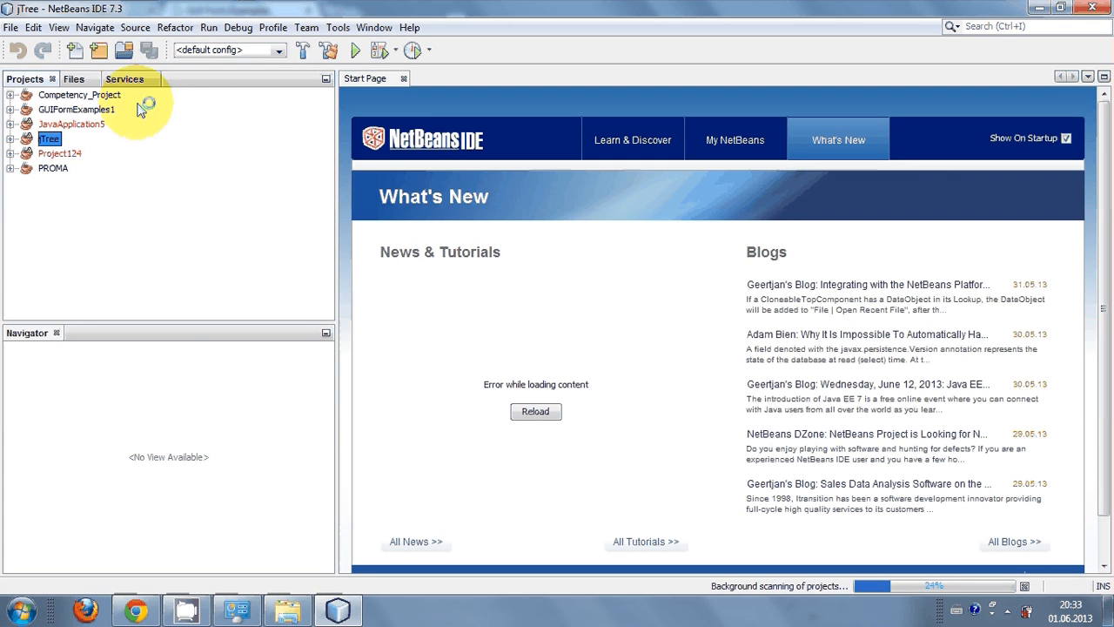
Return to the Projects window and leave GUIFormExamples1 selected.
left_click(80, 94)
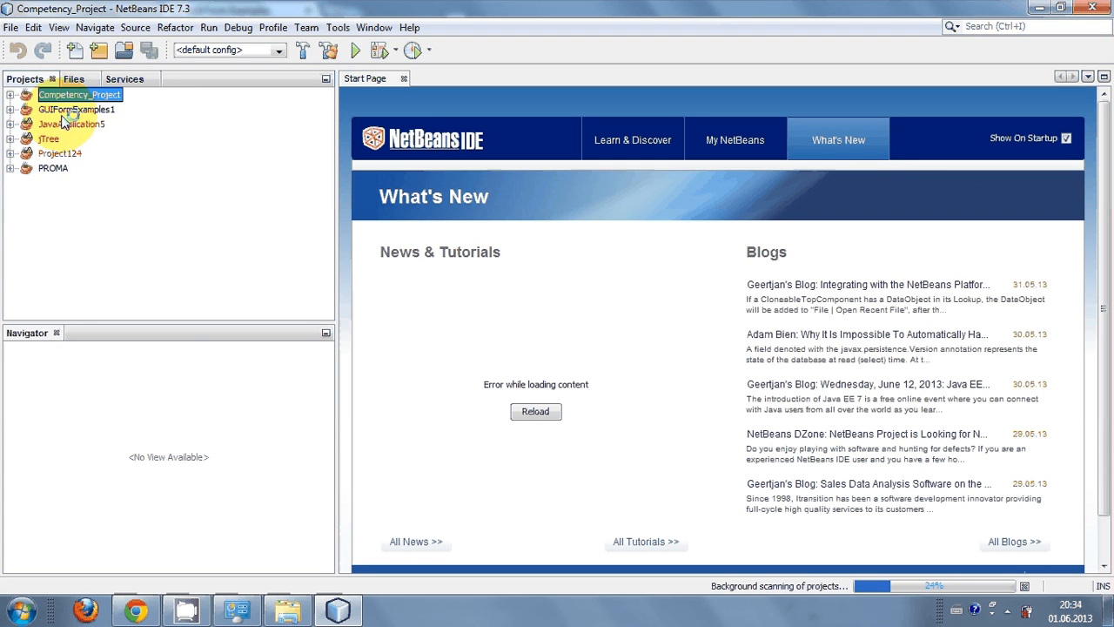
left_click(59, 154)
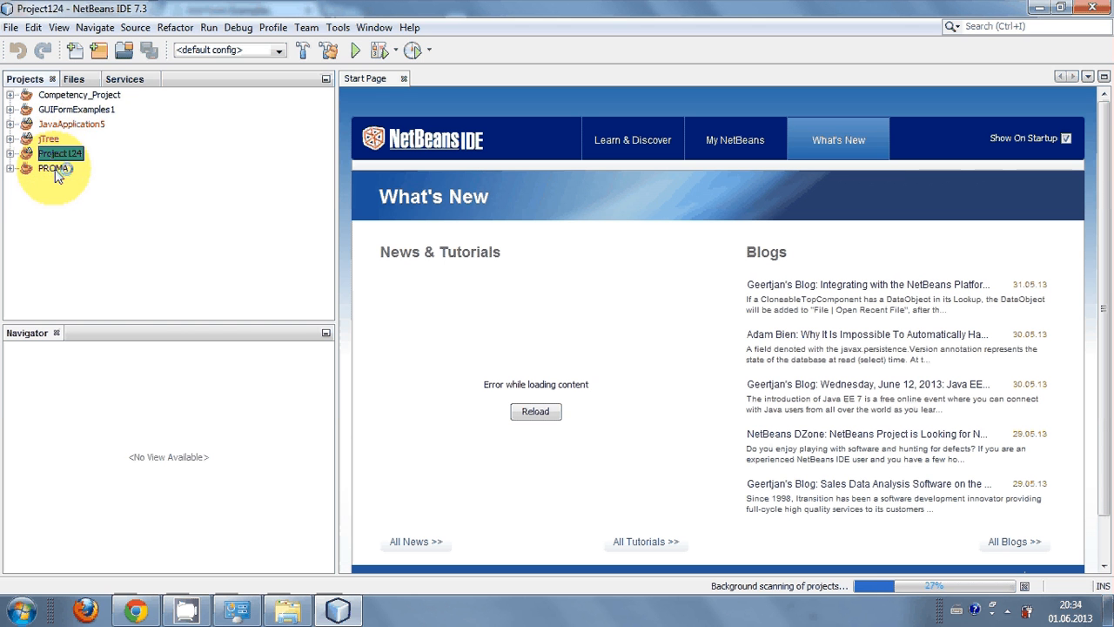
left_click(76, 108)
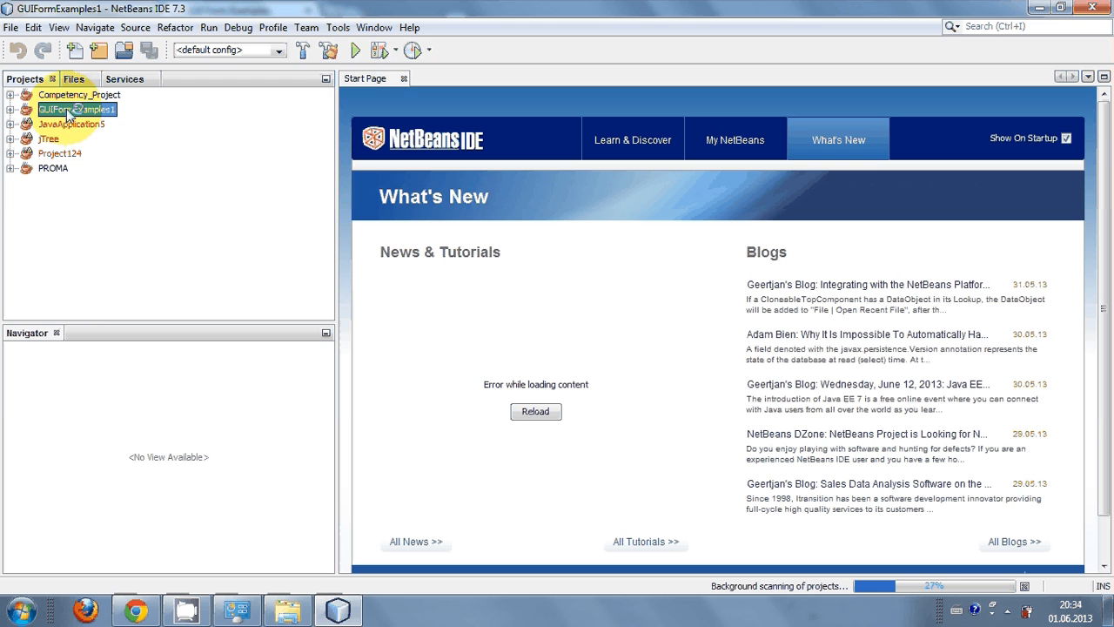
right_click(76, 108)
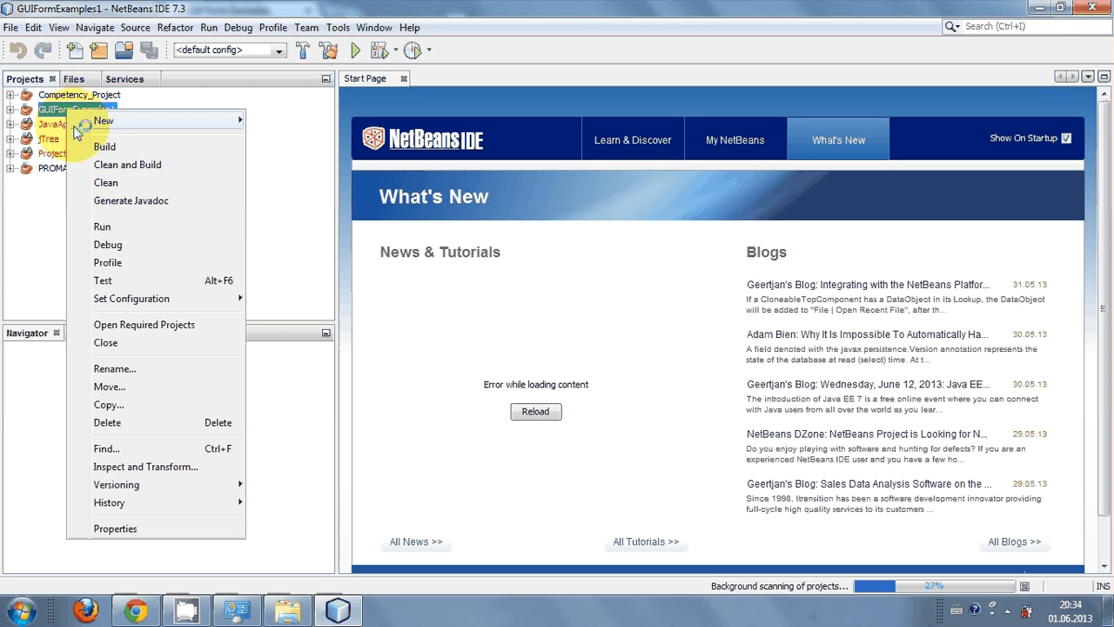
left_click(101, 227)
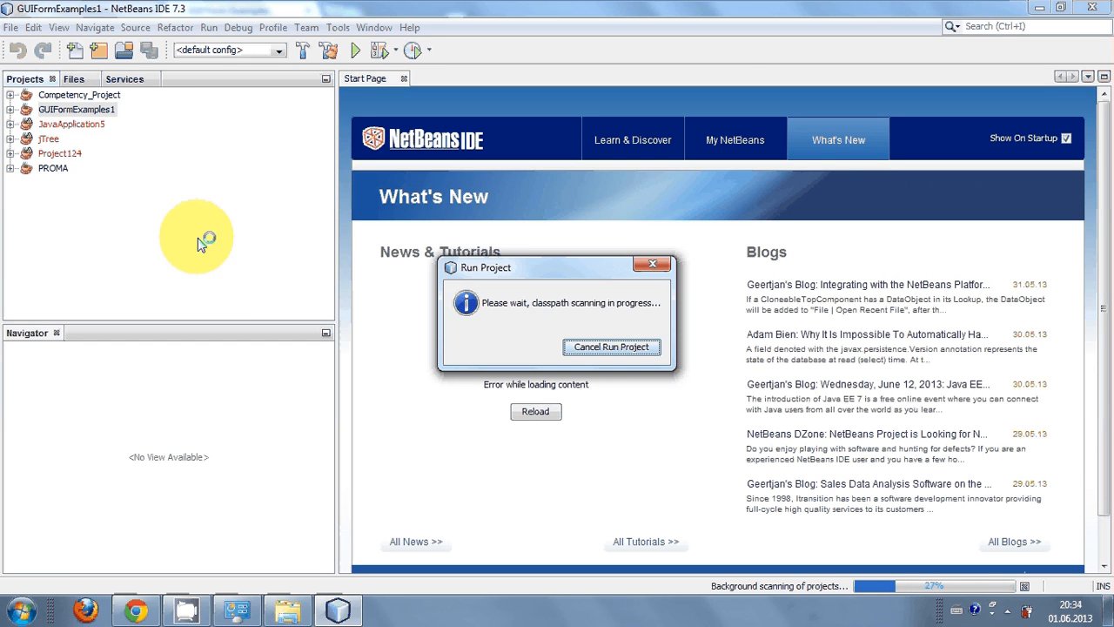
mouse_move(554, 327)
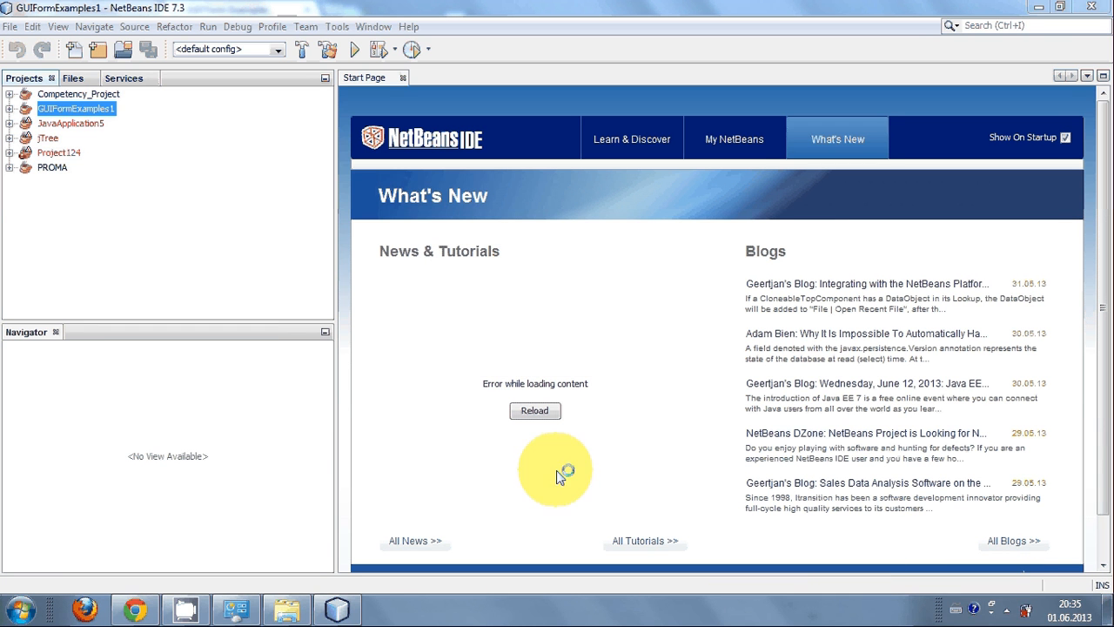
mouse_move(878, 560)
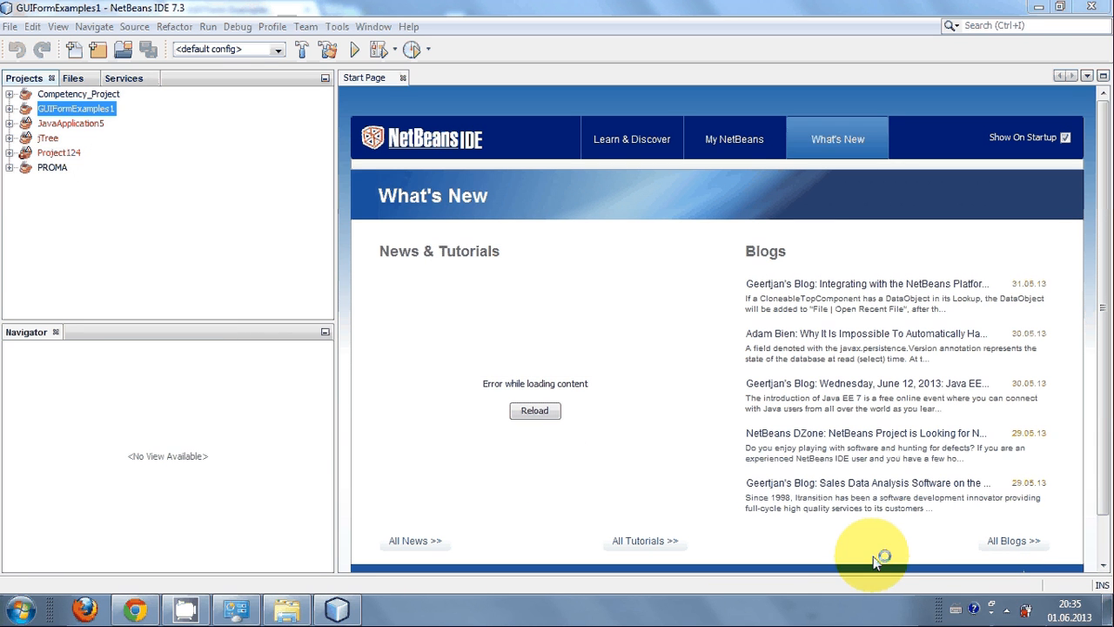
mouse_move(143, 153)
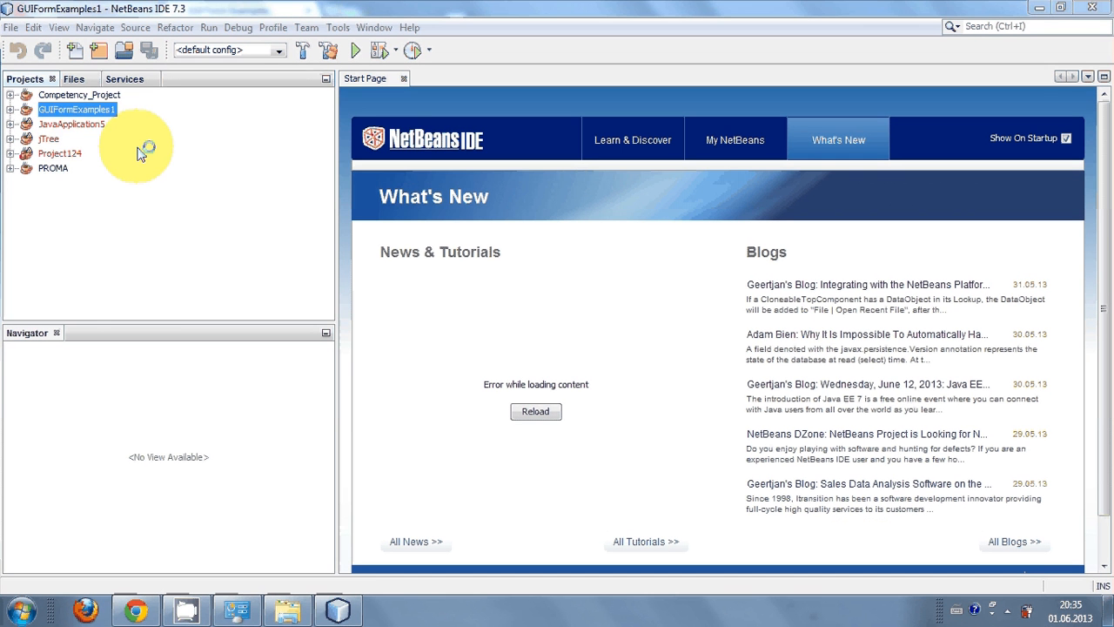
Run GUIFormExamples1 from its context menu with examples.Antenna as the main class.
right_click(77, 108)
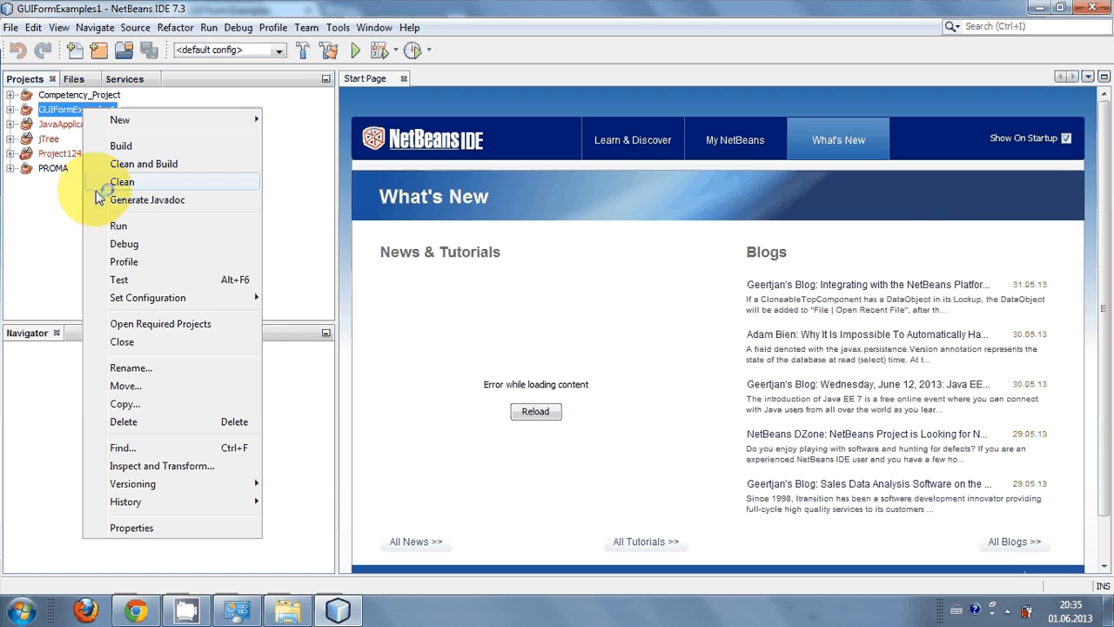
left_click(118, 226)
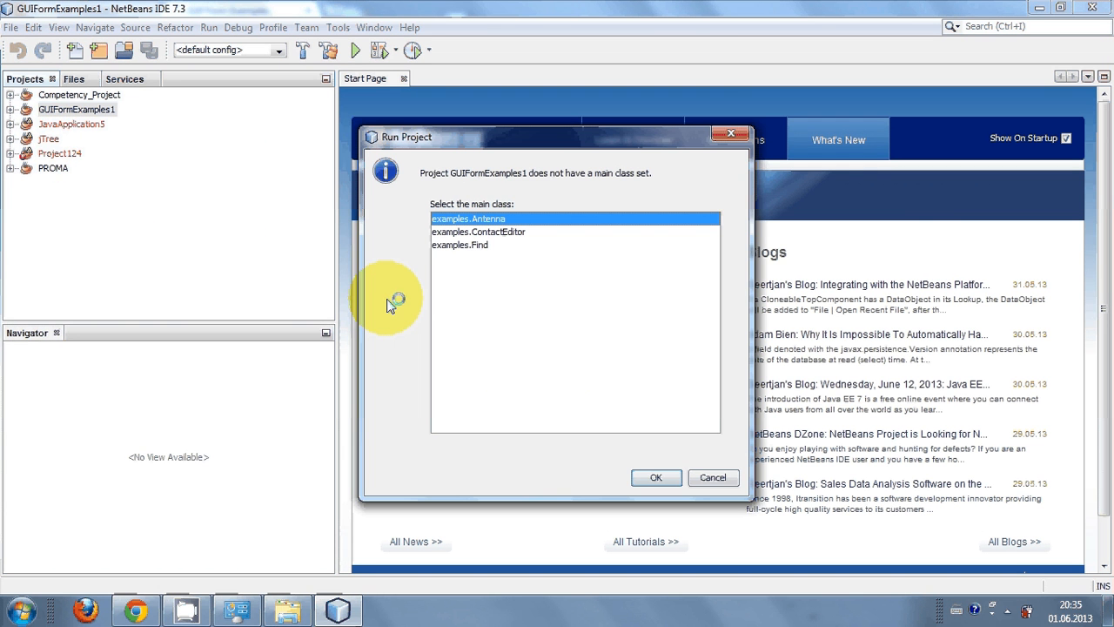
mouse_move(474, 244)
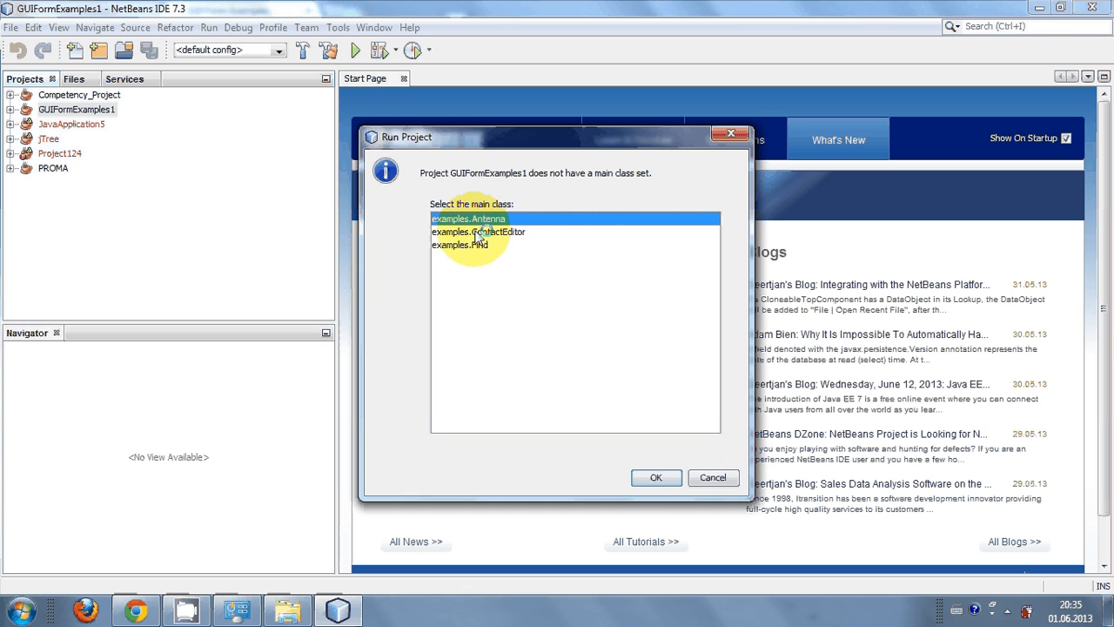
left_click(479, 232)
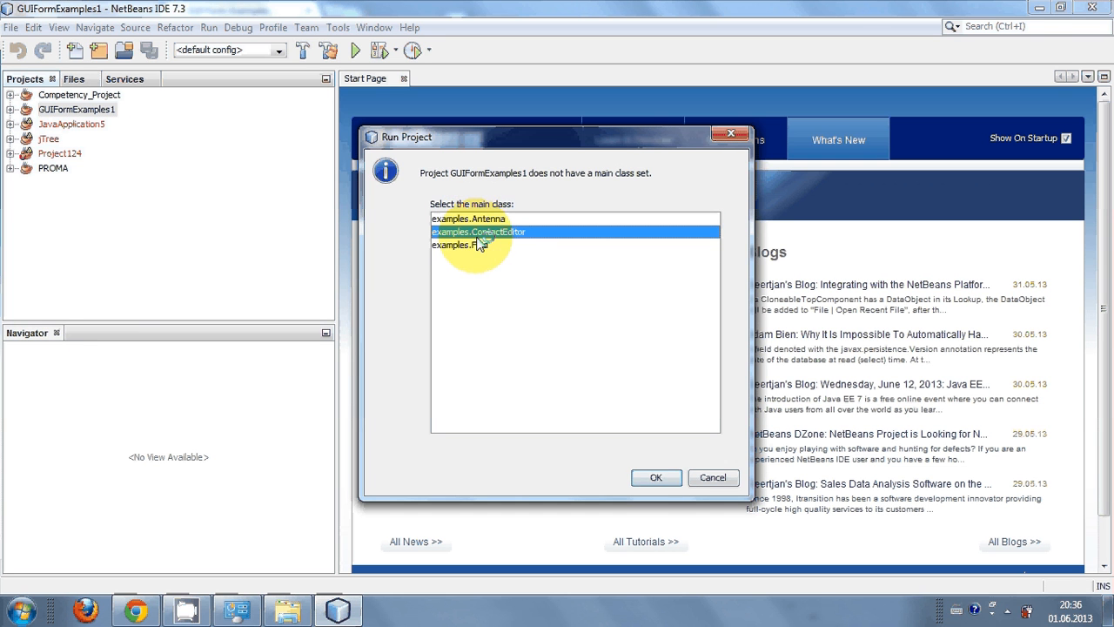
left_click(469, 220)
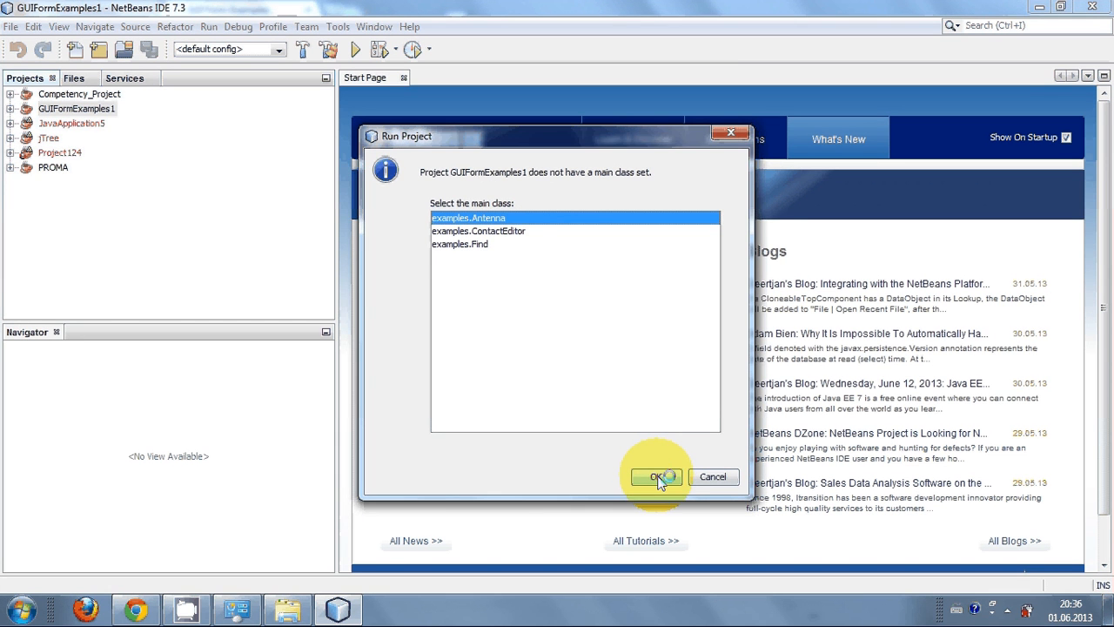
left_click(658, 477)
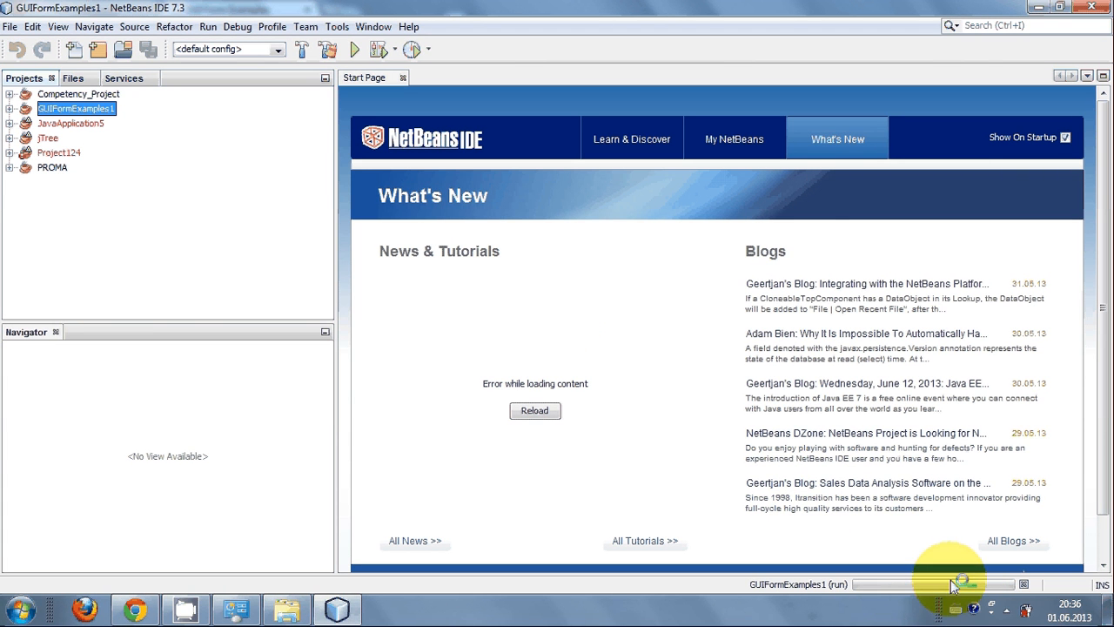
mouse_move(459, 315)
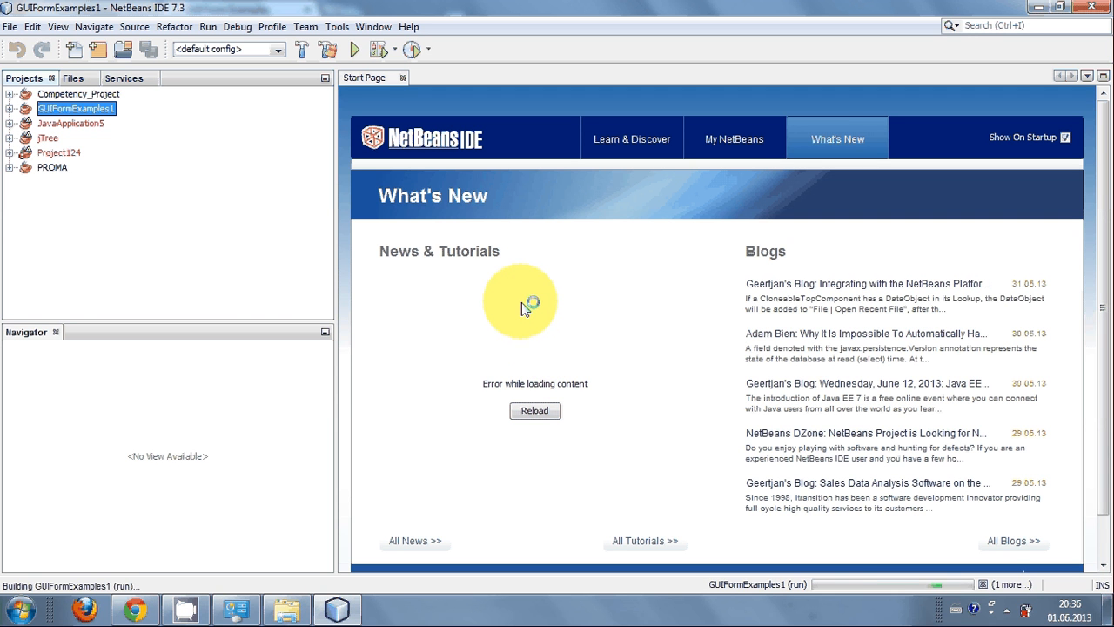
mouse_move(477, 394)
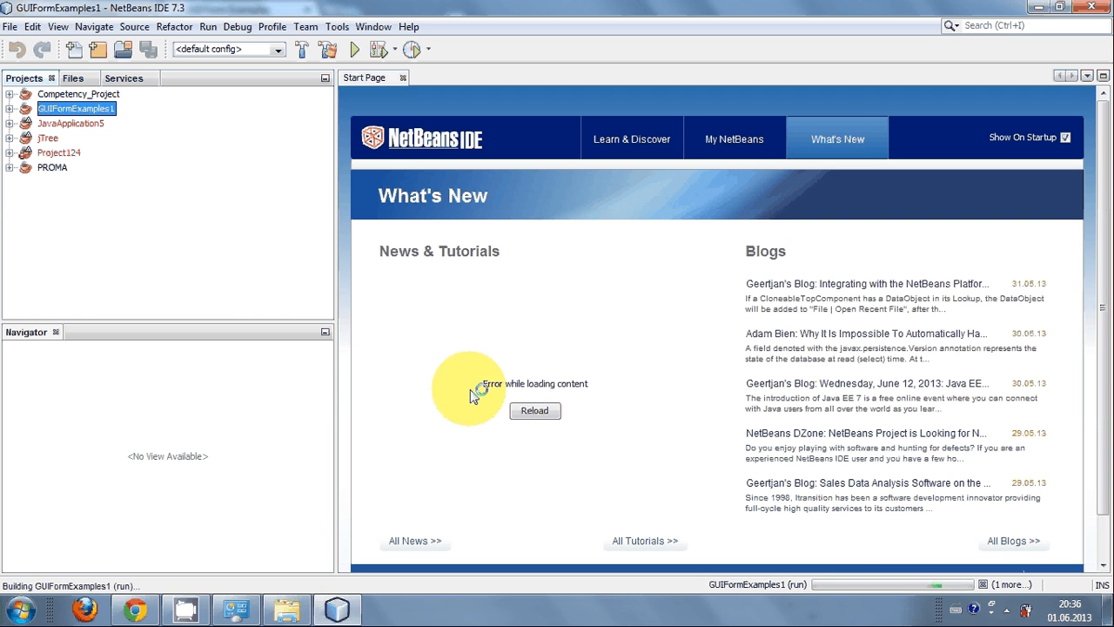
View the Antenna form and close it so the Output reports BUILD SUCCESSFUL.
left_click(355, 49)
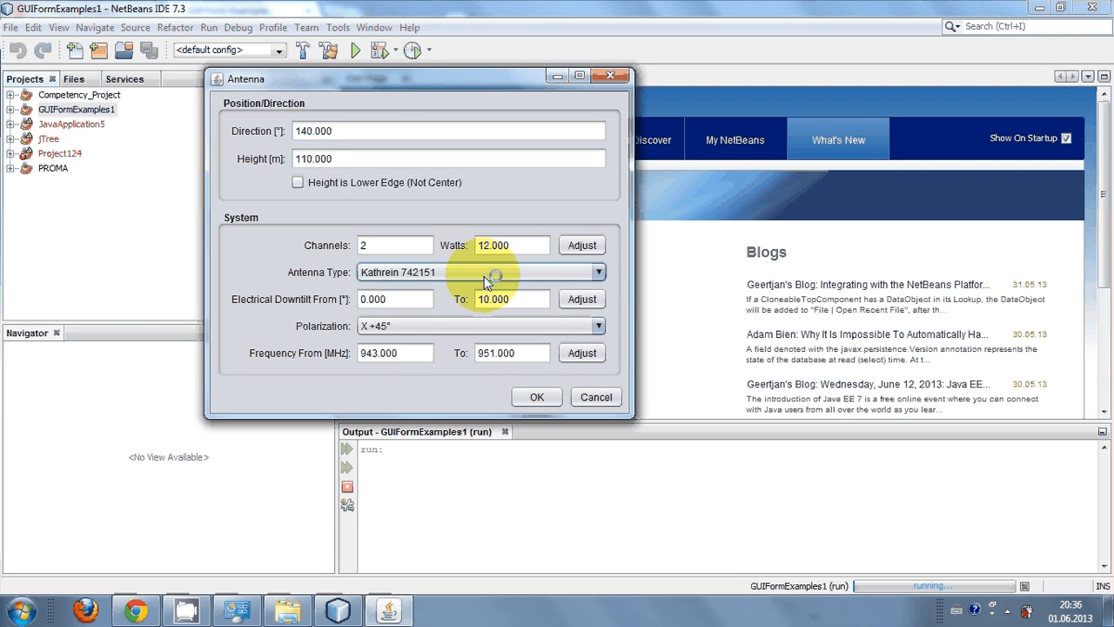
mouse_move(509, 352)
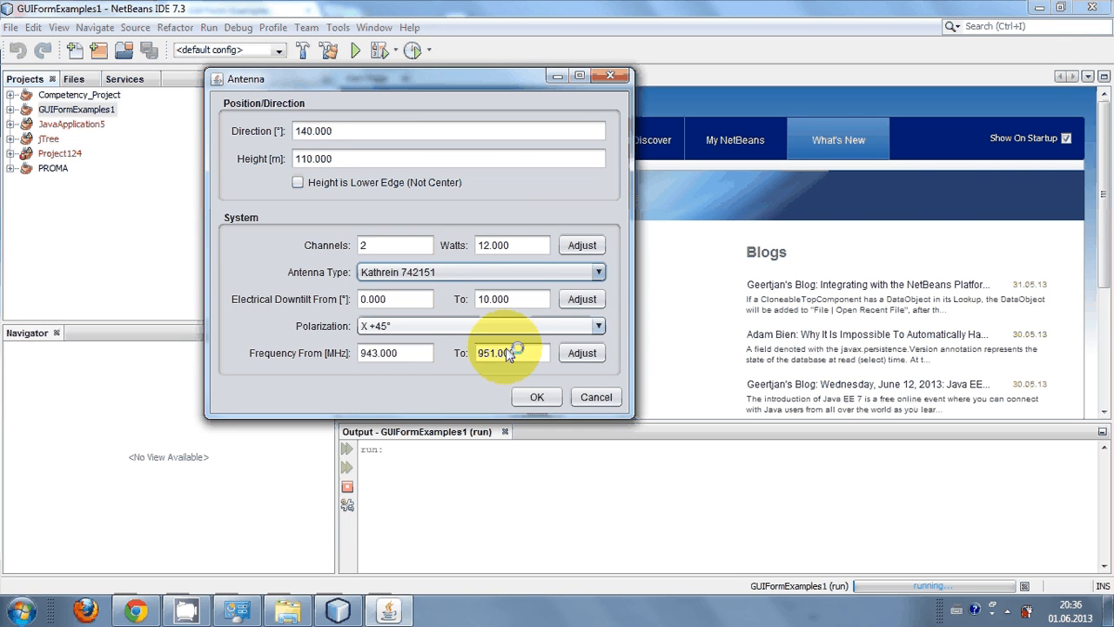
left_click(599, 325)
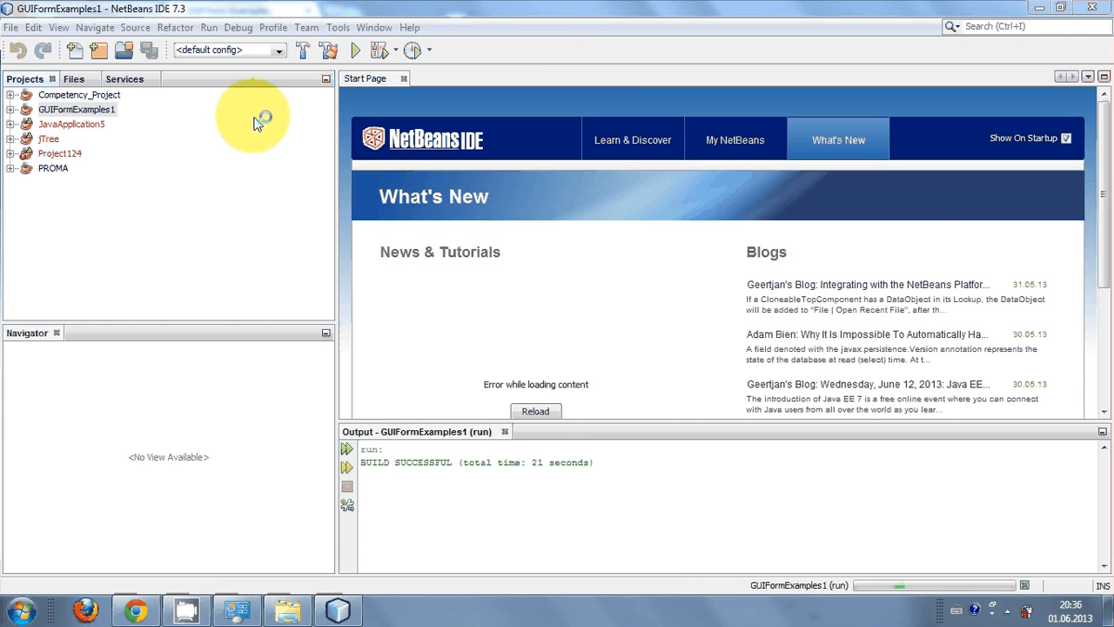
mouse_move(131, 136)
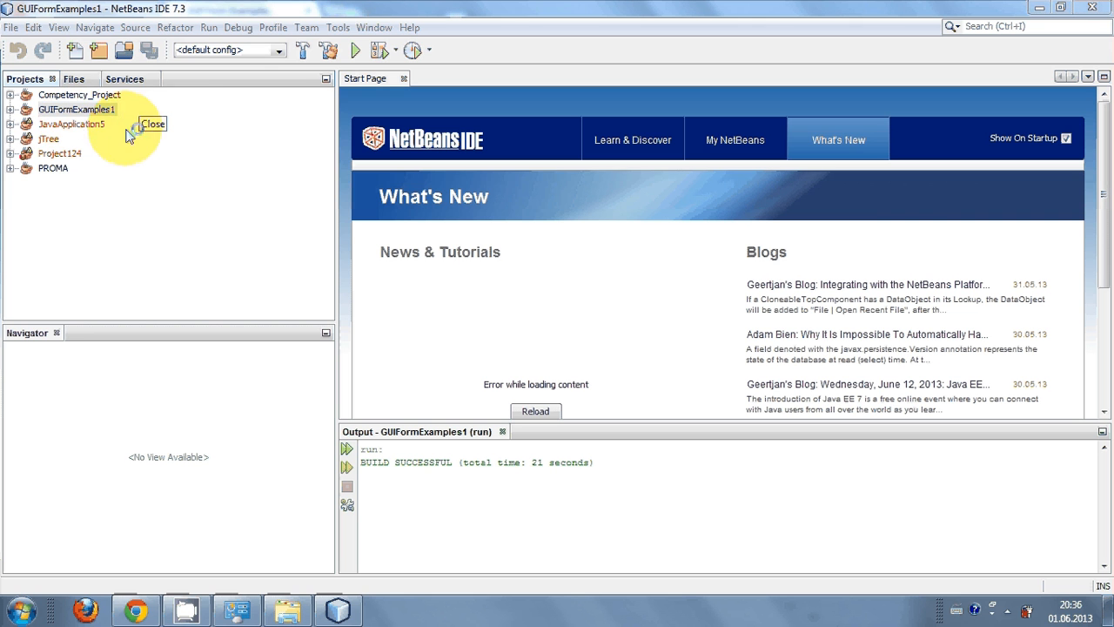